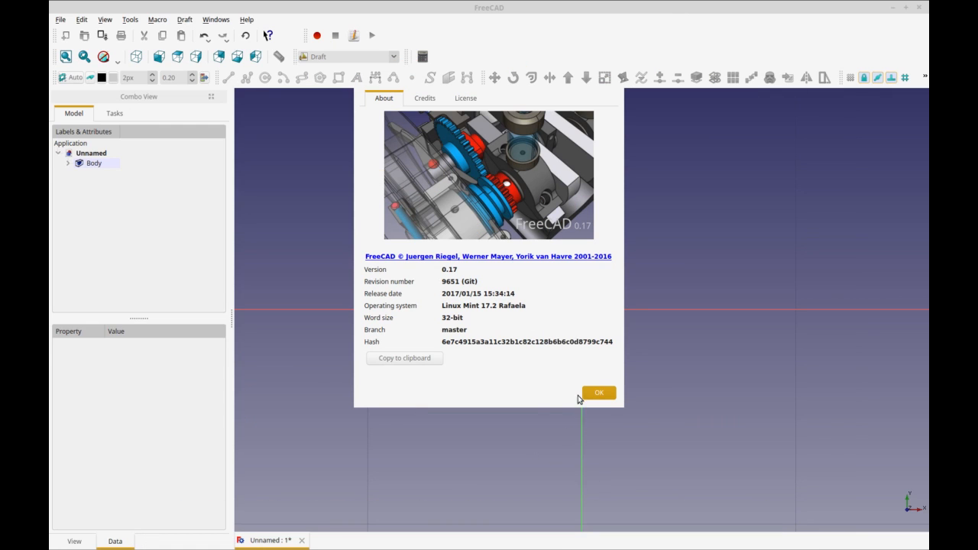
pyautogui.moveTo(470, 275)
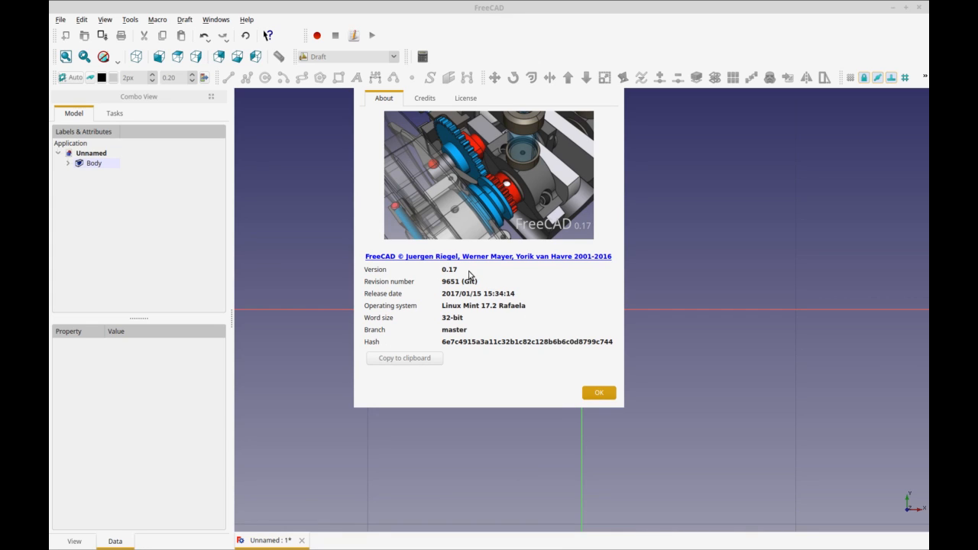
pyautogui.moveTo(449, 295)
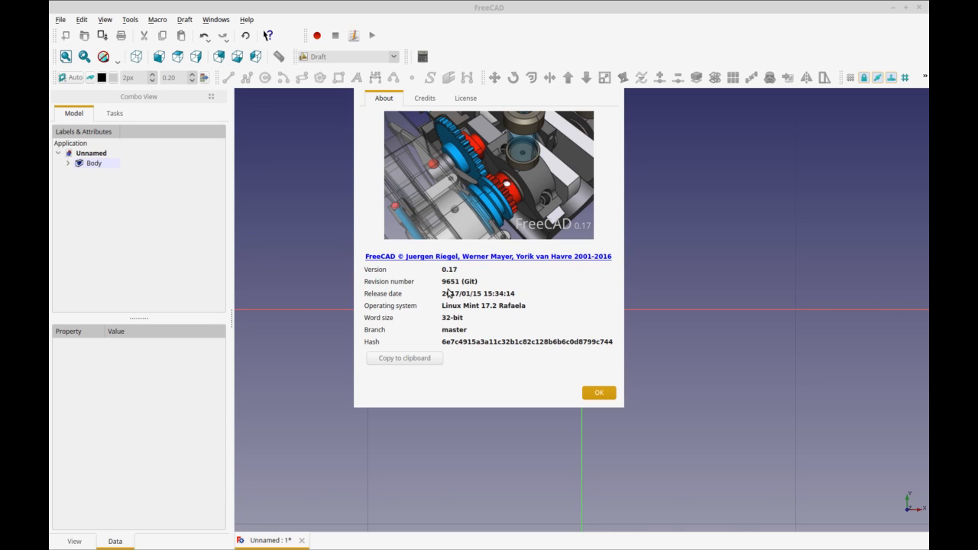
pyautogui.moveTo(599, 392)
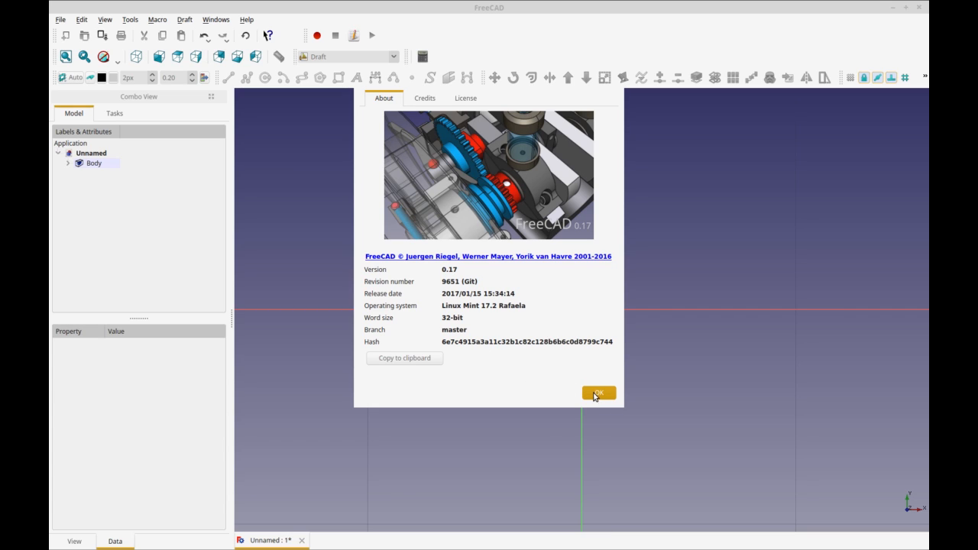
# - Dismiss the About box, create and leave an empty sketch, then switch to the Draft workbench
pyautogui.click(599, 392)
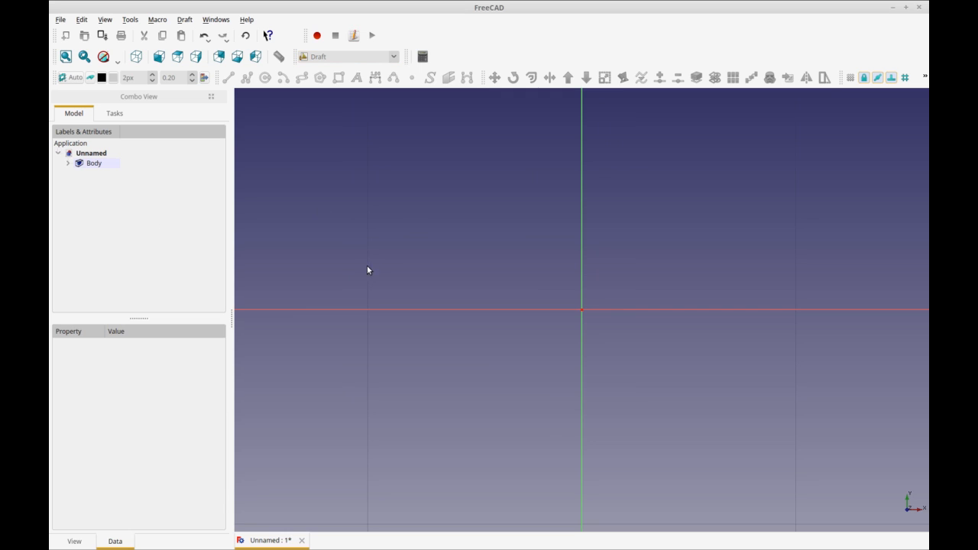
pyautogui.click(94, 162)
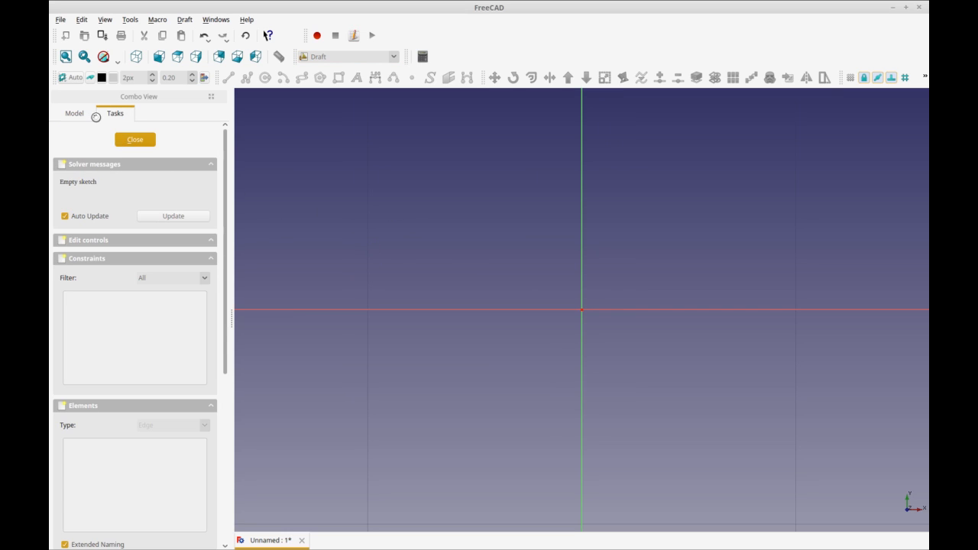
pyautogui.click(135, 139)
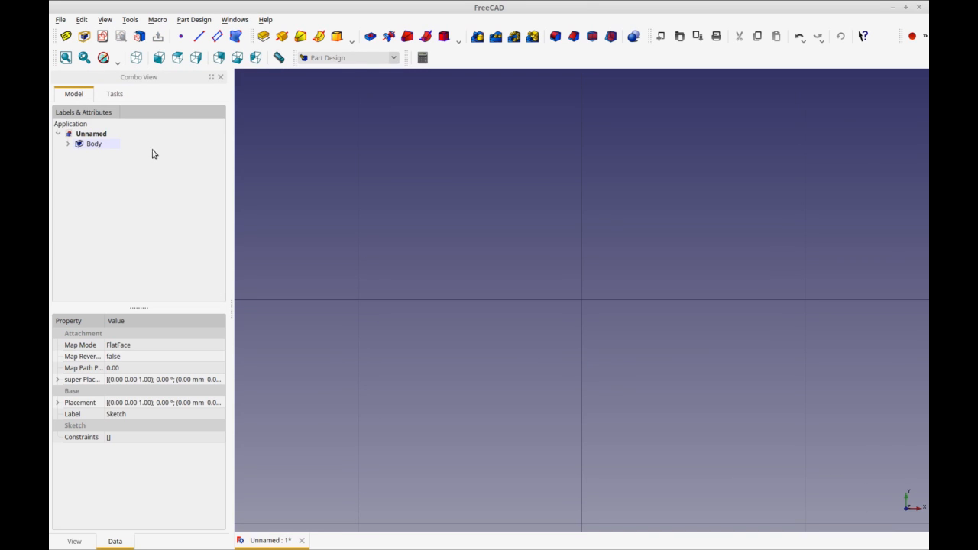
pyautogui.click(347, 58)
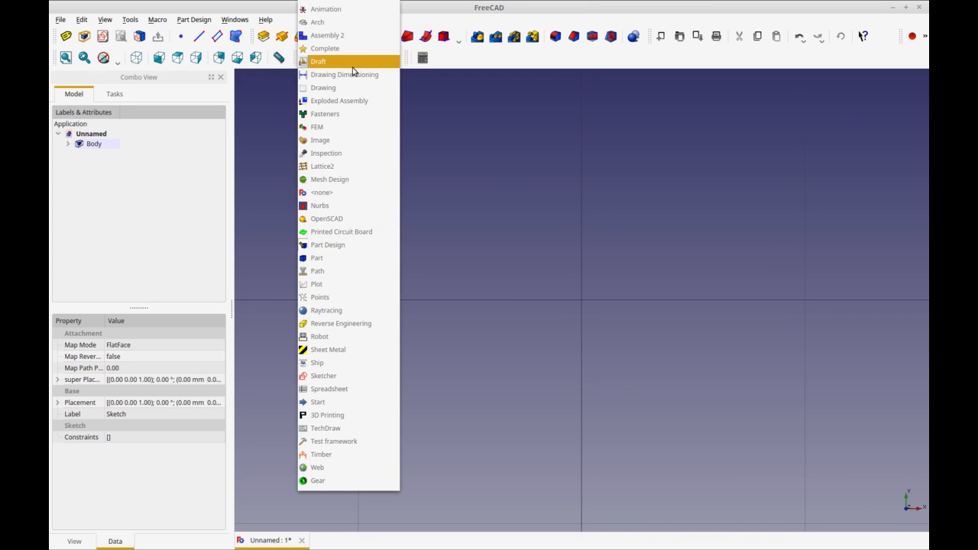
pyautogui.click(318, 61)
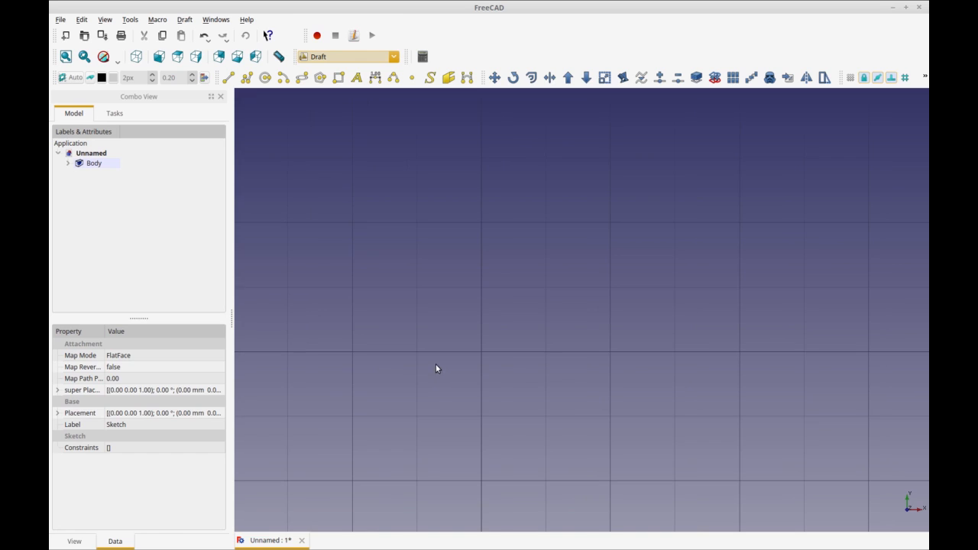
pyautogui.moveTo(385, 232)
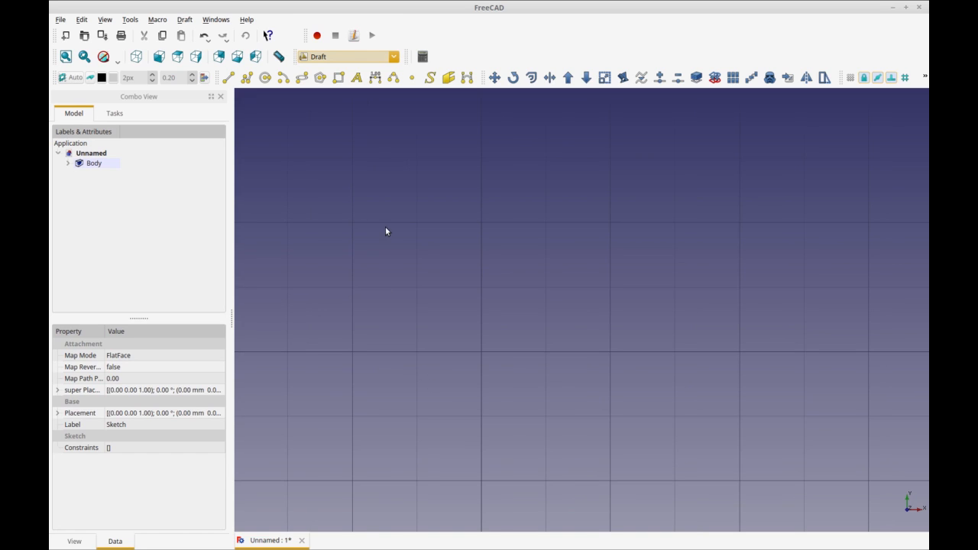
pyautogui.moveTo(318, 303)
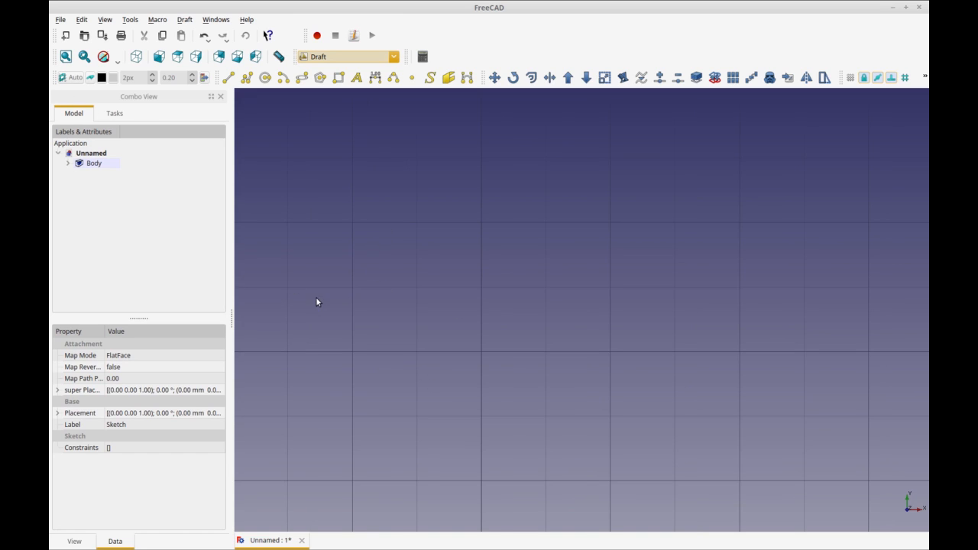
pyautogui.moveTo(421, 299)
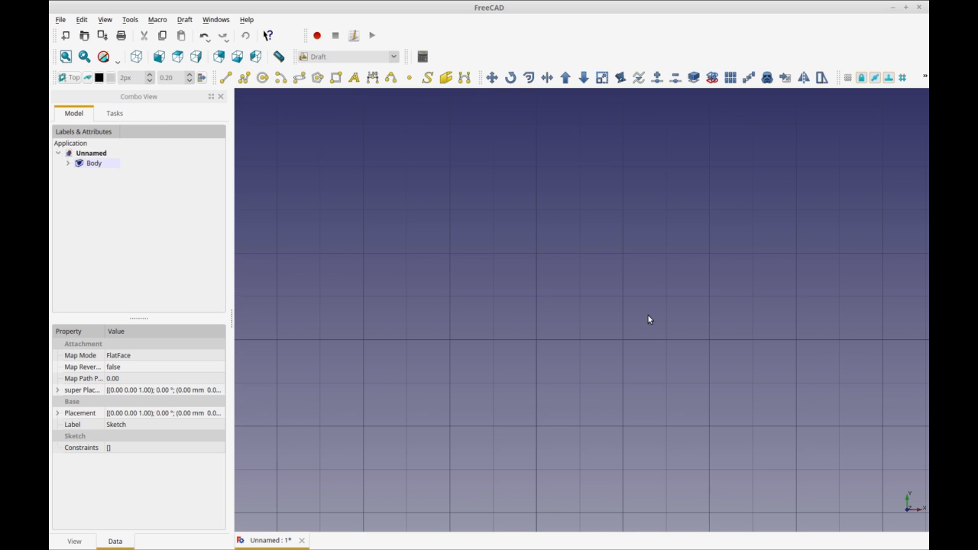
pyautogui.moveTo(563, 400)
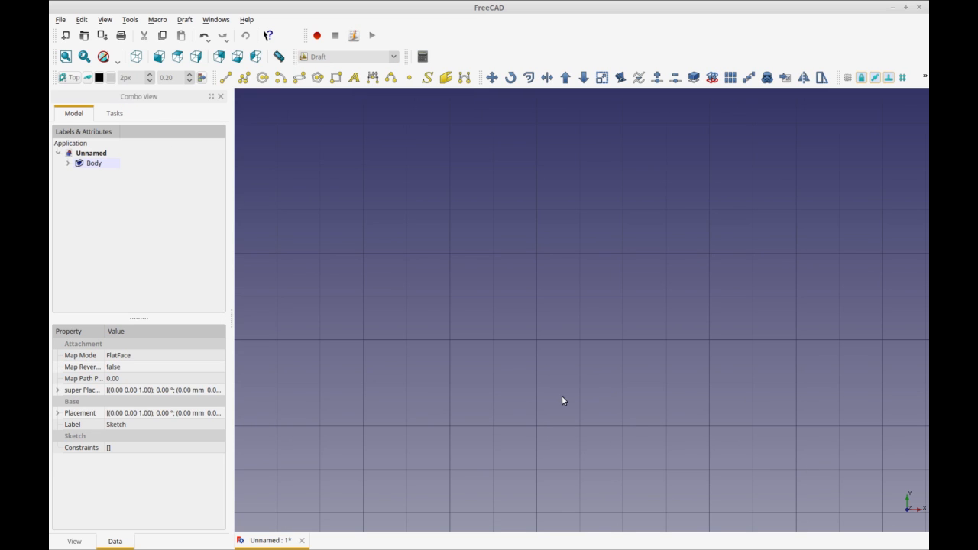
pyautogui.moveTo(427, 330)
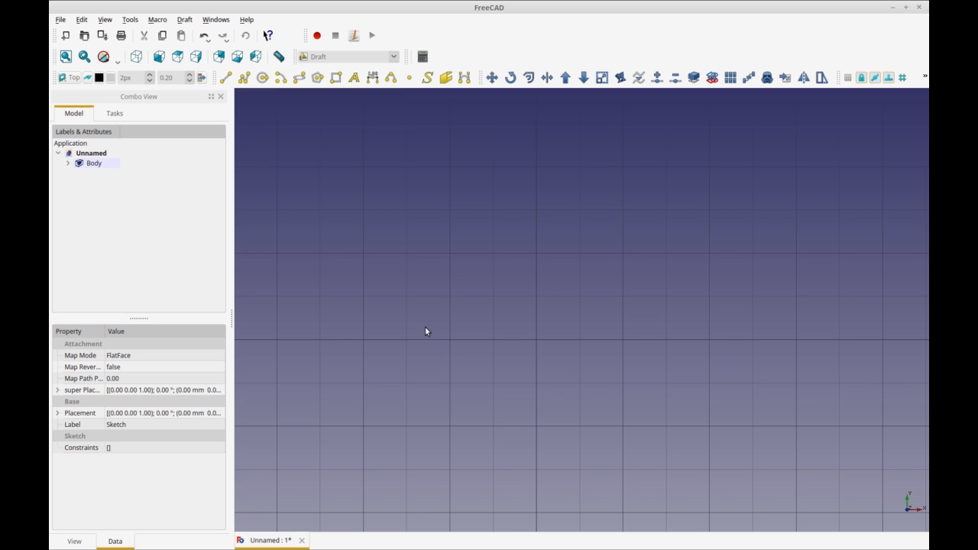
# - Start a Draft ShapeString, pick its origin point and enter the text 'Subsribe'
pyautogui.click(428, 77)
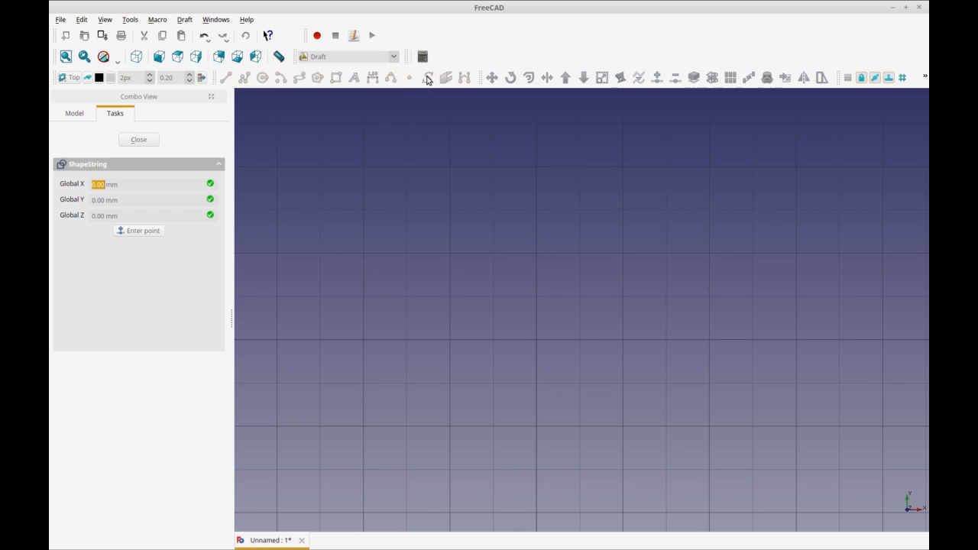
pyautogui.moveTo(459, 329)
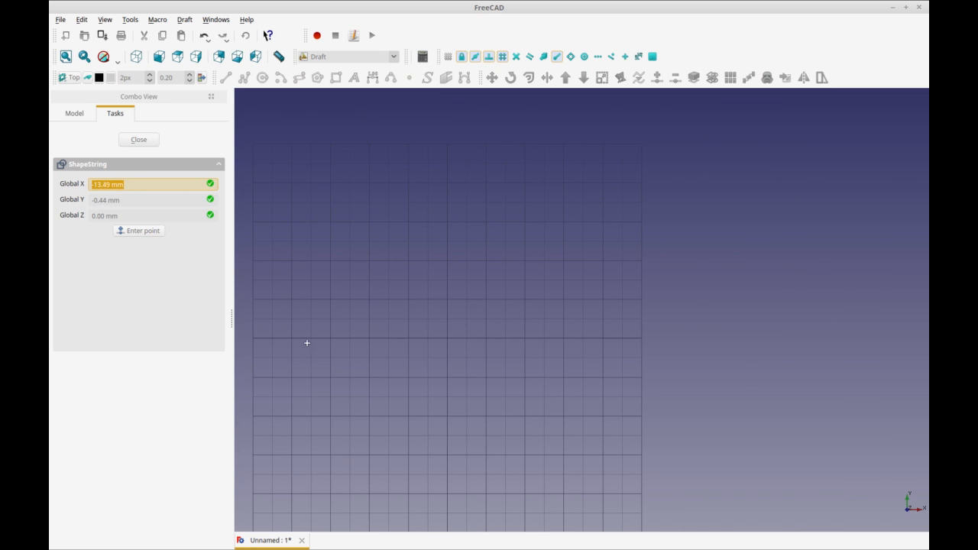
pyautogui.click(138, 230)
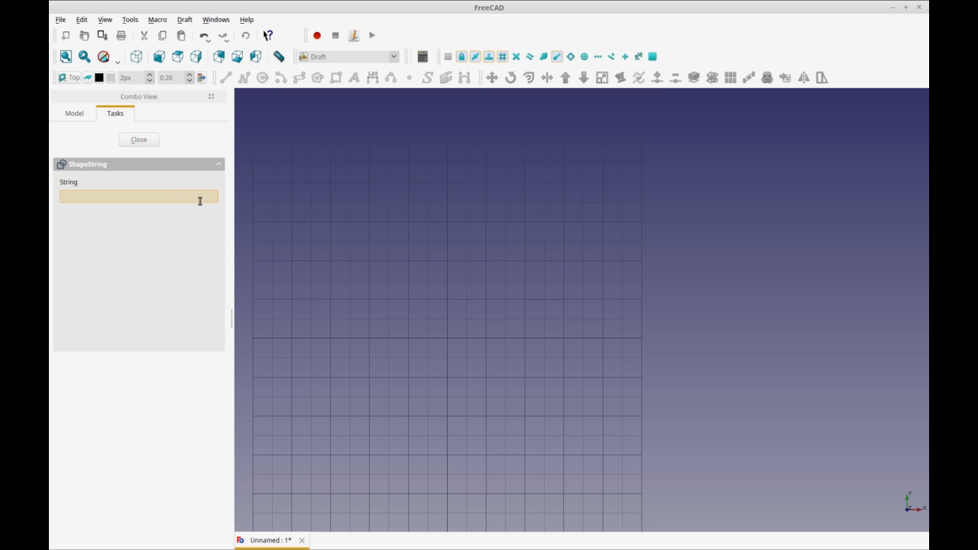
pyautogui.write('Sub')
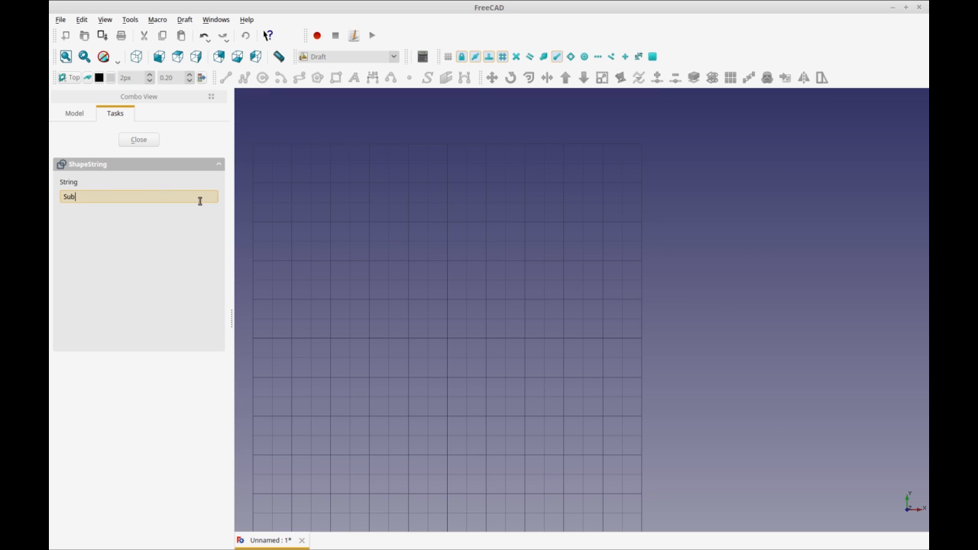
pyautogui.write('sribe')
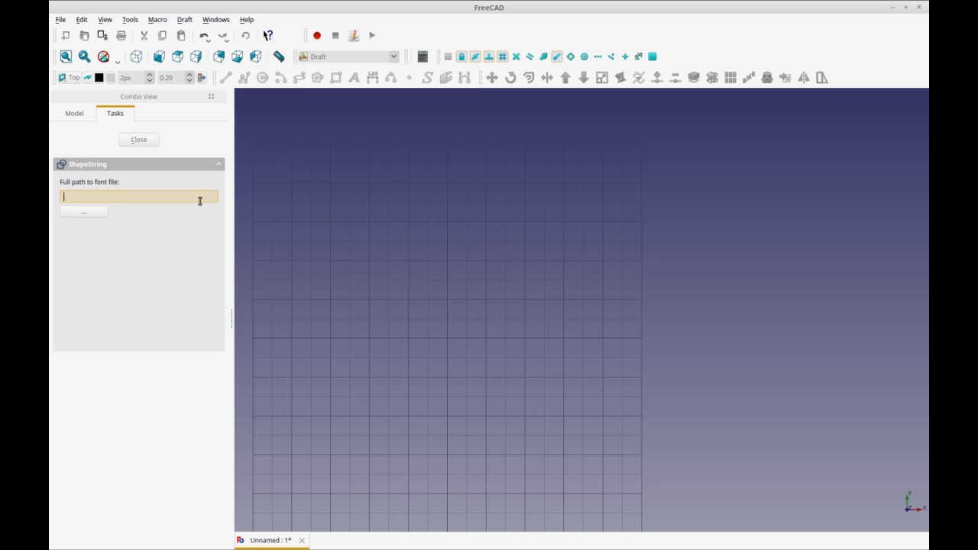
# - Enter the font path /usr/share/font into the font file field
pyautogui.write('/')
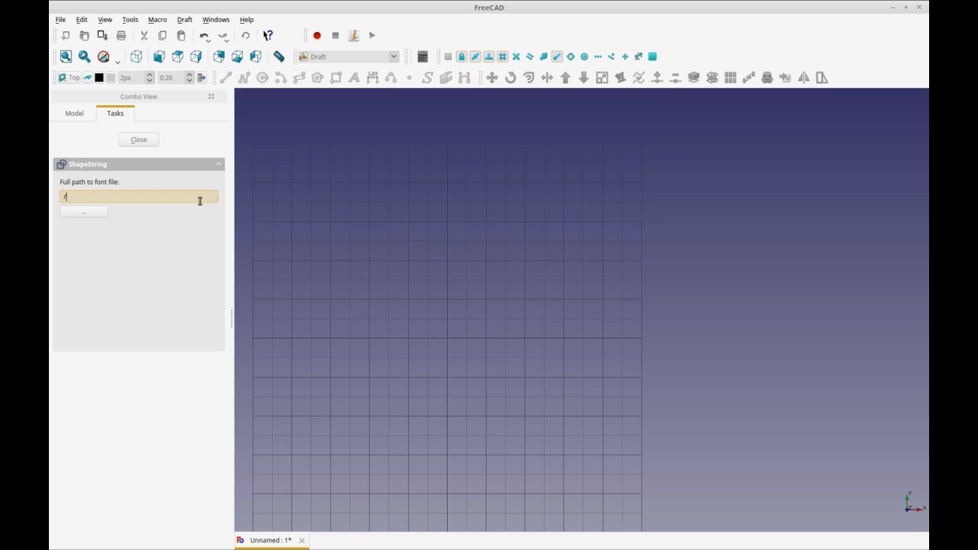
pyautogui.write('usr/s')
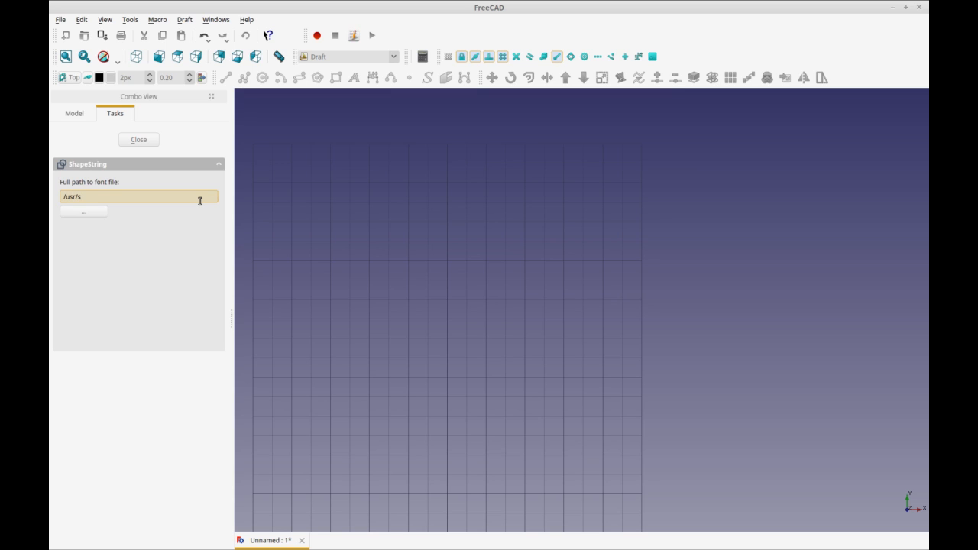
pyautogui.write('hare')
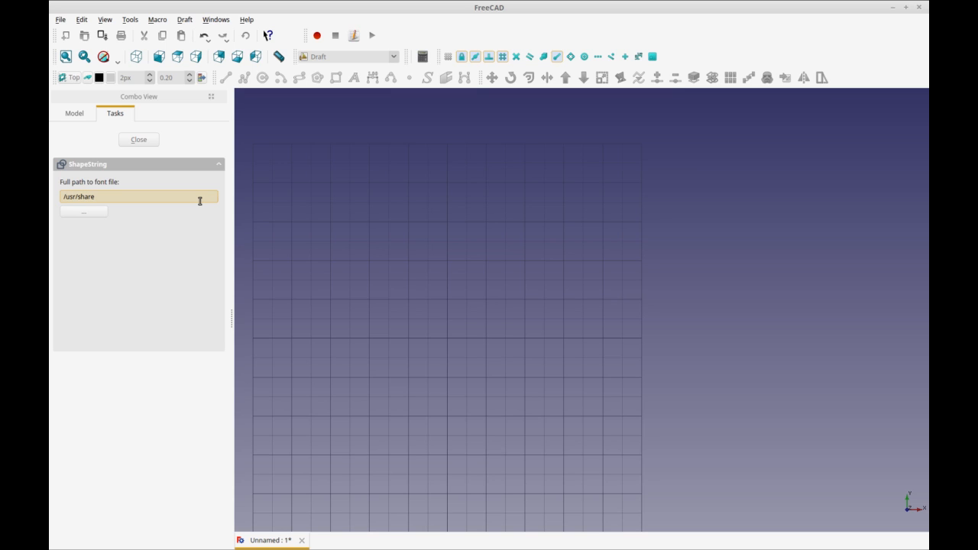
pyautogui.write('/f')
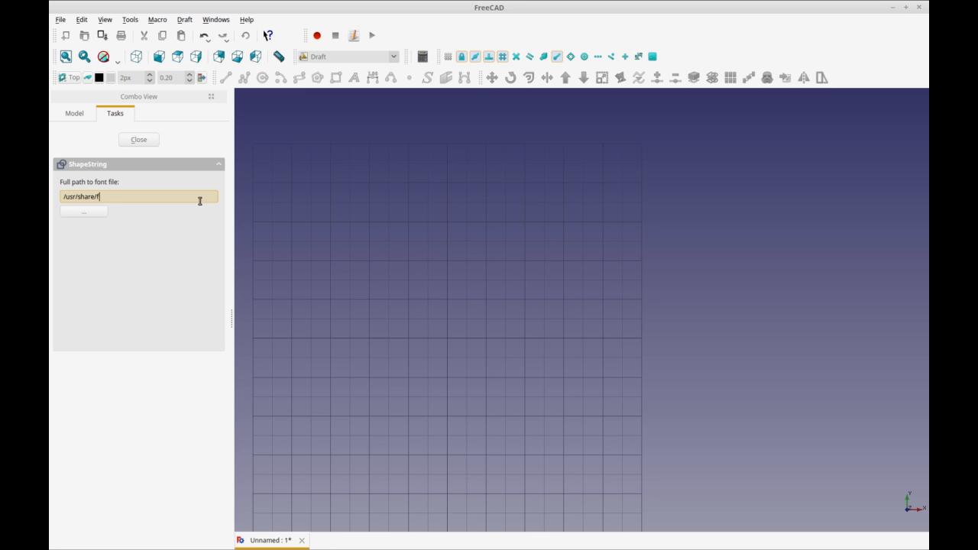
pyautogui.write('onts')
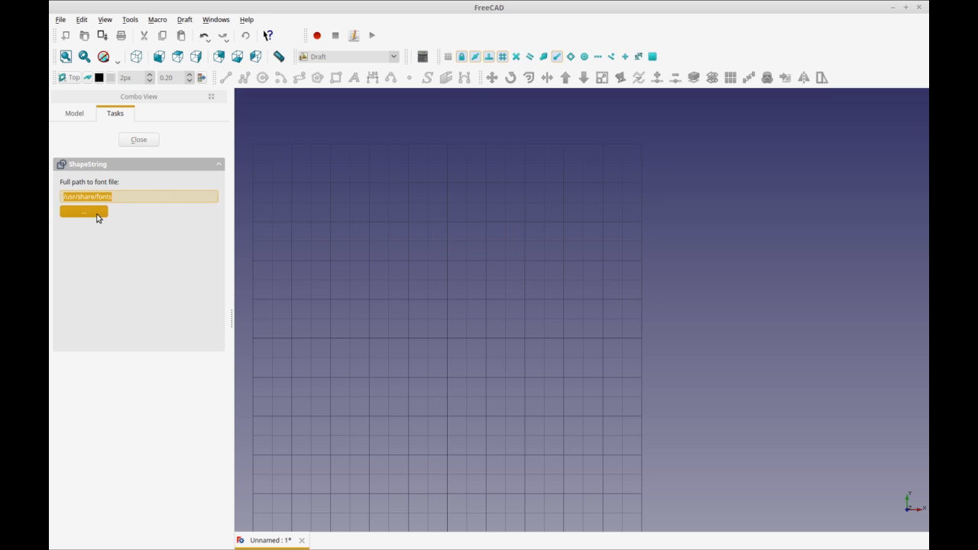
# - Choose Grundschrift-Regular.otf from /usr/share/fonts/grundschrift as the ShapeString font
pyautogui.click(82, 211)
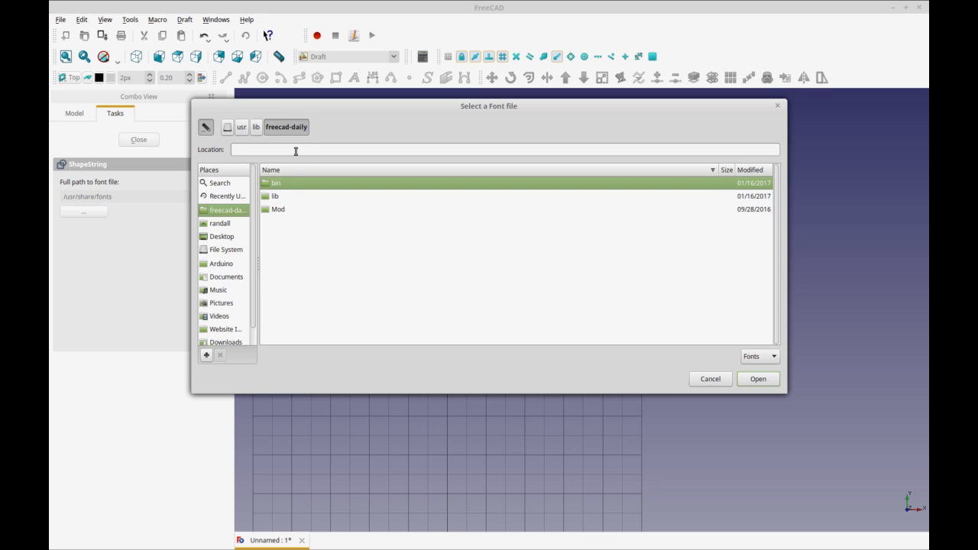
pyautogui.write('/usr/share/fonts')
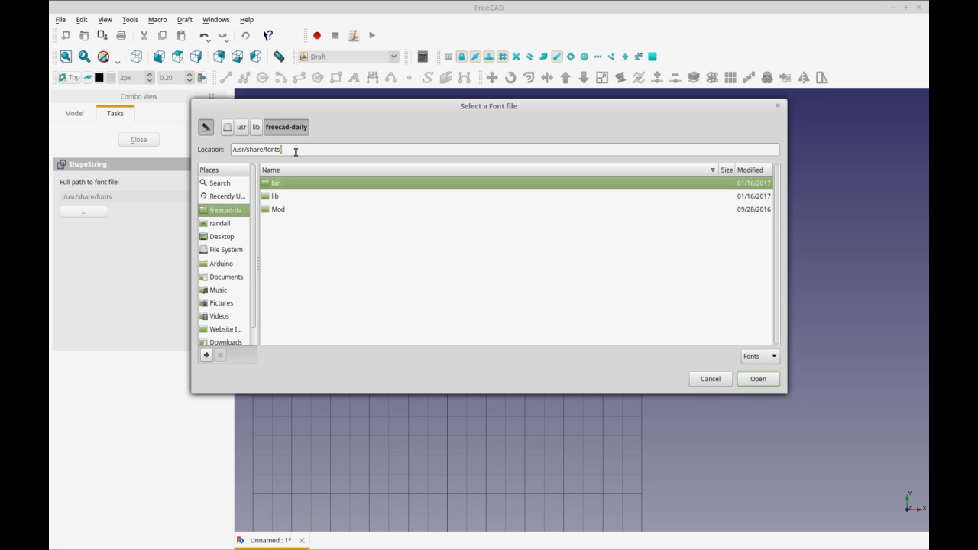
pyautogui.write('/')
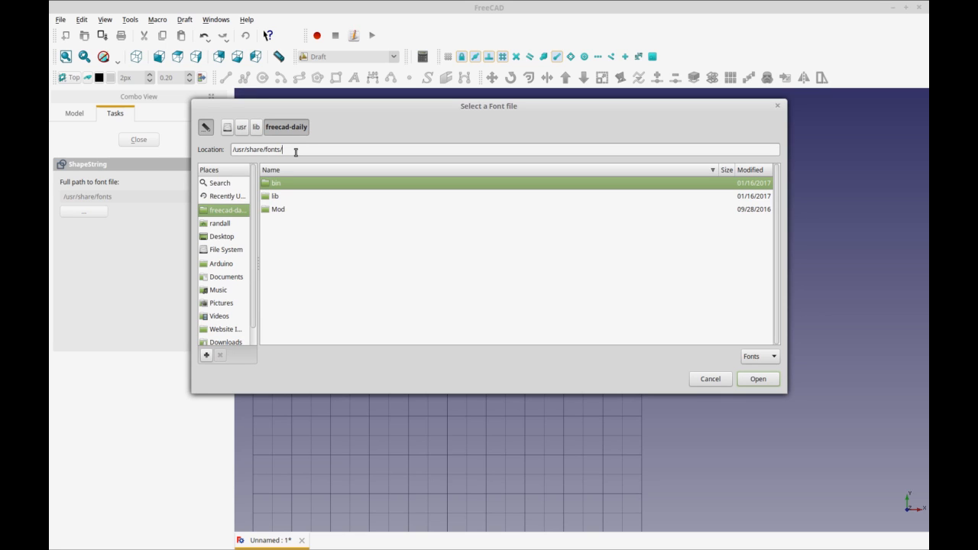
pyautogui.write('grundschrift-Bold.otf')
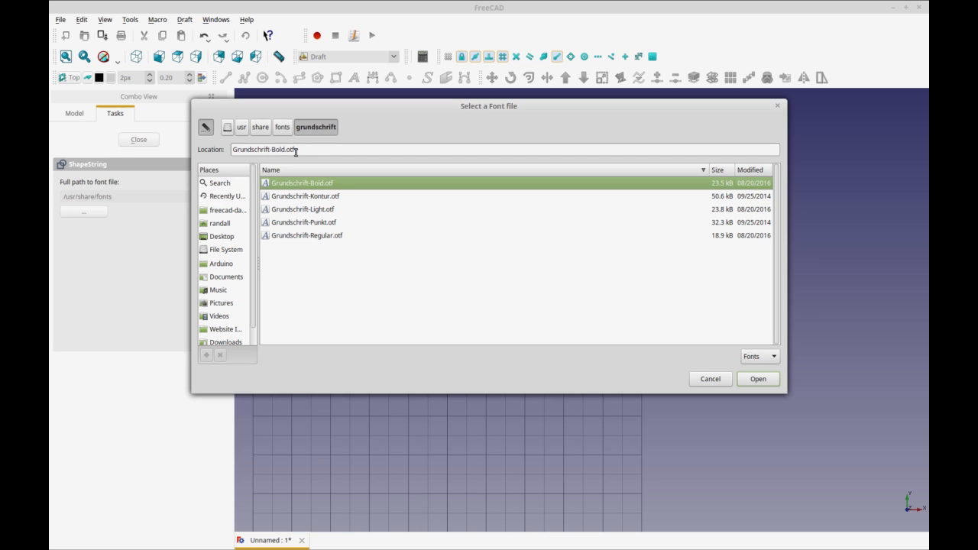
pyautogui.click(307, 236)
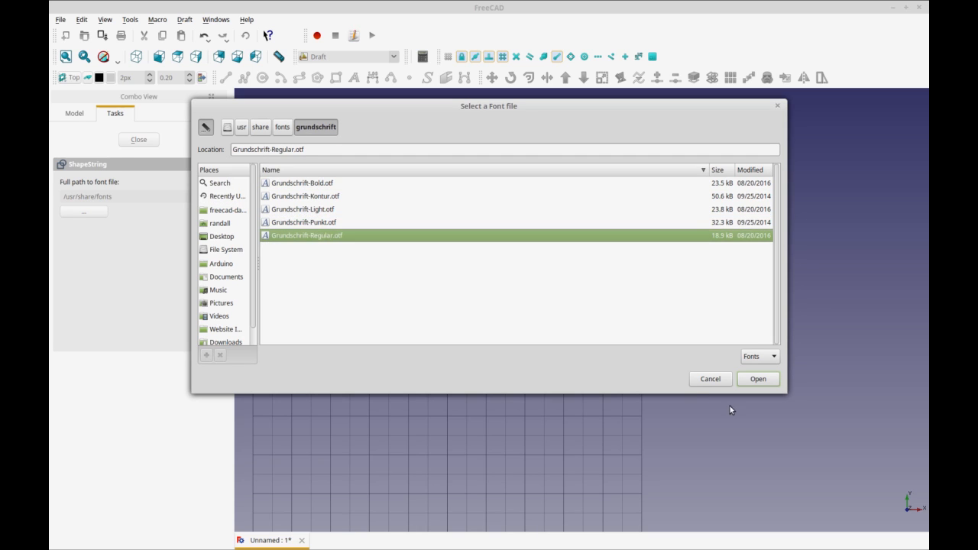
pyautogui.click(759, 379)
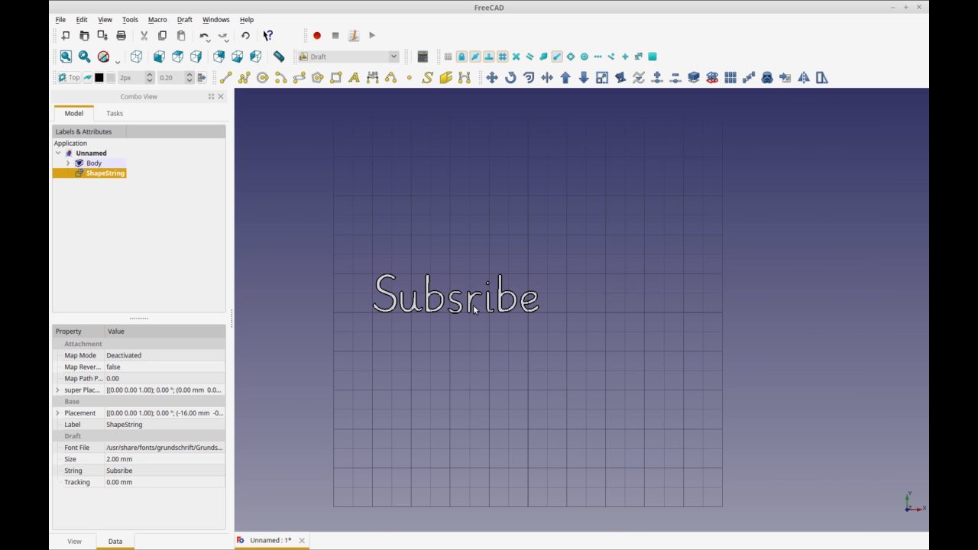
# - Correct the ShapeString's String property to 'Subscribe'
pyautogui.doubleClick(120, 471)
pyautogui.write('c')
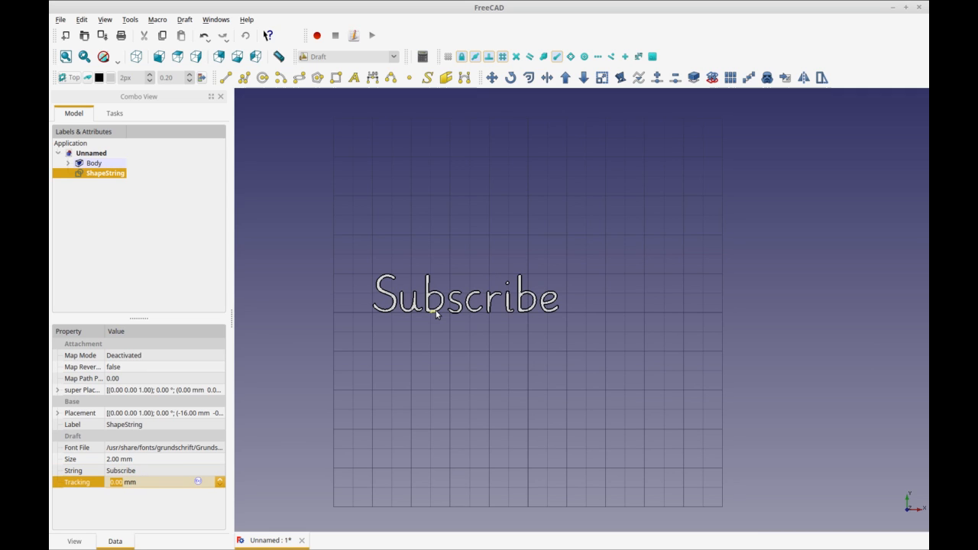
pyautogui.moveTo(416, 366)
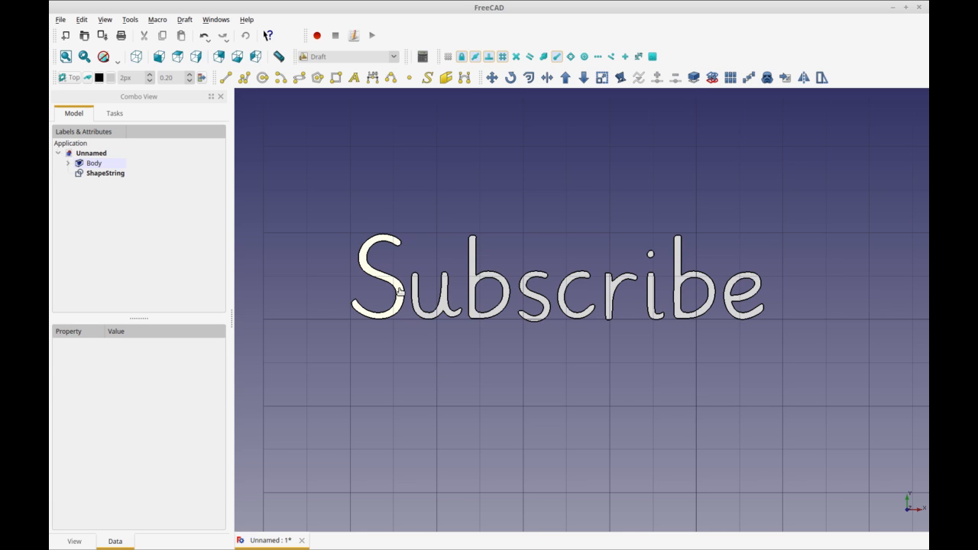
pyautogui.click(104, 173)
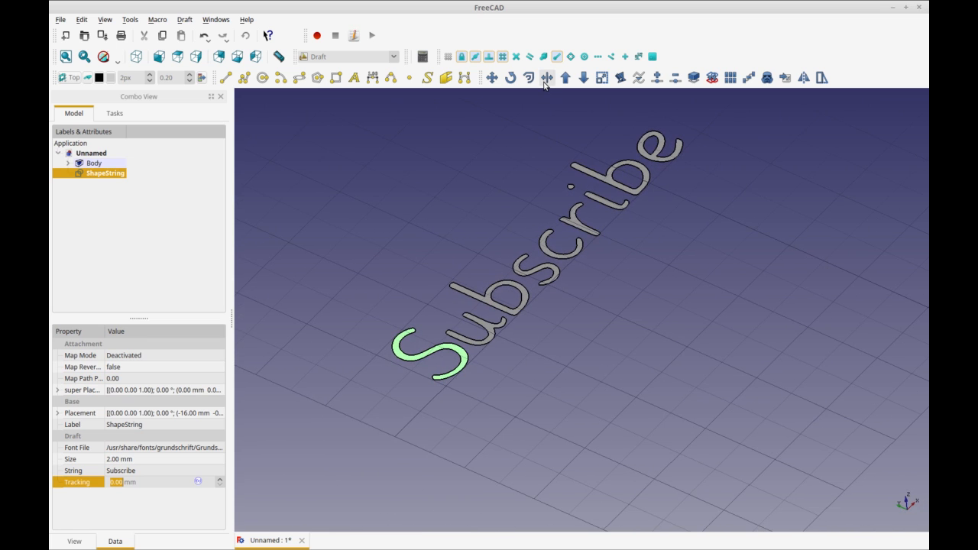
pyautogui.moveTo(547, 78)
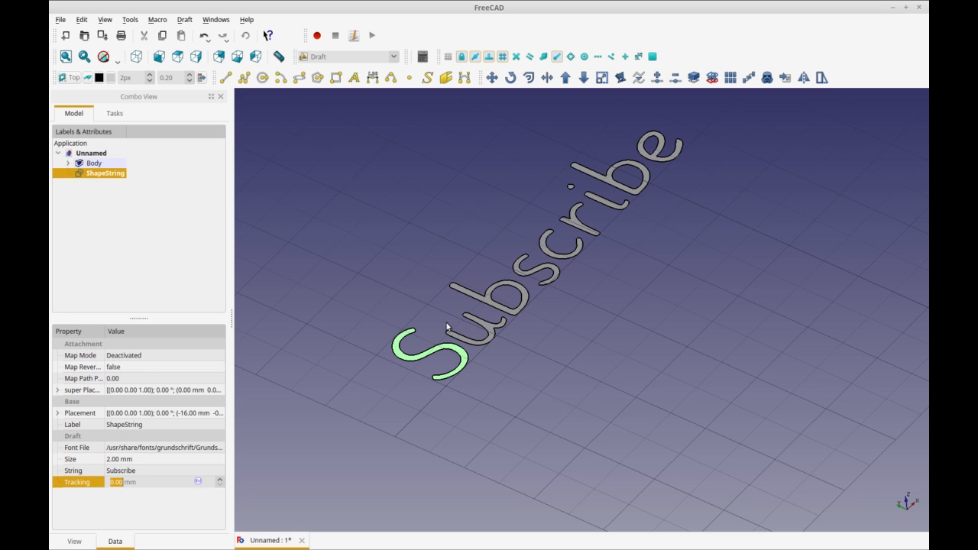
pyautogui.moveTo(444, 372)
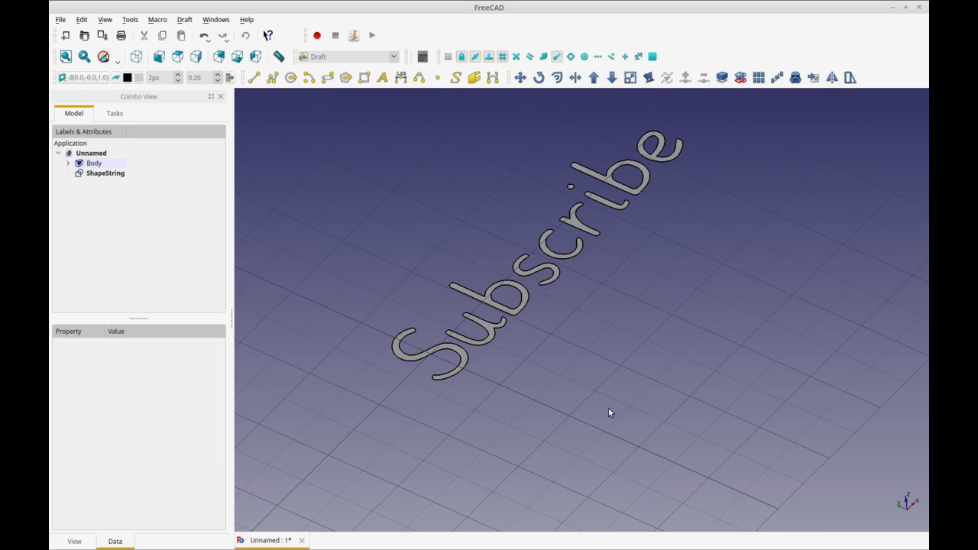
pyautogui.click(103, 173)
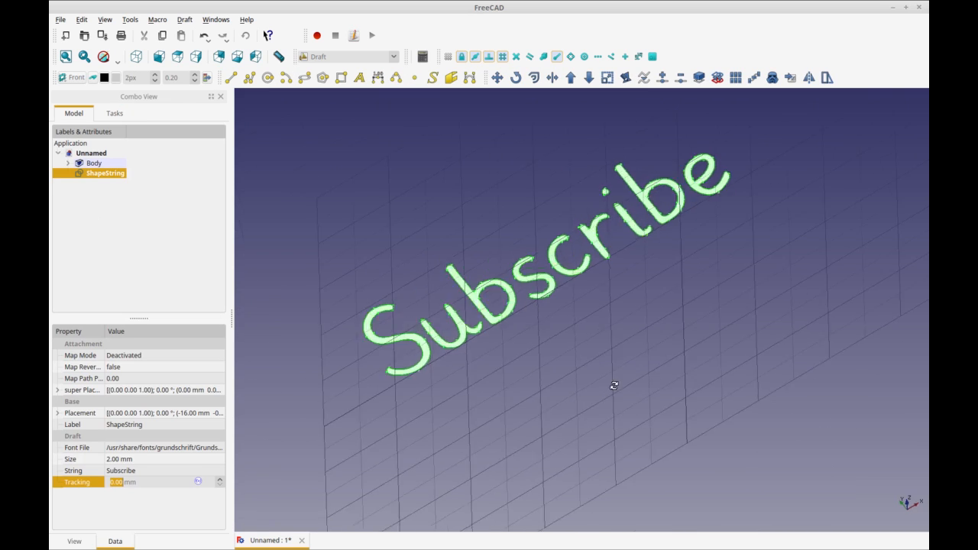
pyautogui.moveTo(614, 385); pyautogui.dragTo(730, 273)
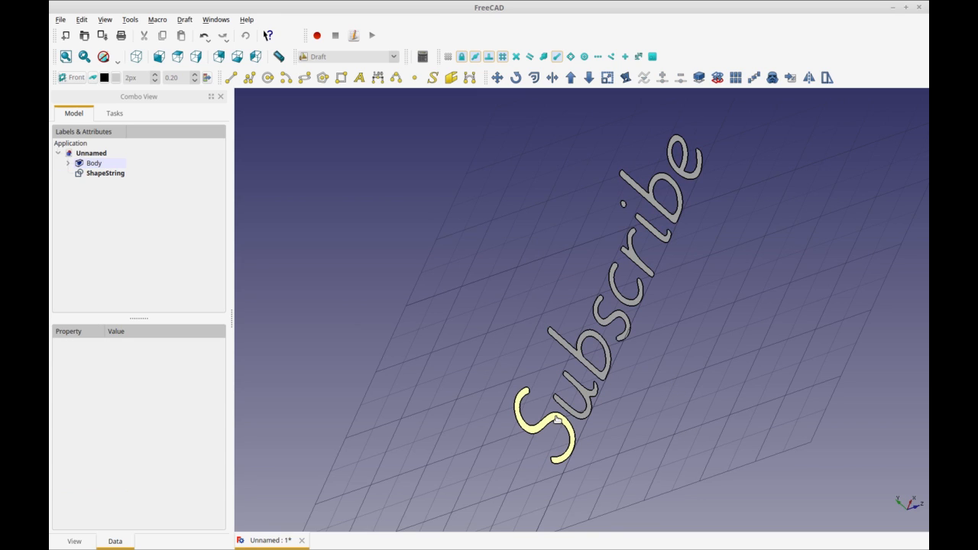
pyautogui.click(104, 173)
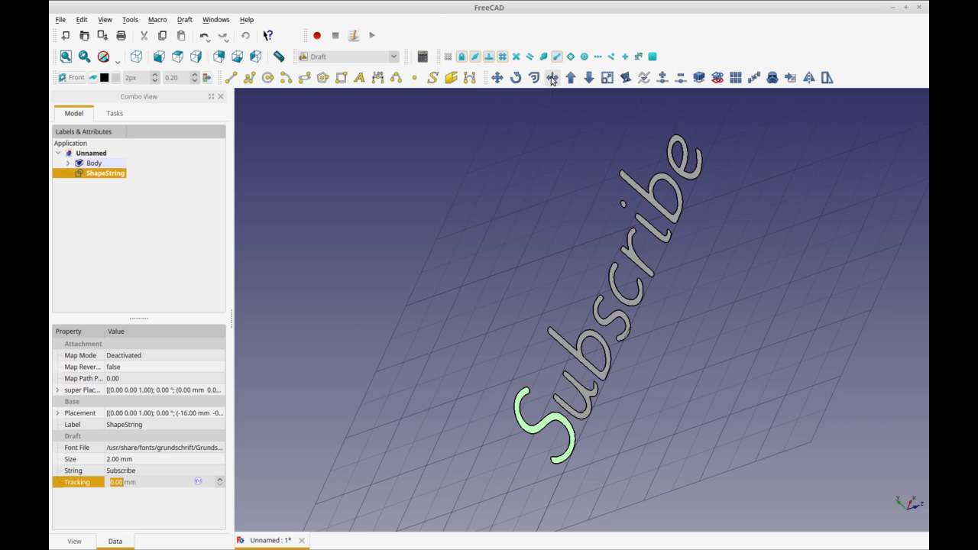
pyautogui.moveTo(550, 77)
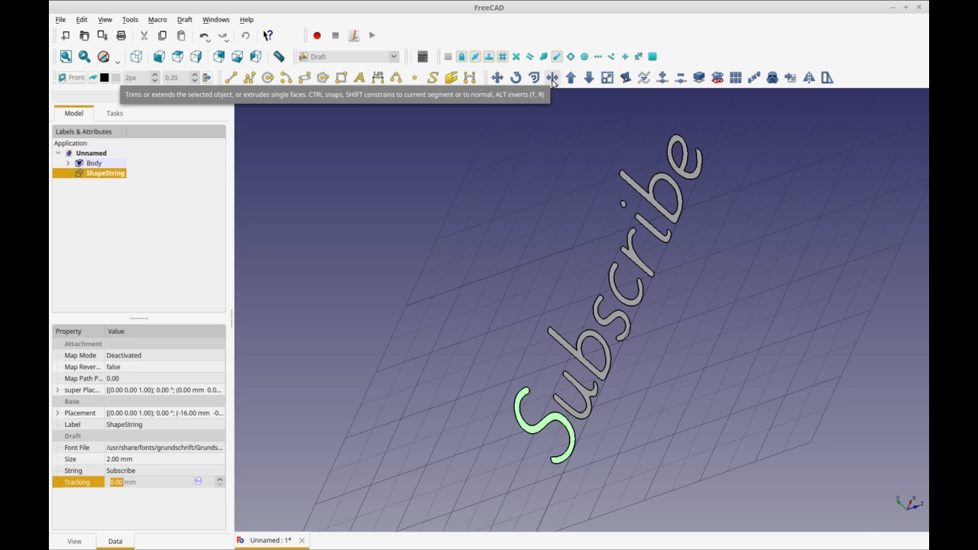
# - Extrude the S and u letters of Subscribe into solids with Draft Trimex
pyautogui.click(552, 76)
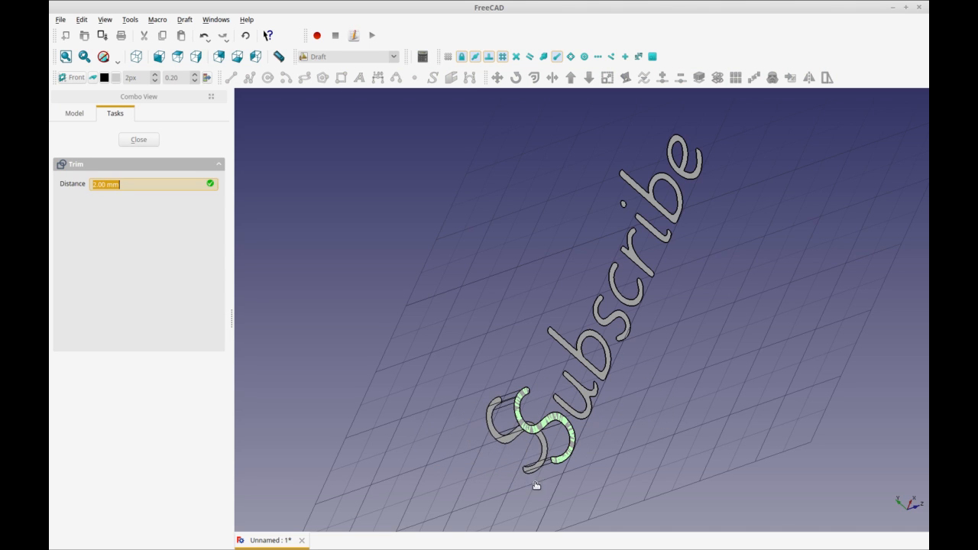
pyautogui.click(137, 139)
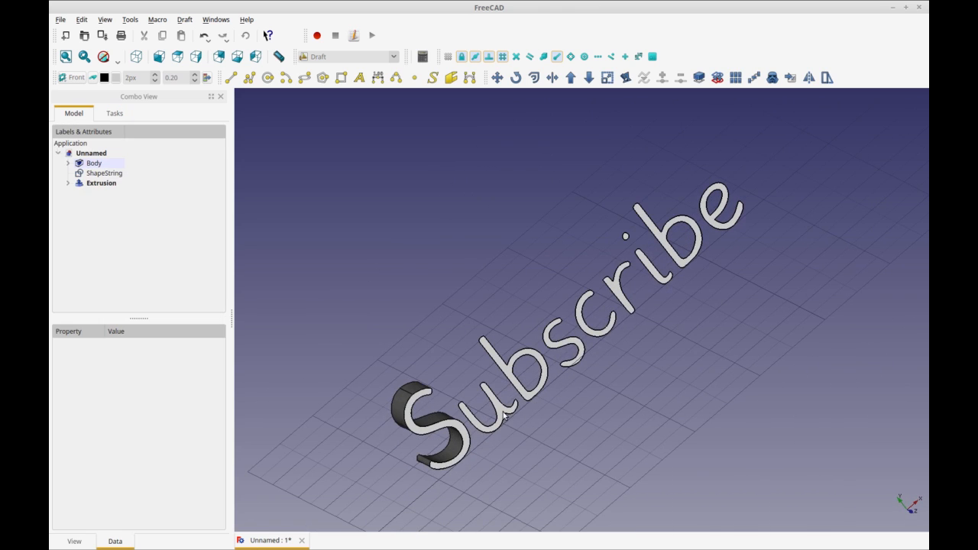
pyautogui.click(104, 173)
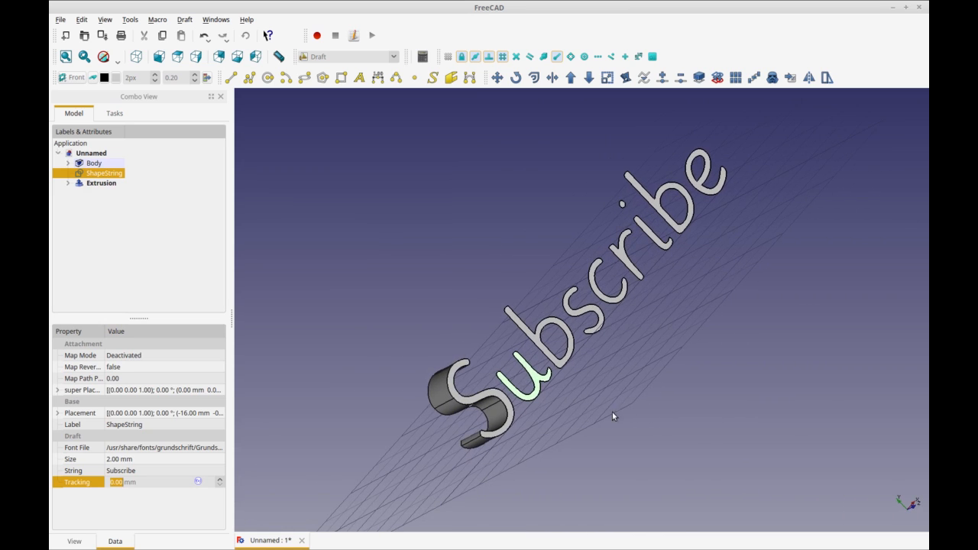
pyautogui.moveTo(552, 76)
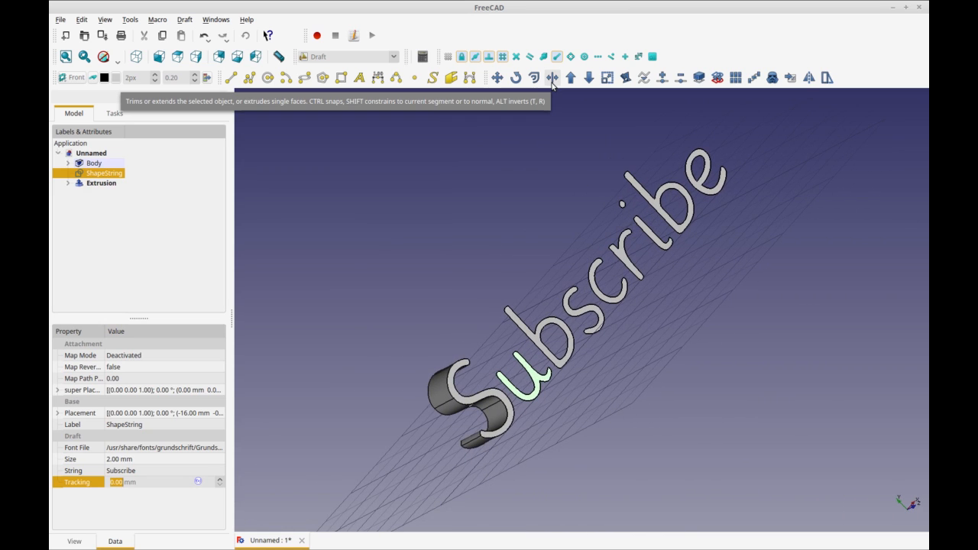
pyautogui.click(552, 77)
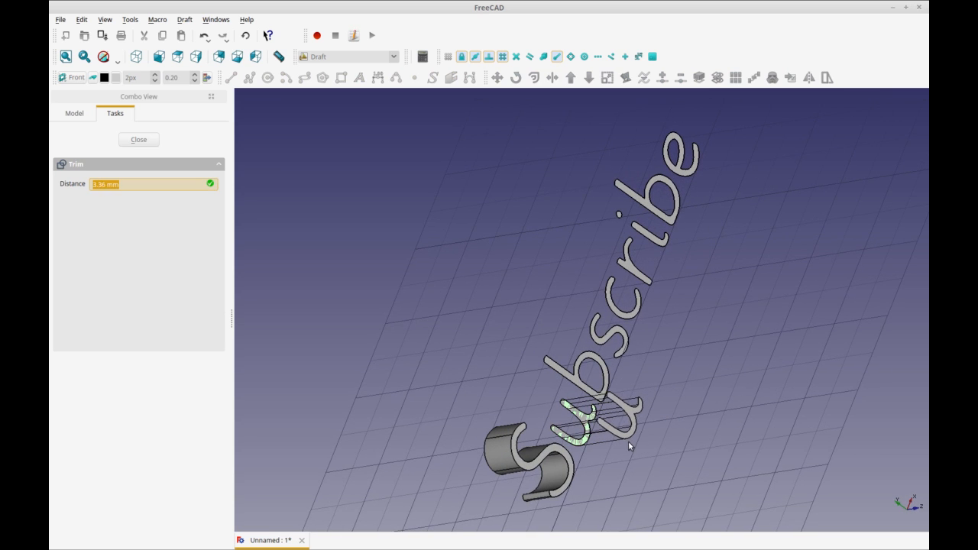
pyautogui.click(137, 139)
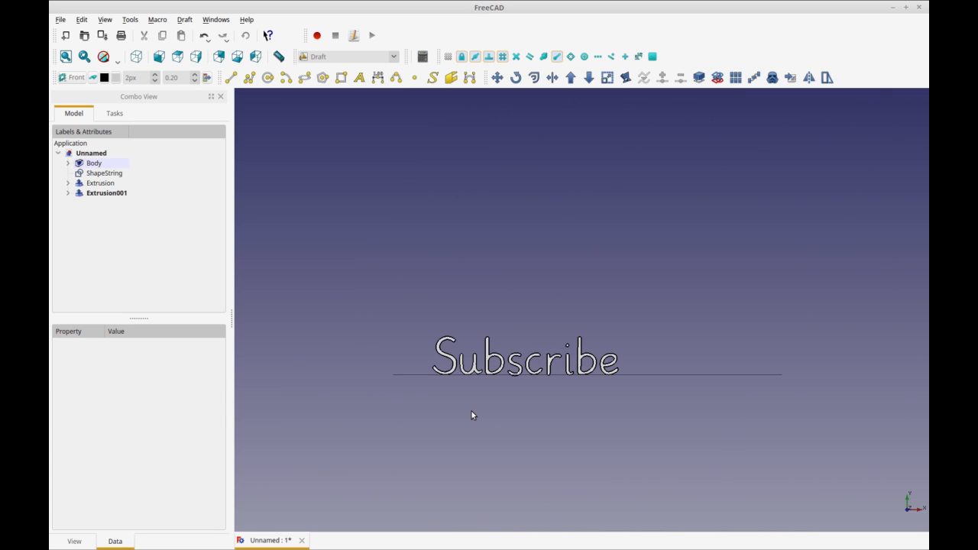
pyautogui.moveTo(77, 90)
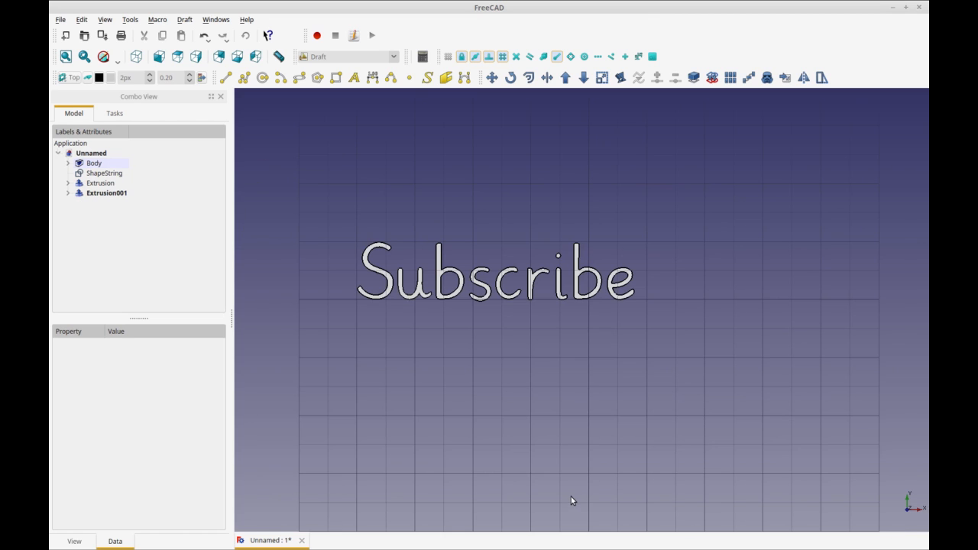
pyautogui.moveTo(434, 90)
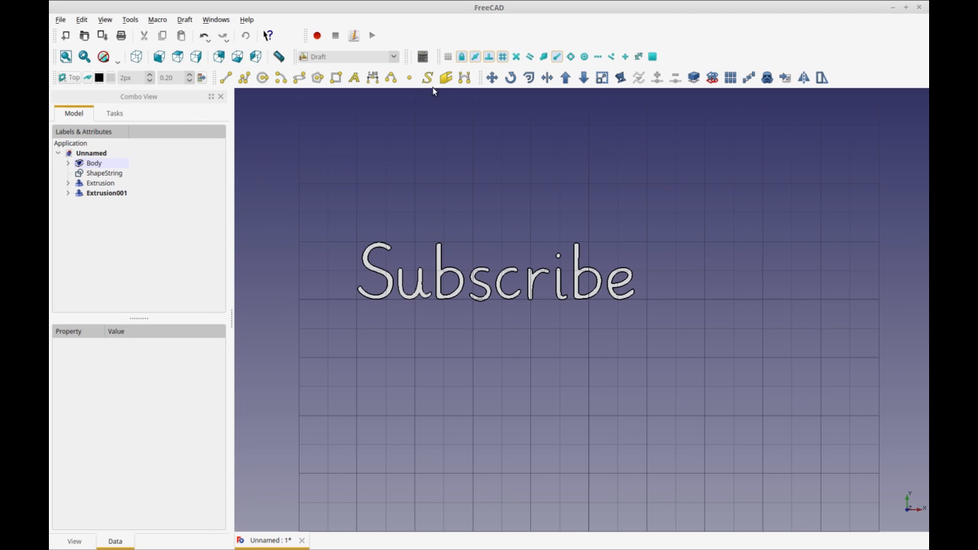
pyautogui.moveTo(428, 76)
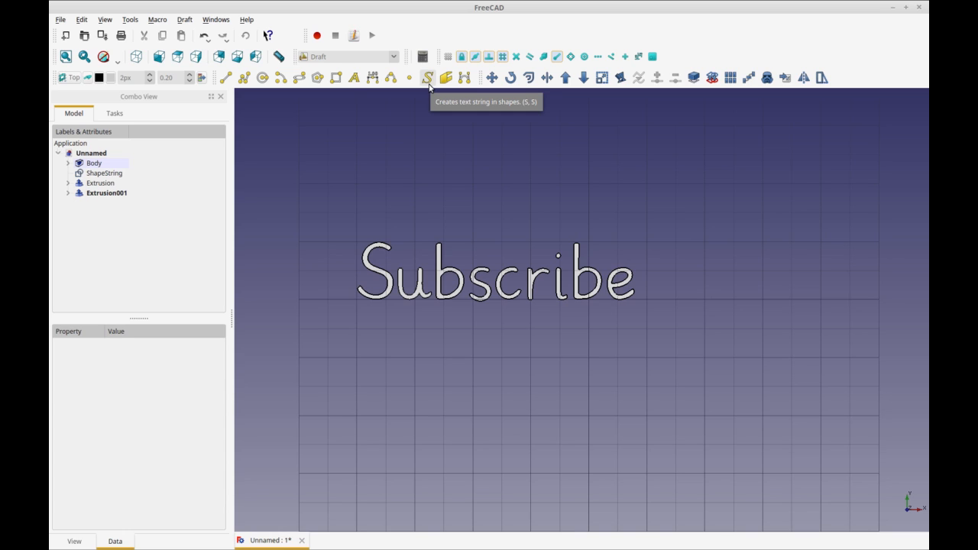
pyautogui.moveTo(345, 166)
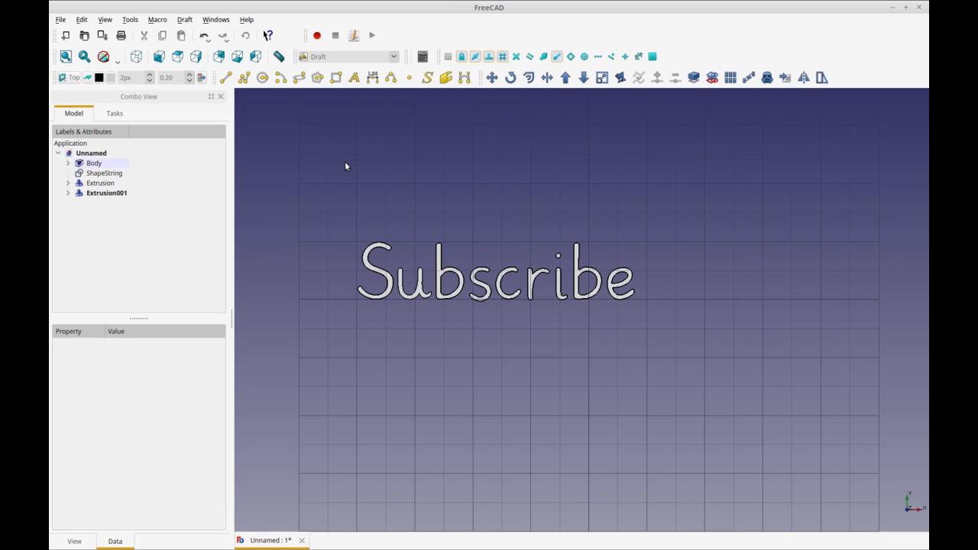
pyautogui.moveTo(338, 98)
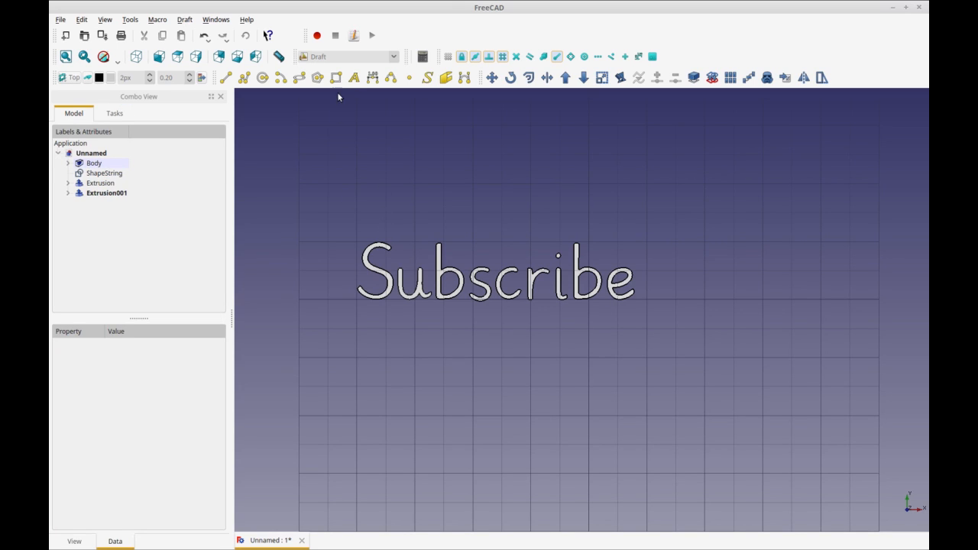
# - Draw a 16 × 4 mm Draft rectangle below the text and extrude it into a box
pyautogui.click(335, 77)
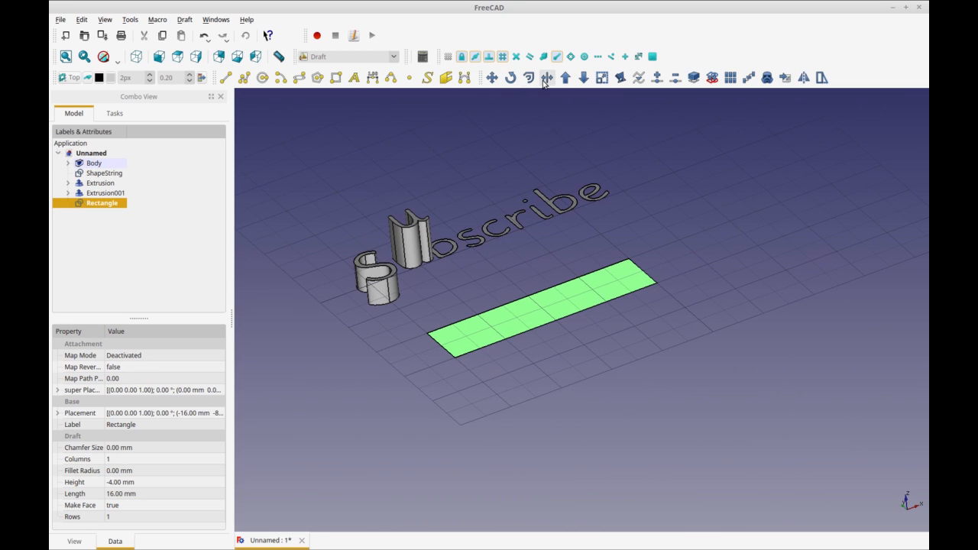
pyautogui.click(548, 77)
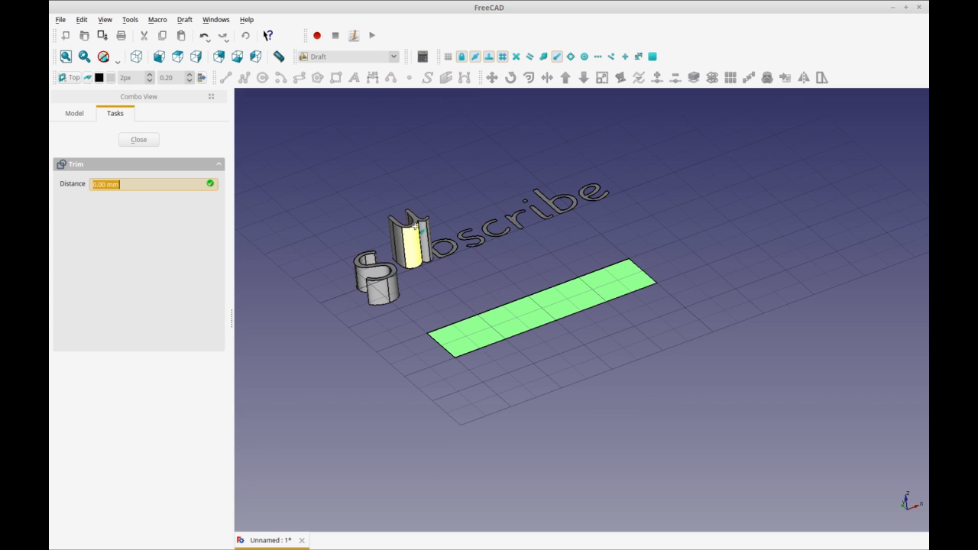
pyautogui.click(137, 139)
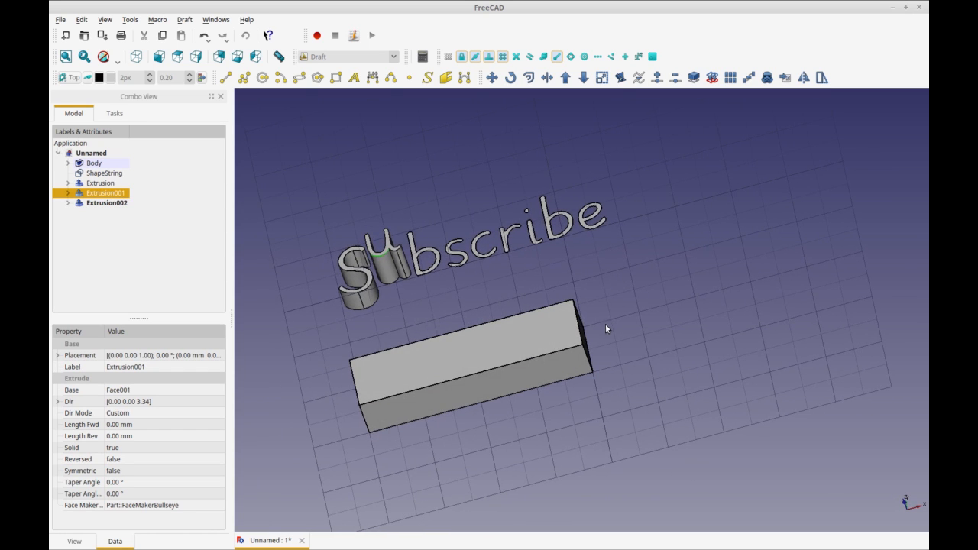
pyautogui.moveTo(596, 294)
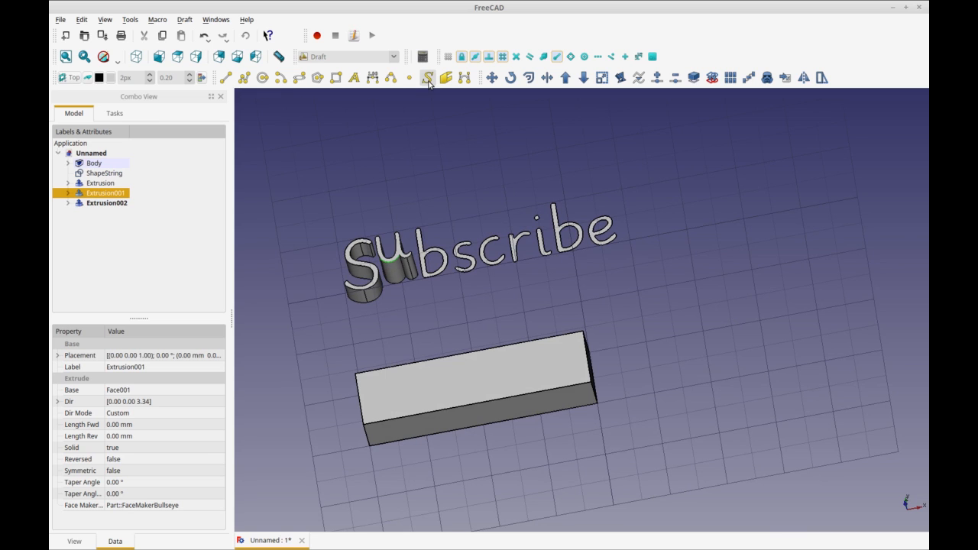
# - Create a 'Like' ShapeString on the box using Grundschrift-Regular.otf from /usr/share/fonts/grundschrift
pyautogui.click(428, 77)
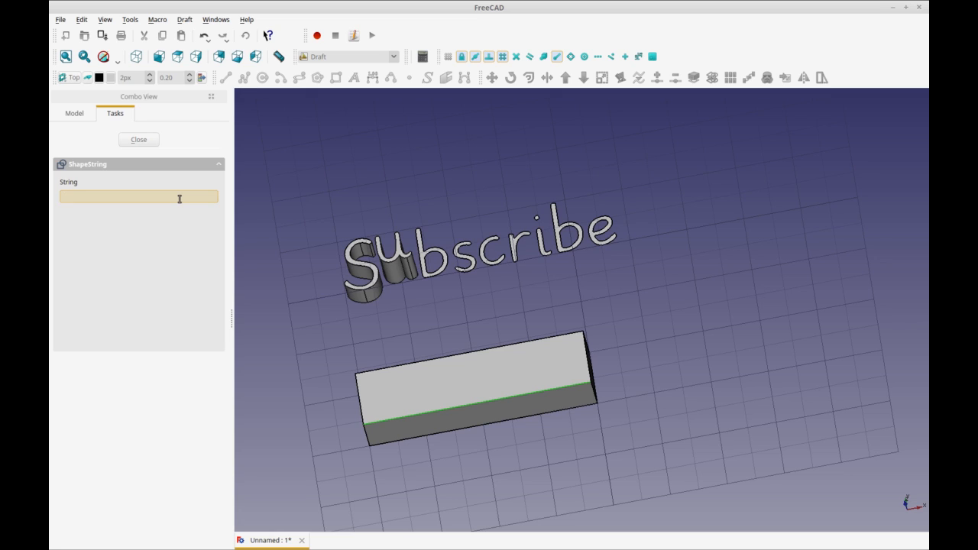
pyautogui.write('L')
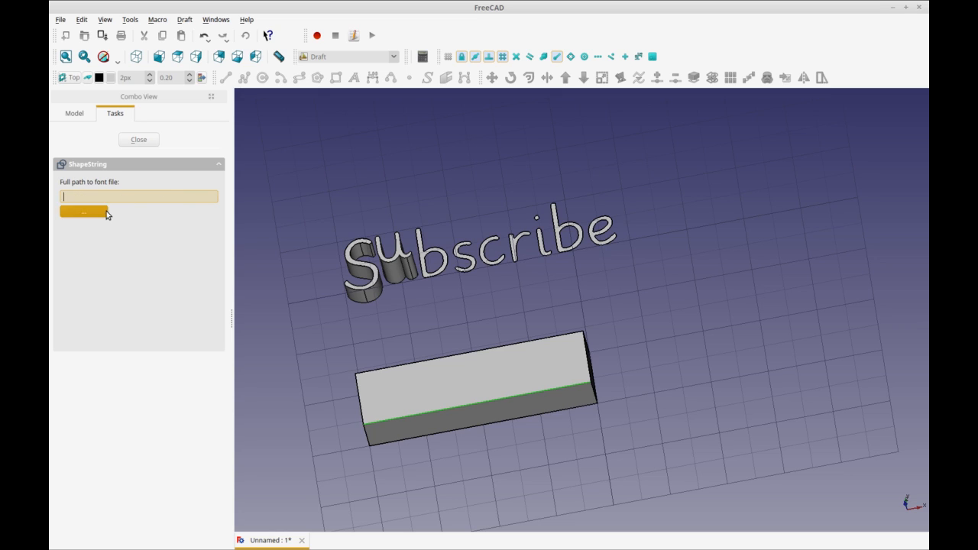
pyautogui.click(82, 211)
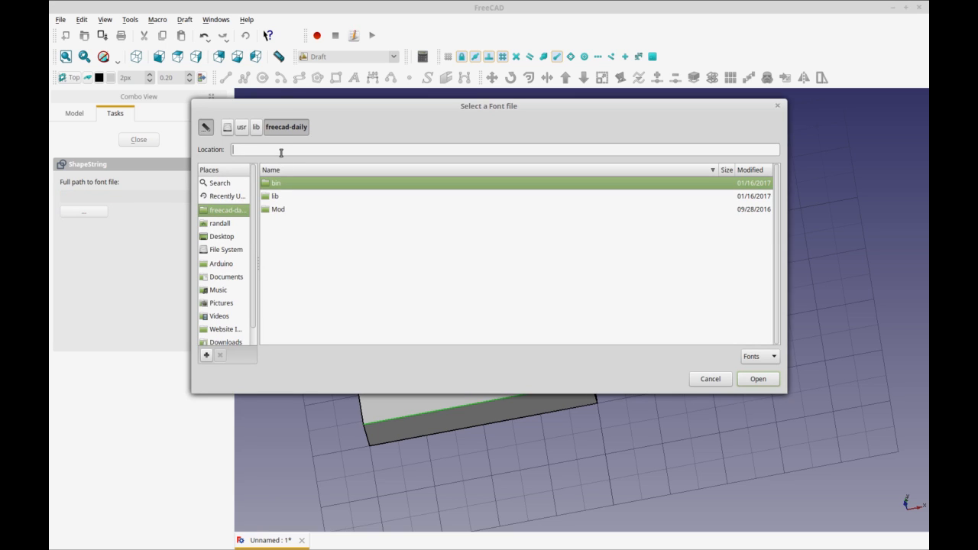
pyautogui.write('/usr/share/fonts/')
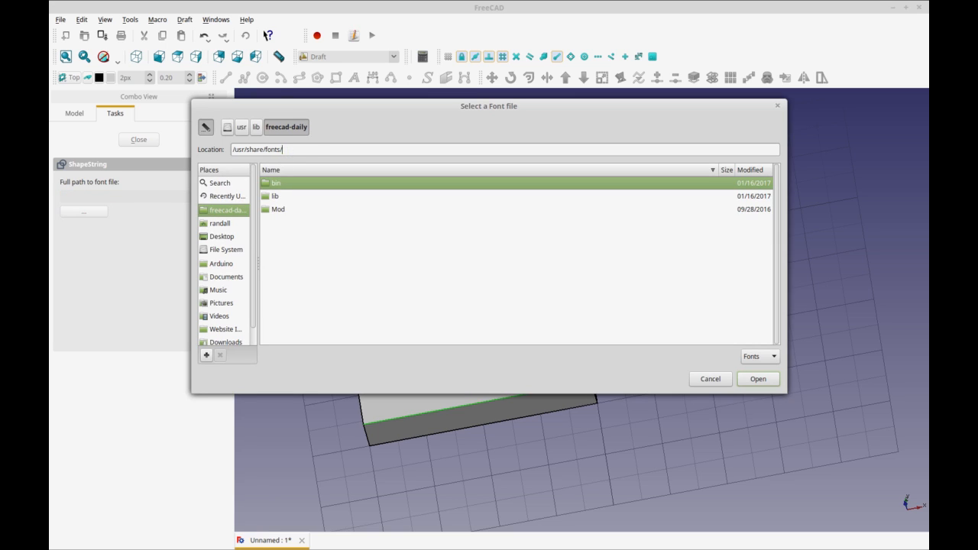
pyautogui.doubleClick(275, 183)
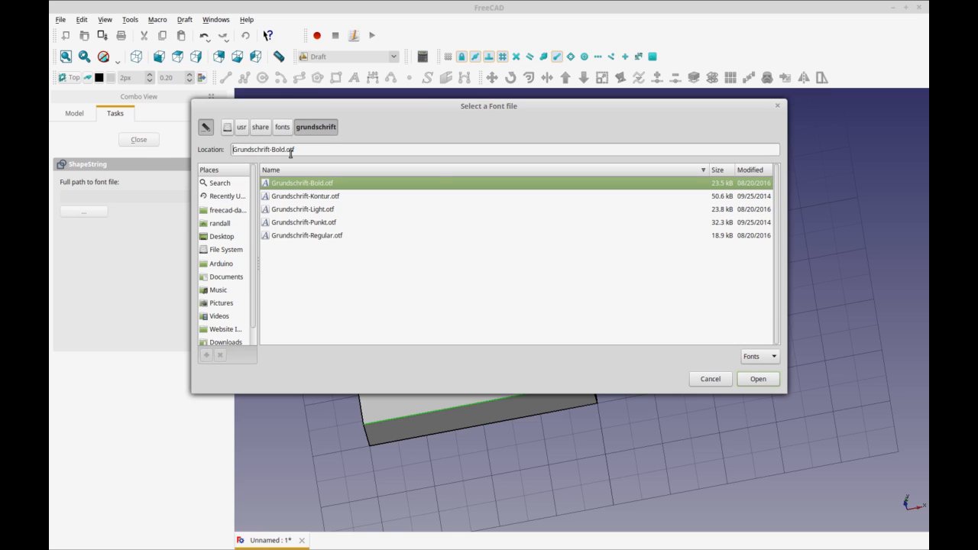
pyautogui.click(307, 236)
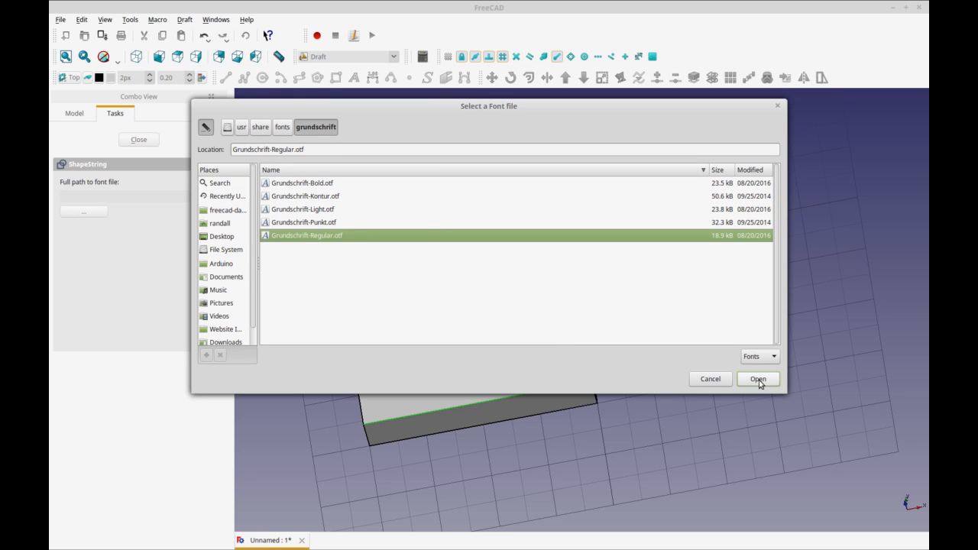
pyautogui.click(758, 379)
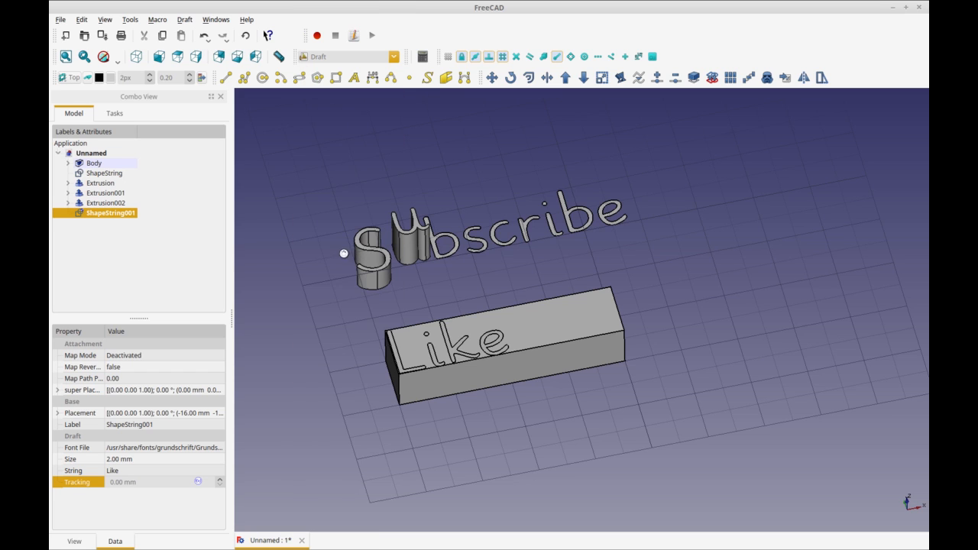
# - Save the document as 'text' in the Documents folder
pyautogui.click(348, 55)
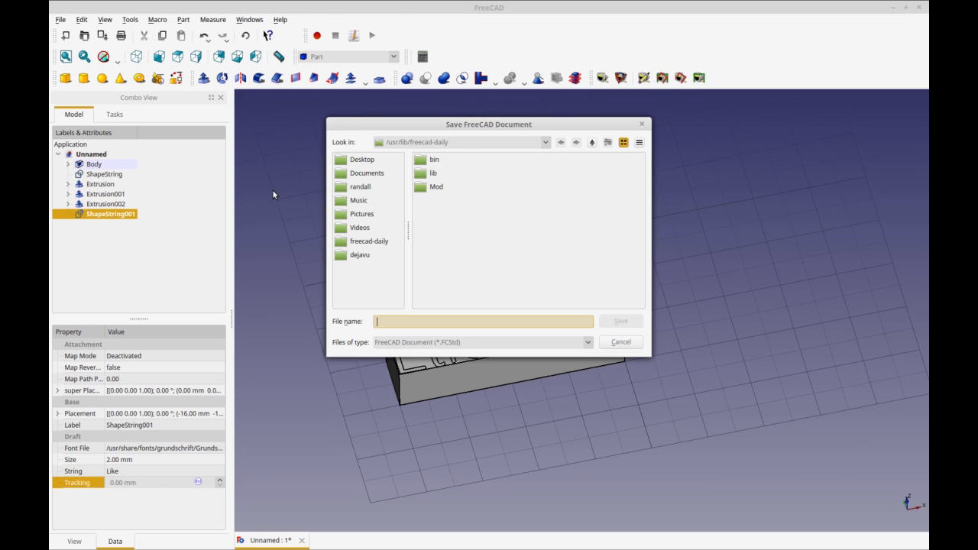
pyautogui.doubleClick(367, 172)
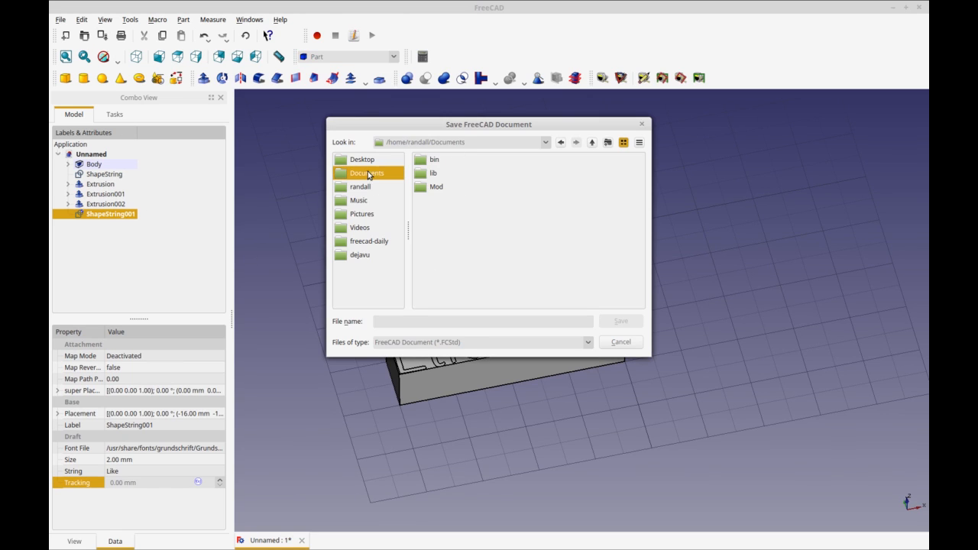
pyautogui.doubleClick(367, 172)
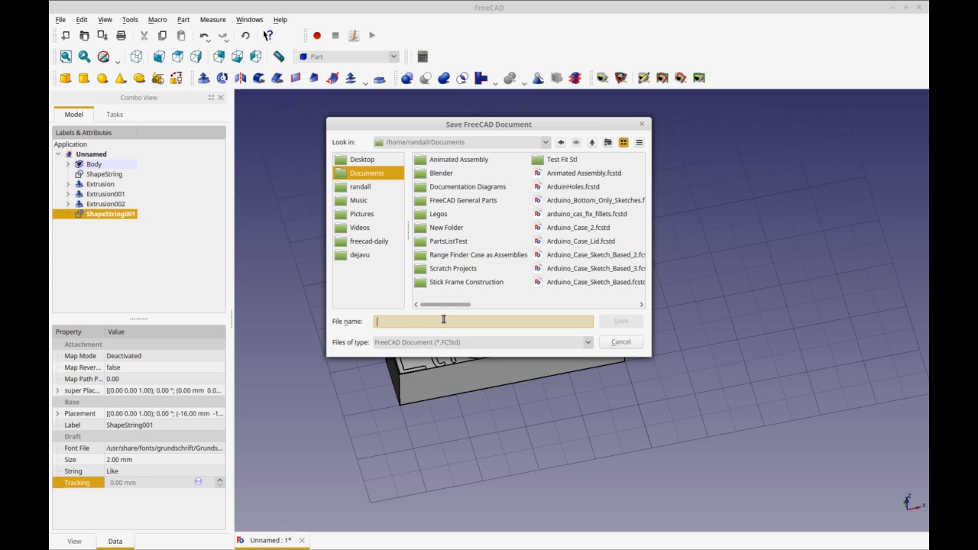
pyautogui.write('text')
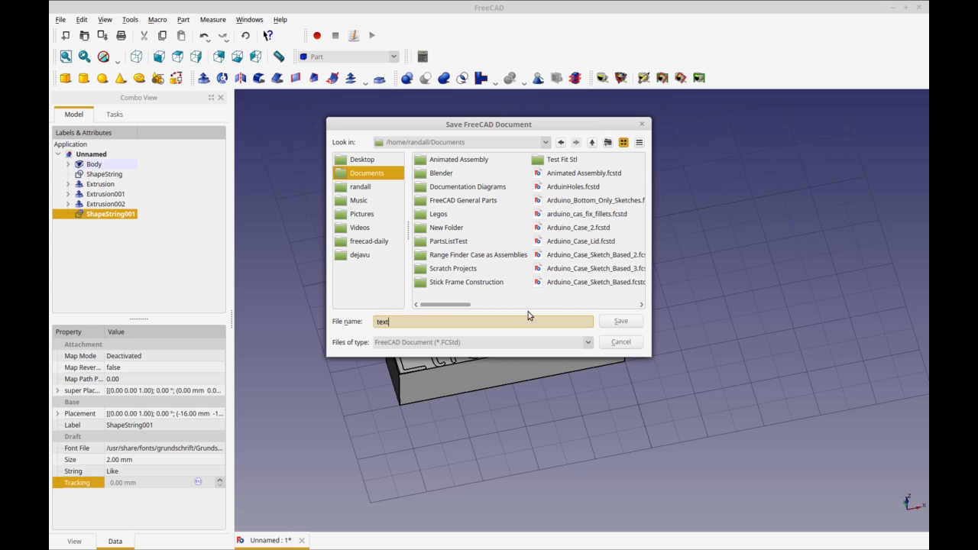
pyautogui.click(620, 321)
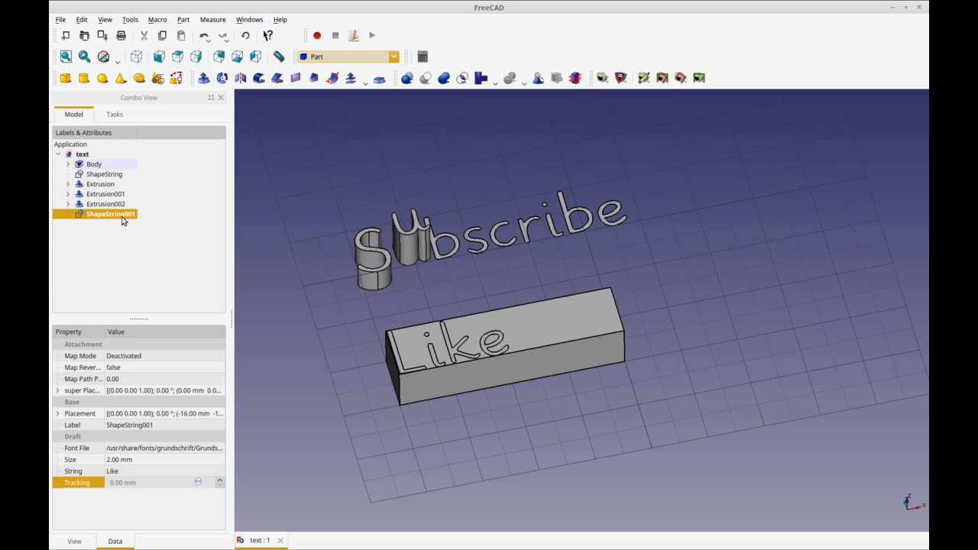
pyautogui.moveTo(202, 78)
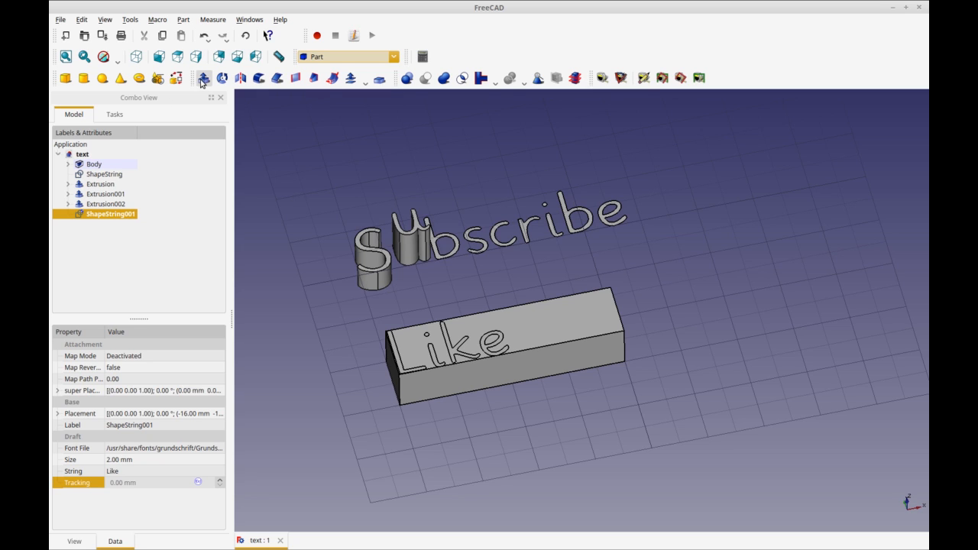
# - Extrude the 'Like' ShapeString 2 mm along its normal with Part Extrude and select the result
pyautogui.click(203, 78)
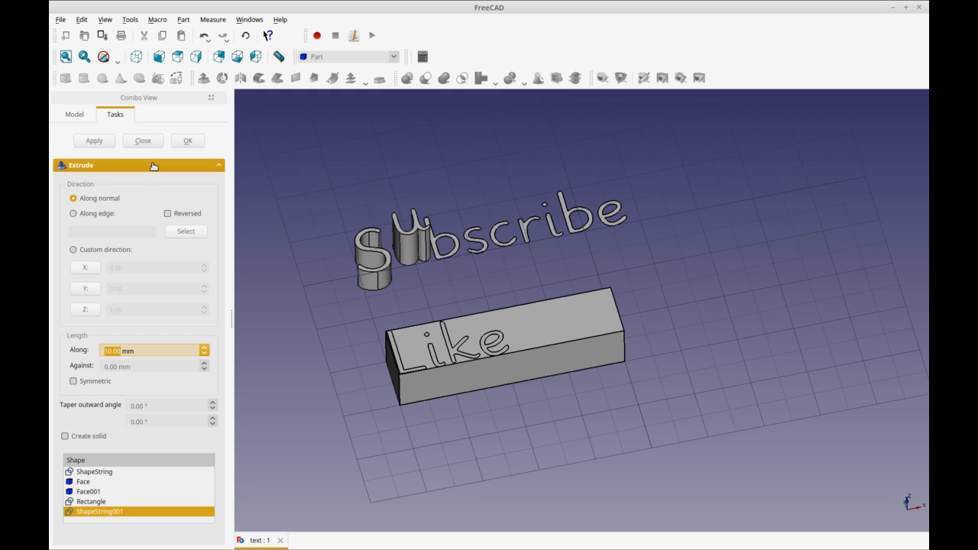
pyautogui.moveTo(138, 196)
pyautogui.write('5')
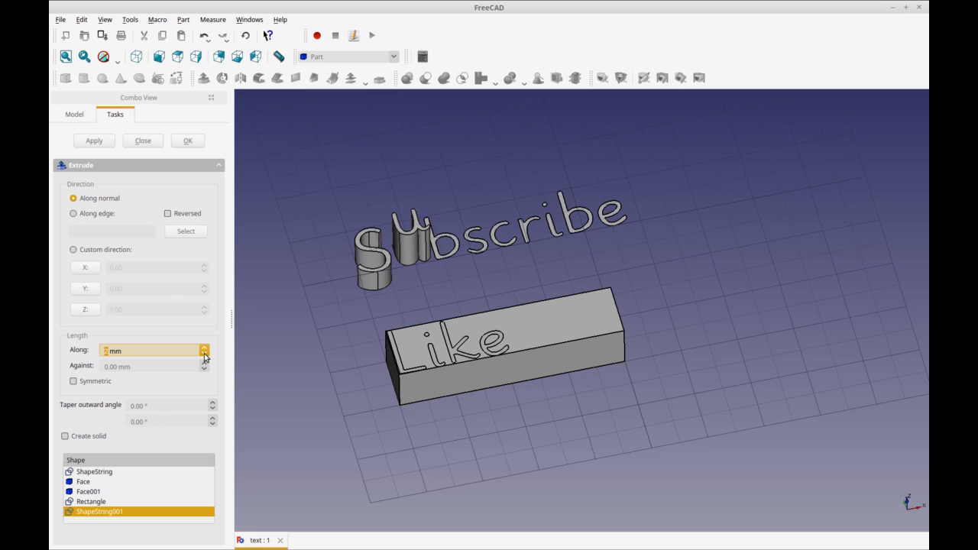
pyautogui.moveTo(137, 492)
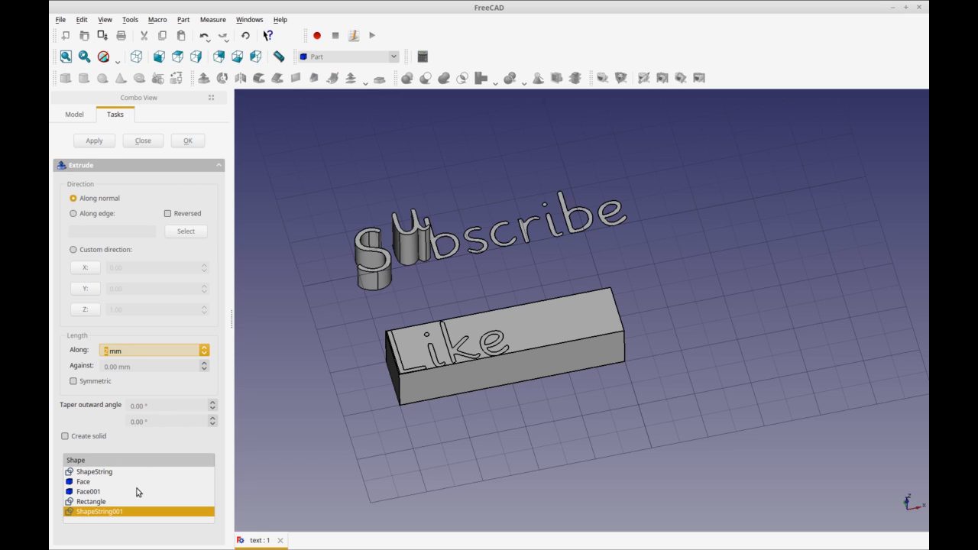
pyautogui.click(187, 141)
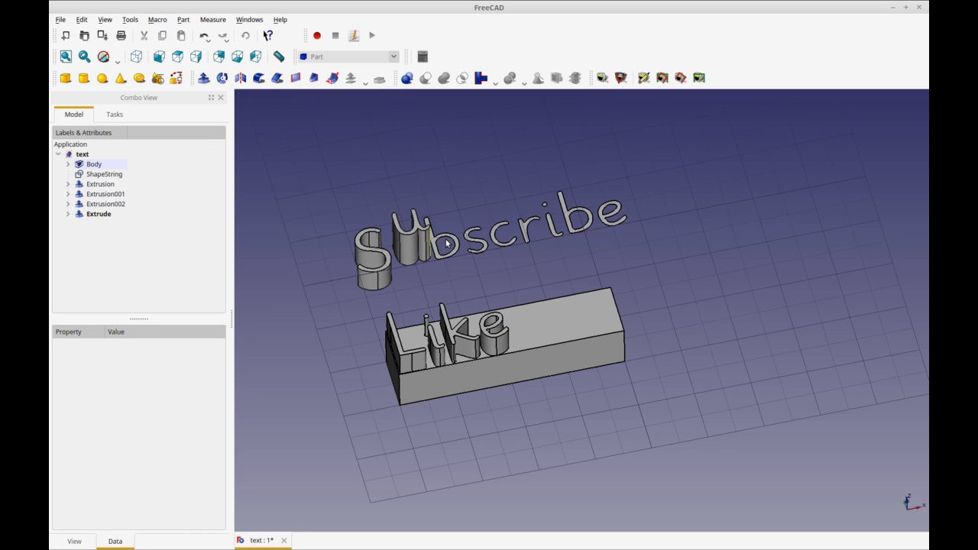
pyautogui.moveTo(621, 231)
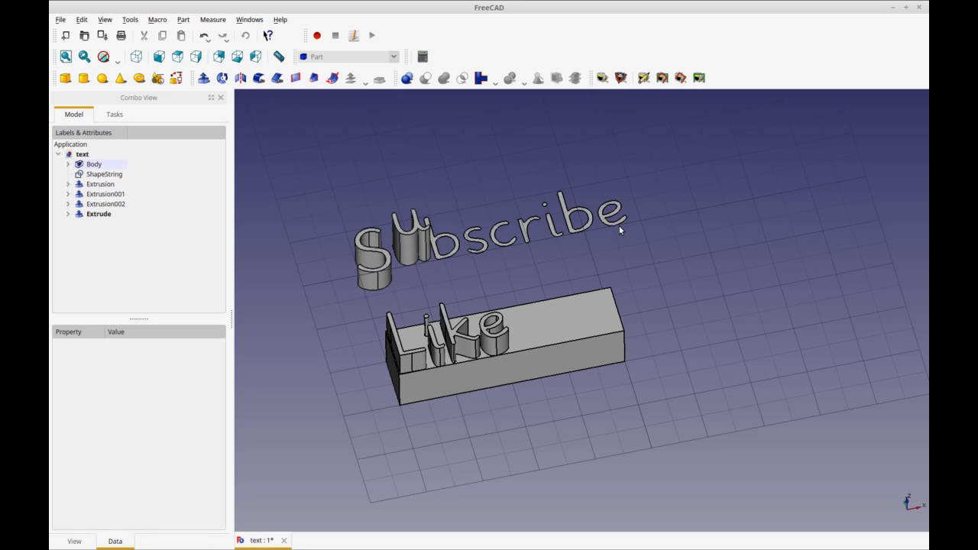
pyautogui.moveTo(547, 260)
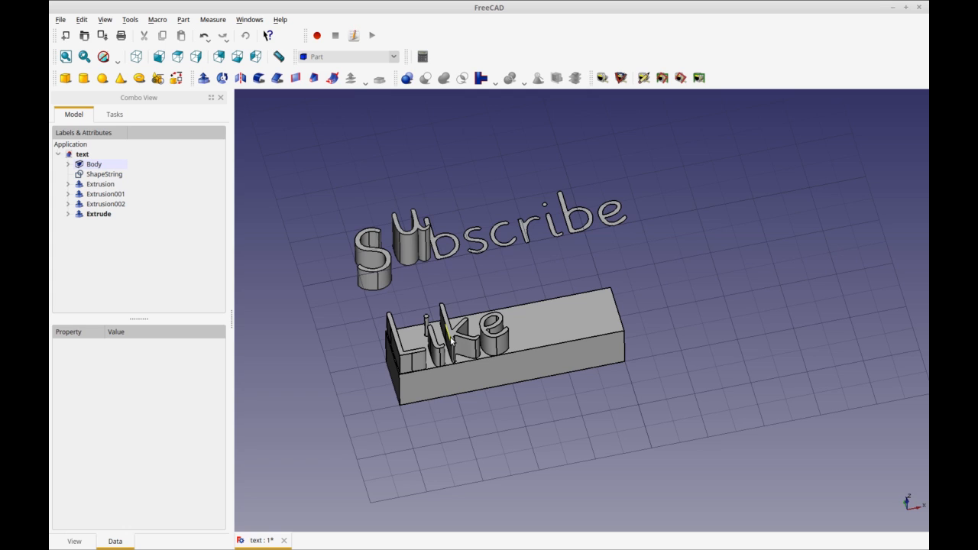
pyautogui.click(98, 214)
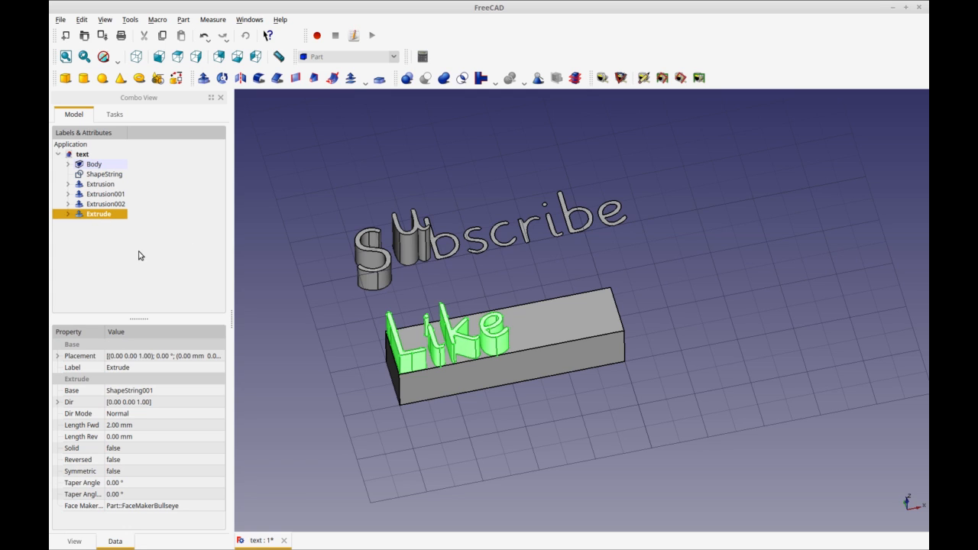
pyautogui.moveTo(238, 396)
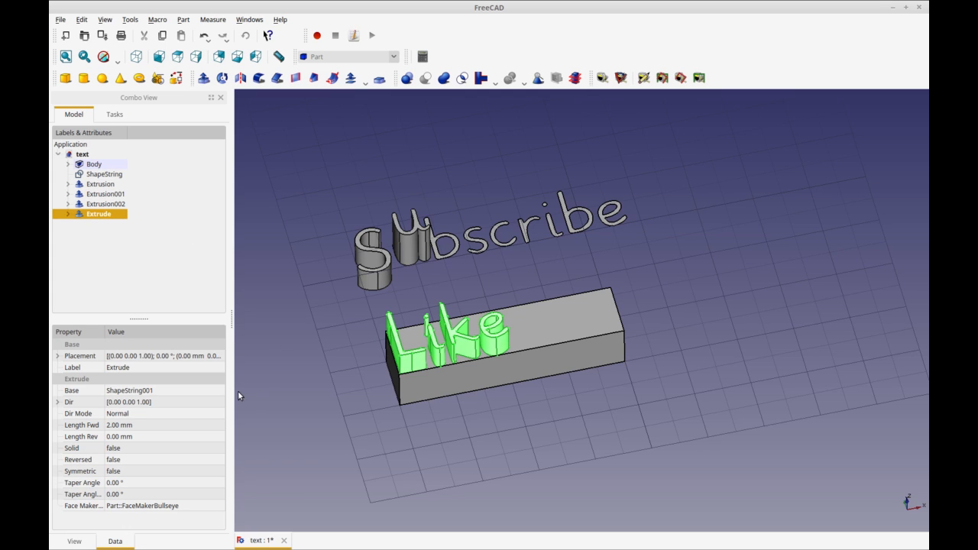
pyautogui.moveTo(198, 449)
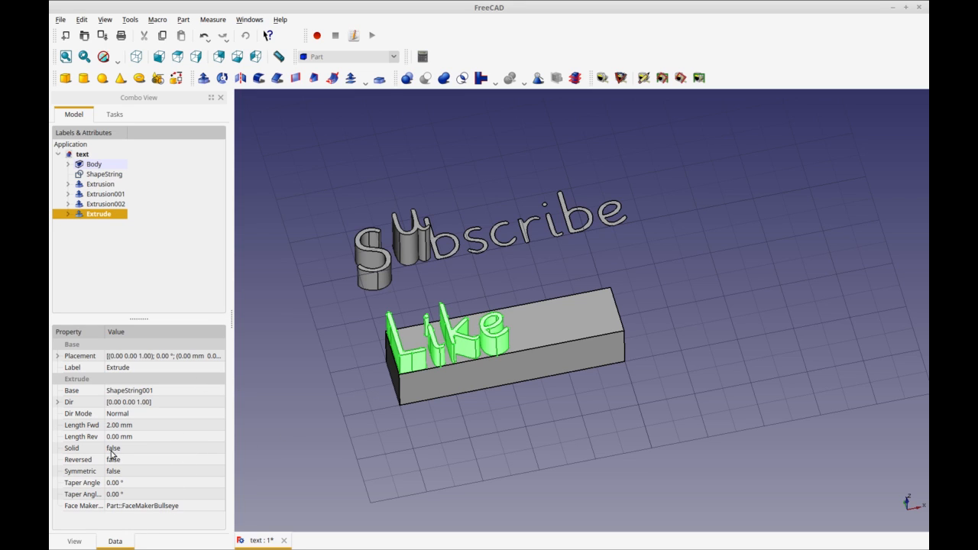
pyautogui.moveTo(145, 453)
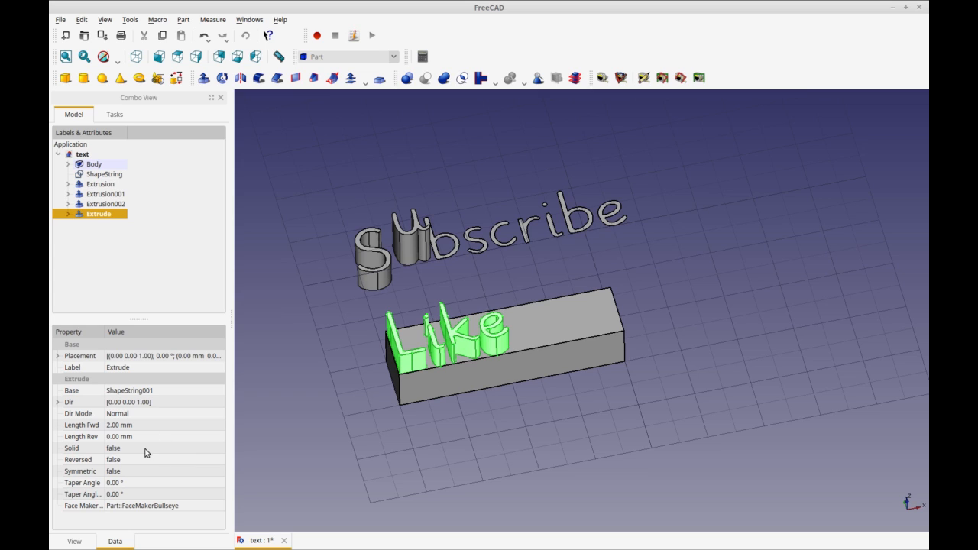
# - Lower the Like extrusion's placement z to -2 mm and select Extrusion002 with Extrude for a Boolean cut
pyautogui.click(58, 357)
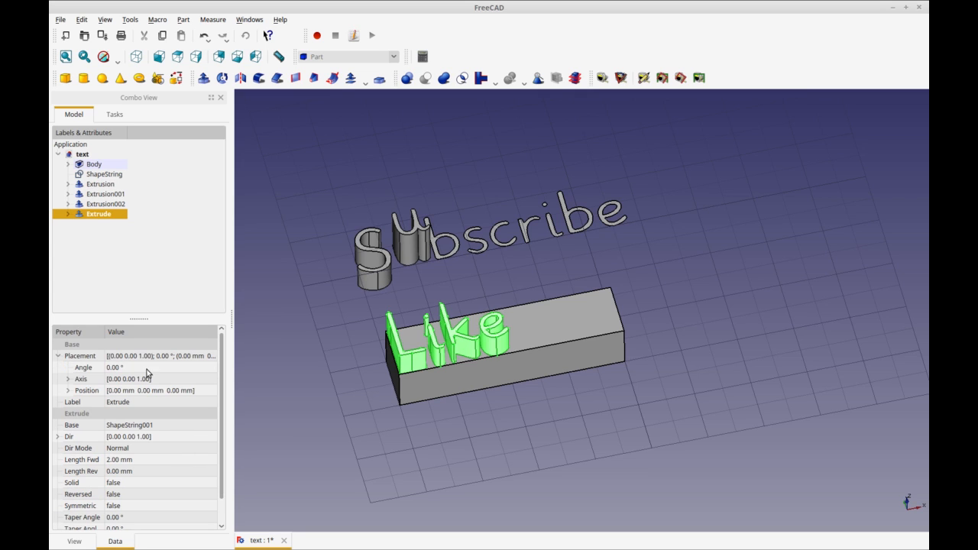
pyautogui.click(69, 392)
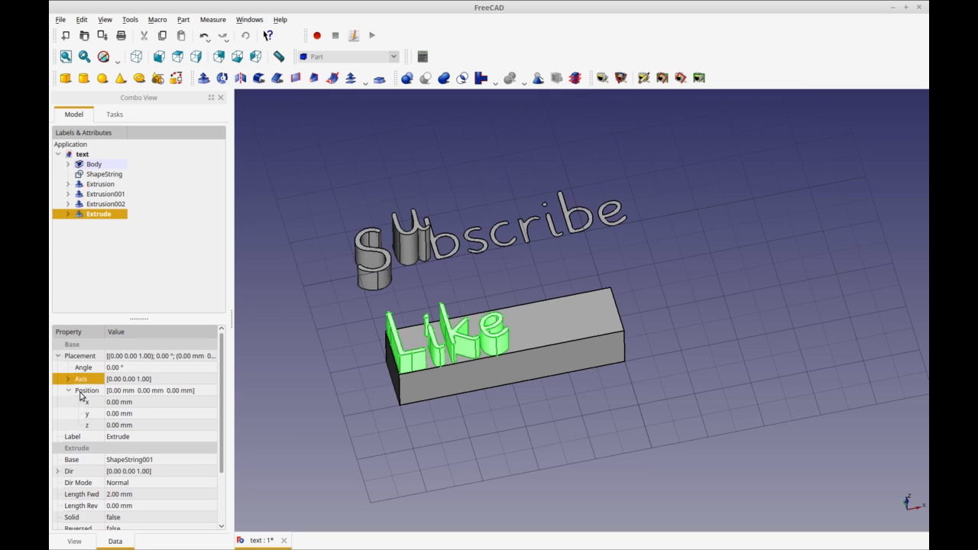
pyautogui.click(156, 425)
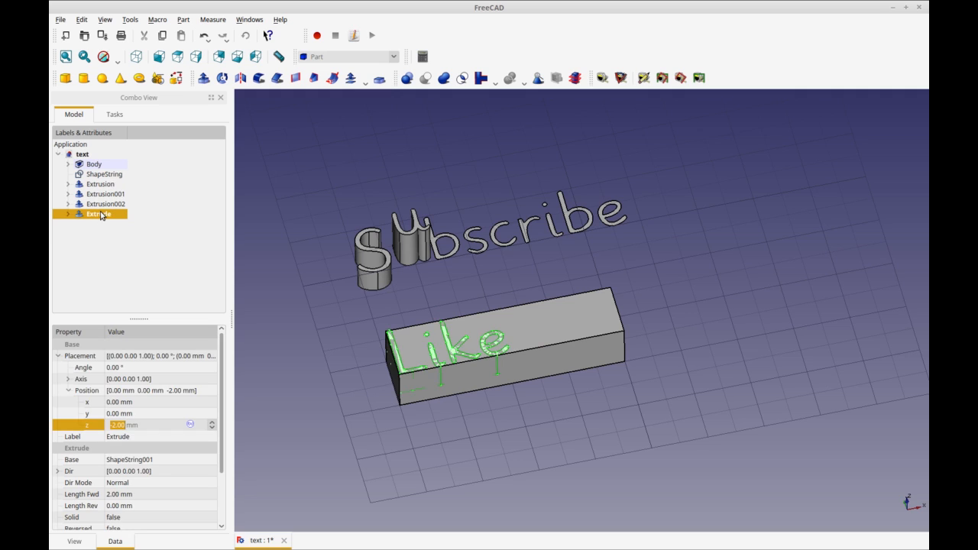
pyautogui.click(106, 205)
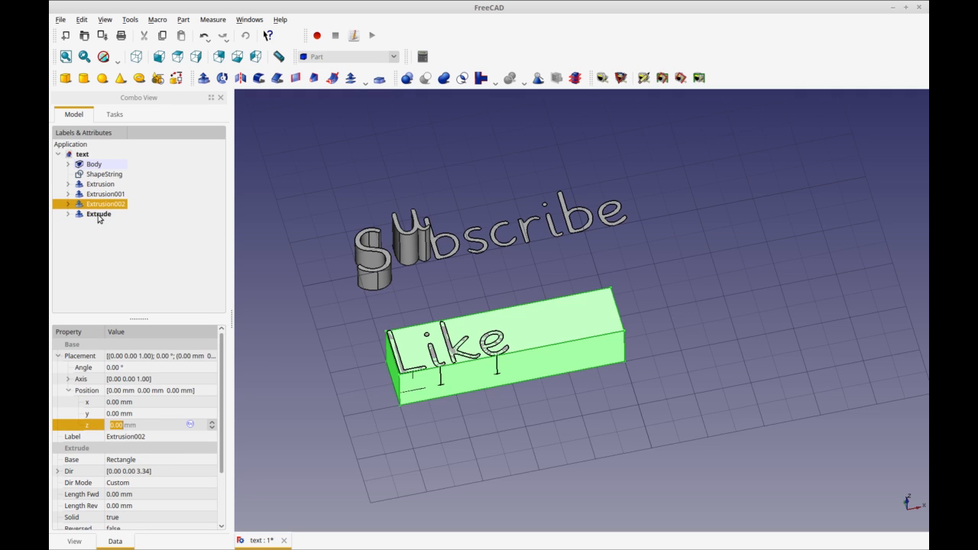
pyautogui.moveTo(99, 219)
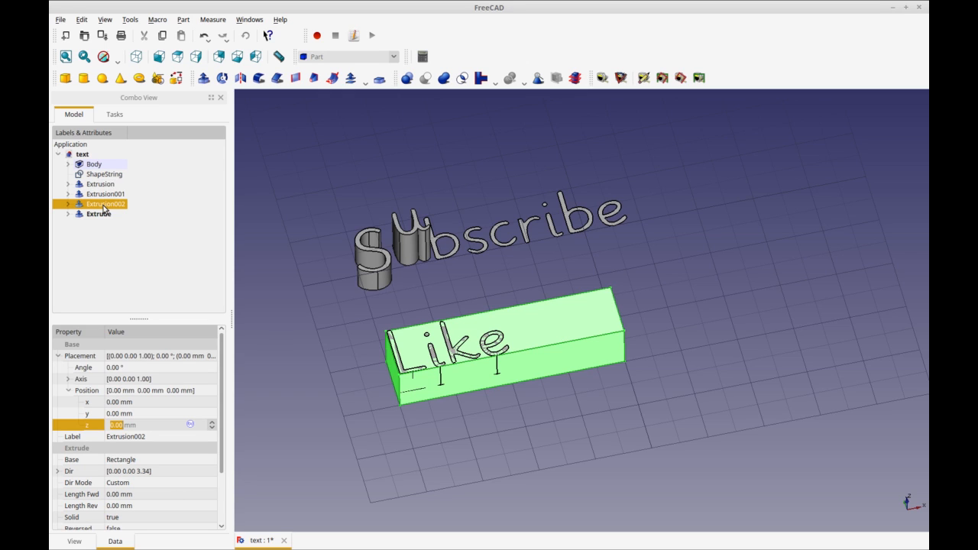
pyautogui.click(97, 214)
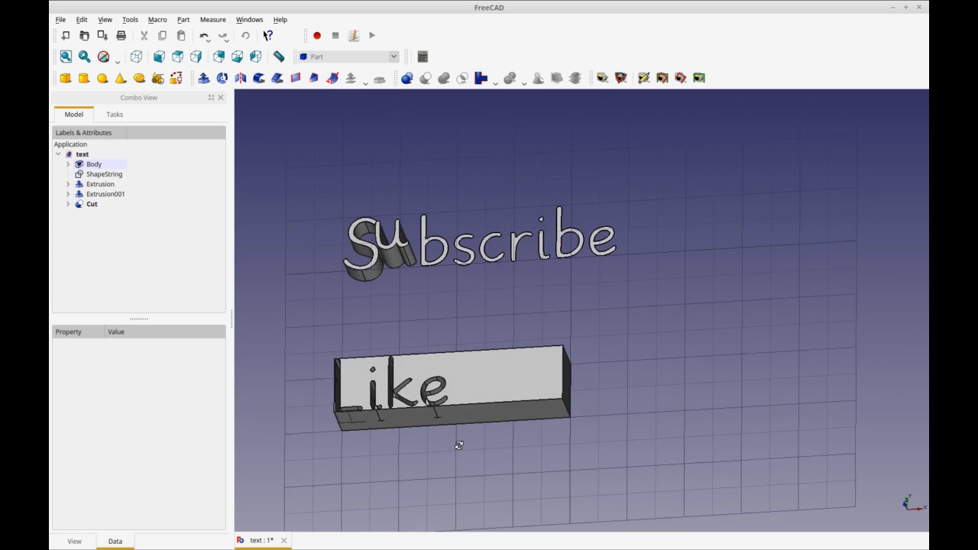
# - Shift the Like extrusion inside the Cut 2 mm sideways so the engraving sits fully on the top face
pyautogui.click(92, 205)
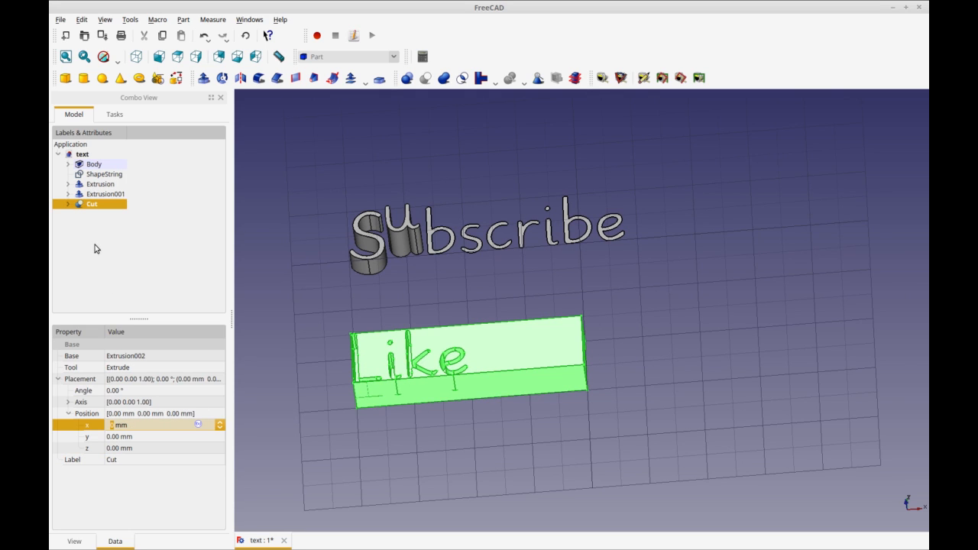
pyautogui.click(67, 205)
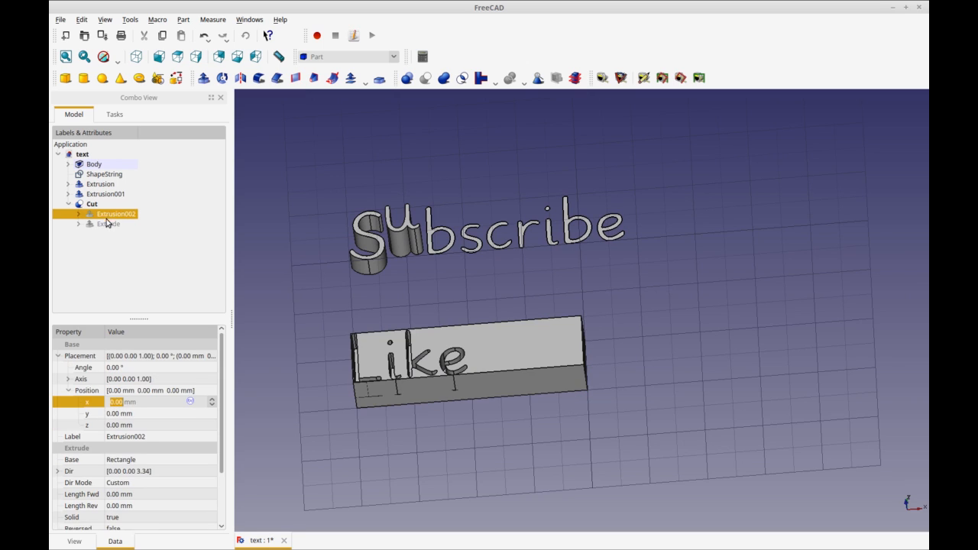
pyautogui.click(108, 223)
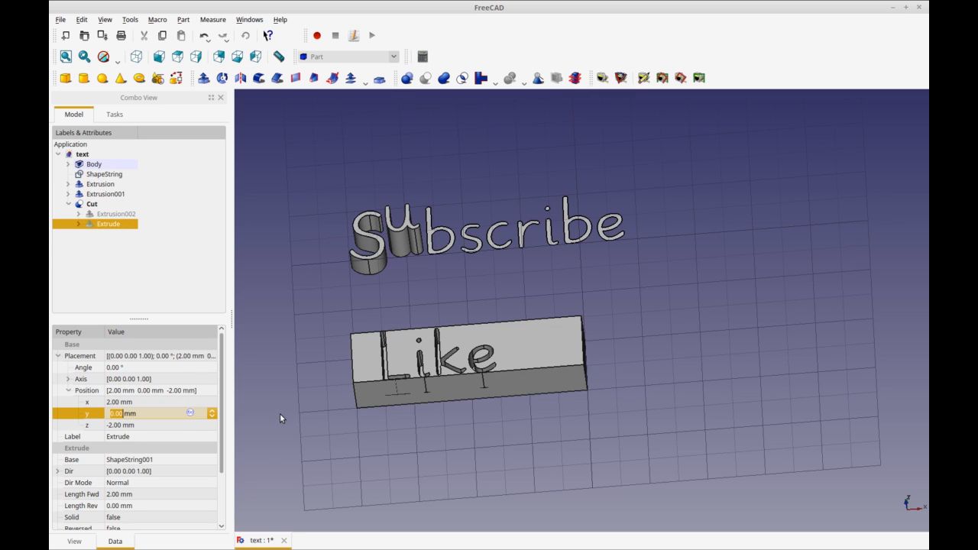
pyautogui.moveTo(347, 407)
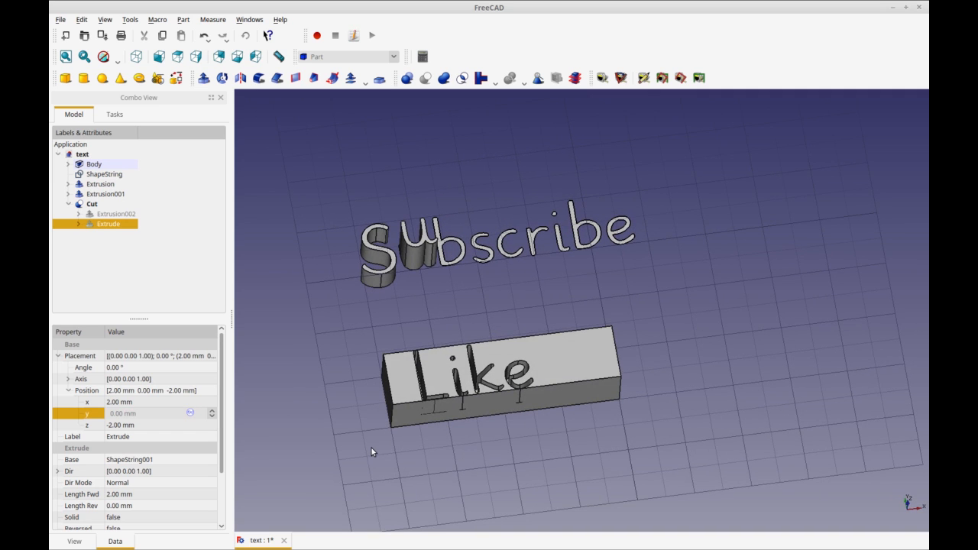
pyautogui.click(502, 375)
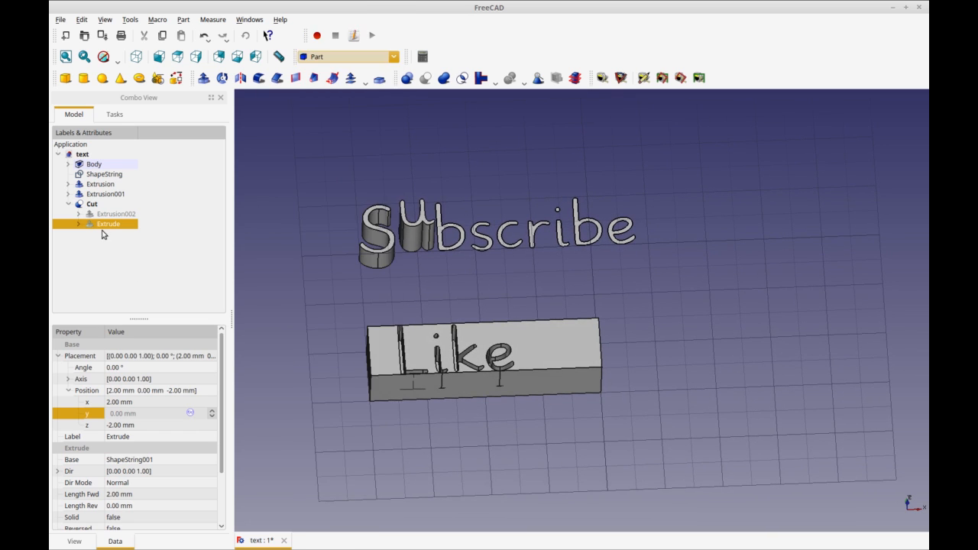
# - In the Draft workbench, place a ShapeString reading 'Share' right of the Like box
pyautogui.click(348, 55)
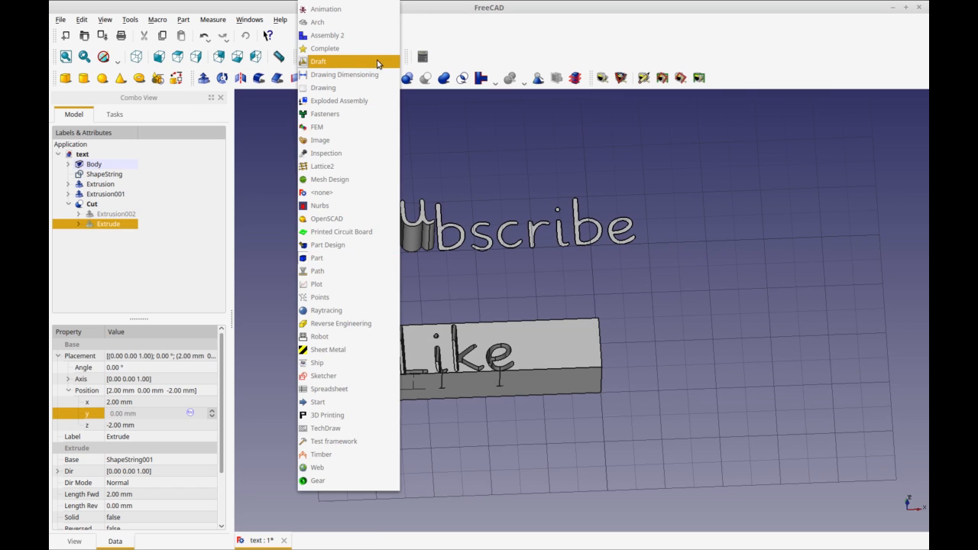
pyautogui.click(318, 61)
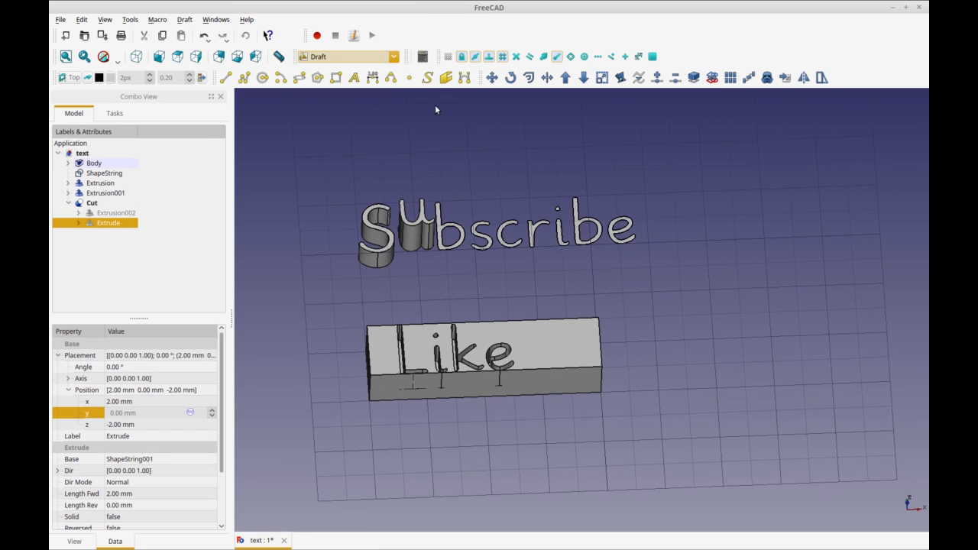
pyautogui.moveTo(704, 299)
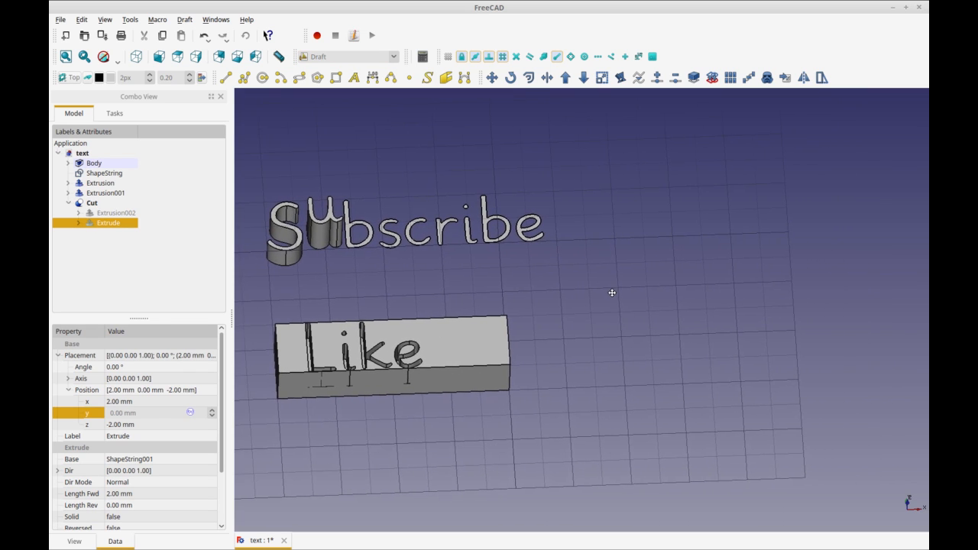
pyautogui.moveTo(410, 77)
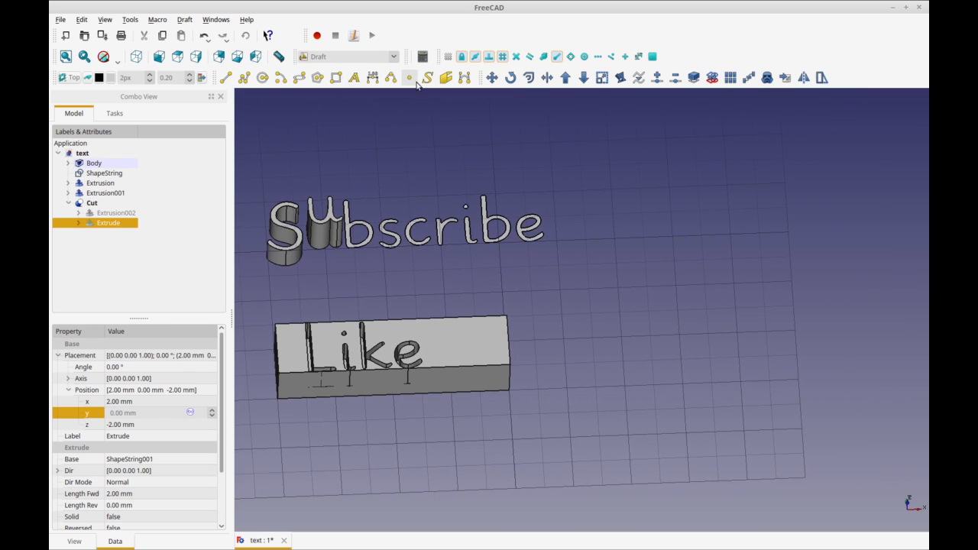
pyautogui.click(410, 77)
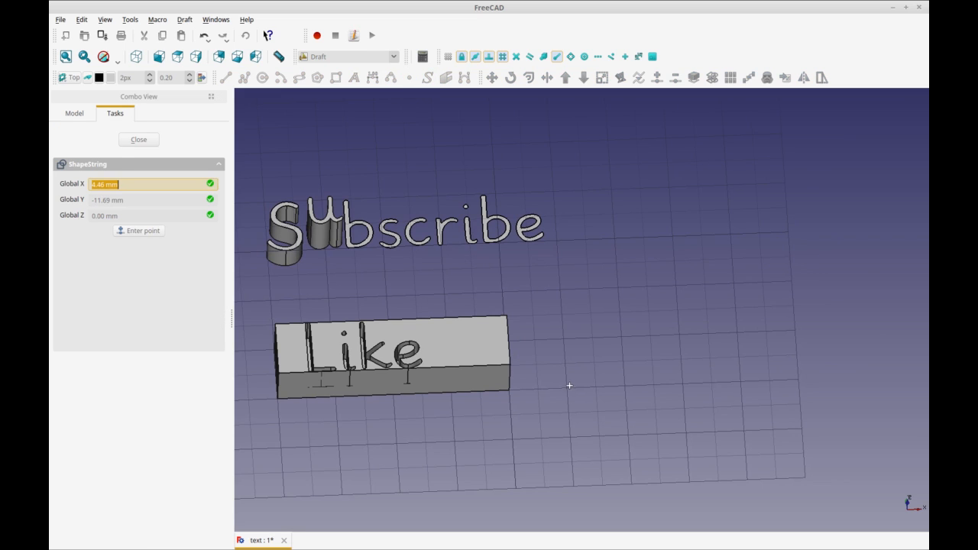
pyautogui.click(138, 231)
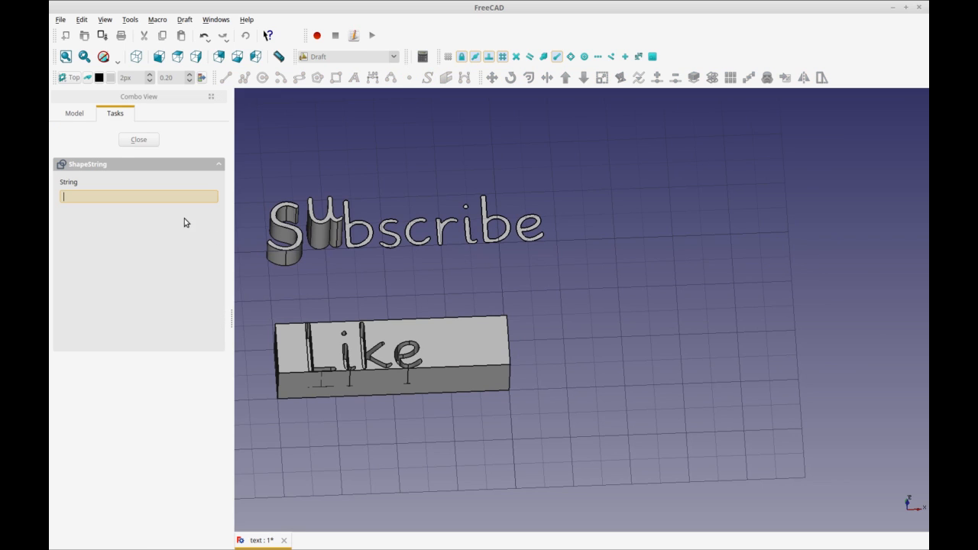
pyautogui.write('Sha')
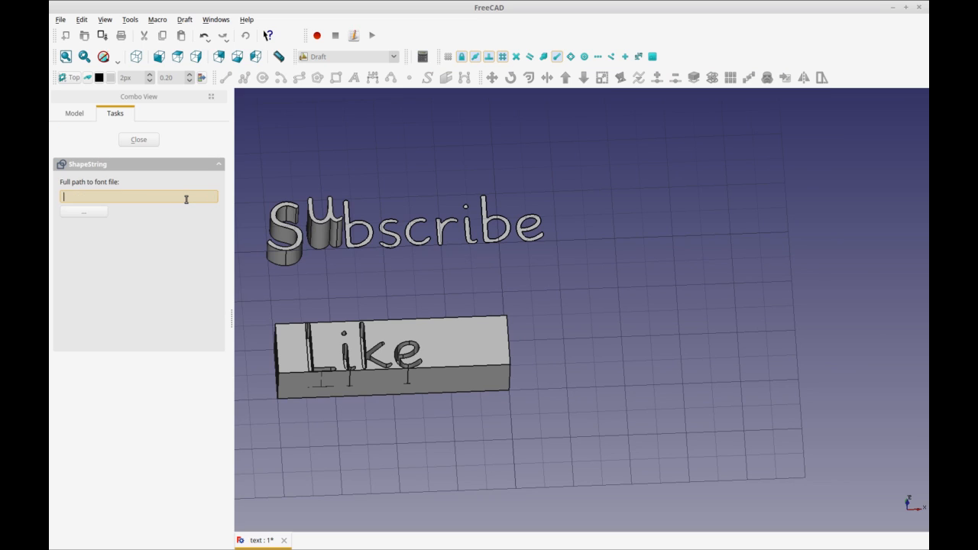
# - Choose a Grundschrift font from /usr/share/fonts for the Share text
pyautogui.click(83, 211)
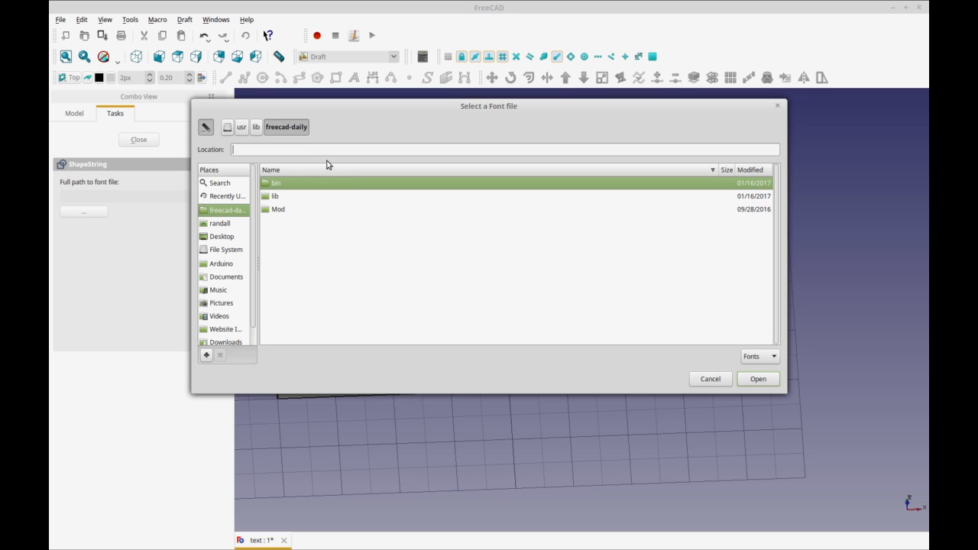
pyautogui.write('/usr/share/fonts')
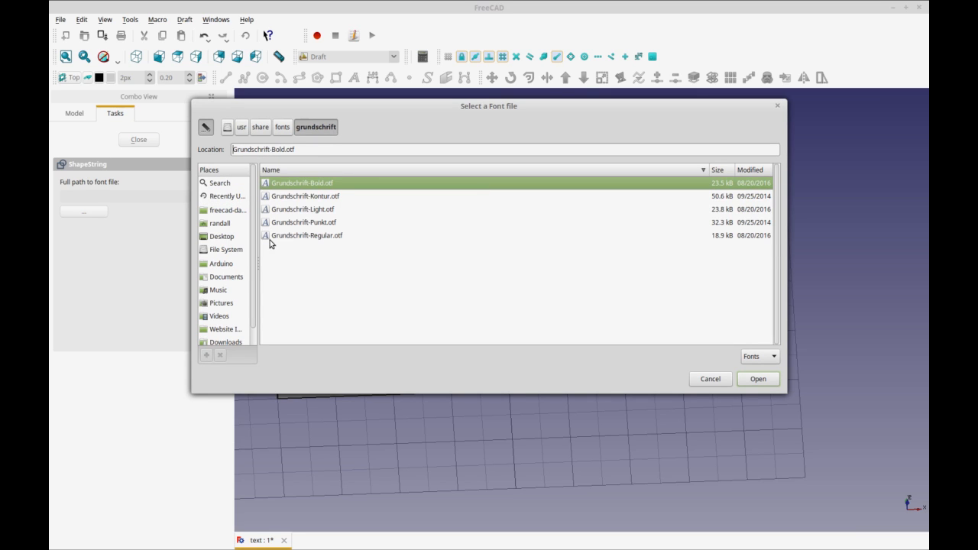
pyautogui.click(758, 379)
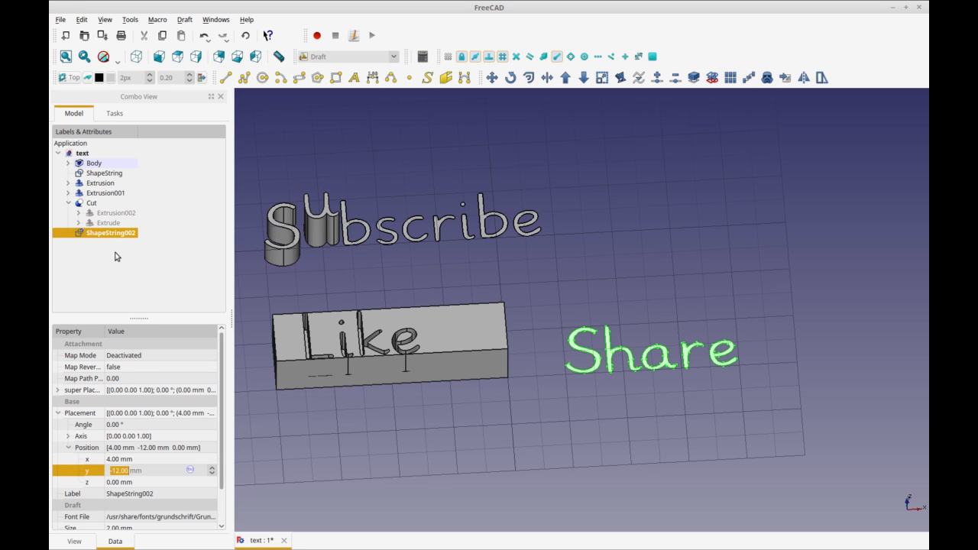
pyautogui.moveTo(392, 61)
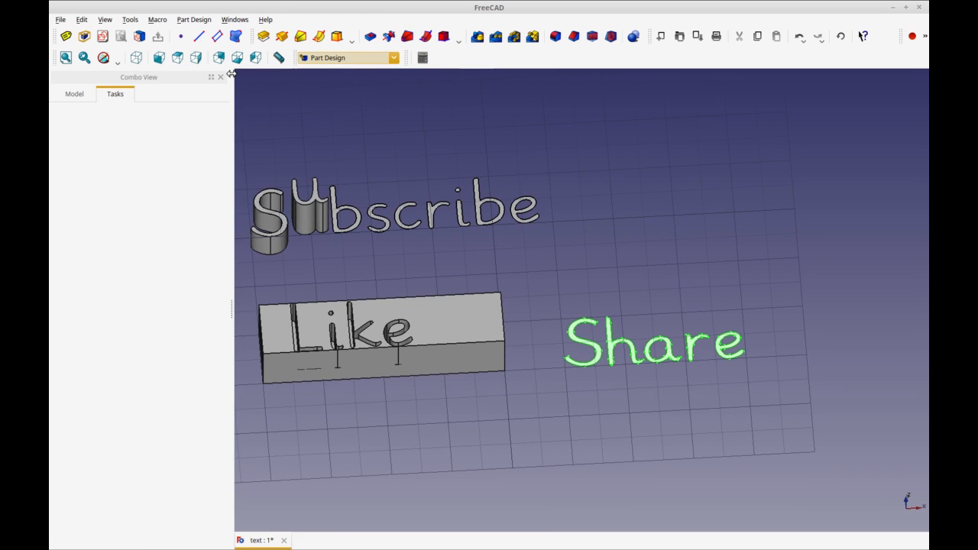
pyautogui.moveTo(263, 36)
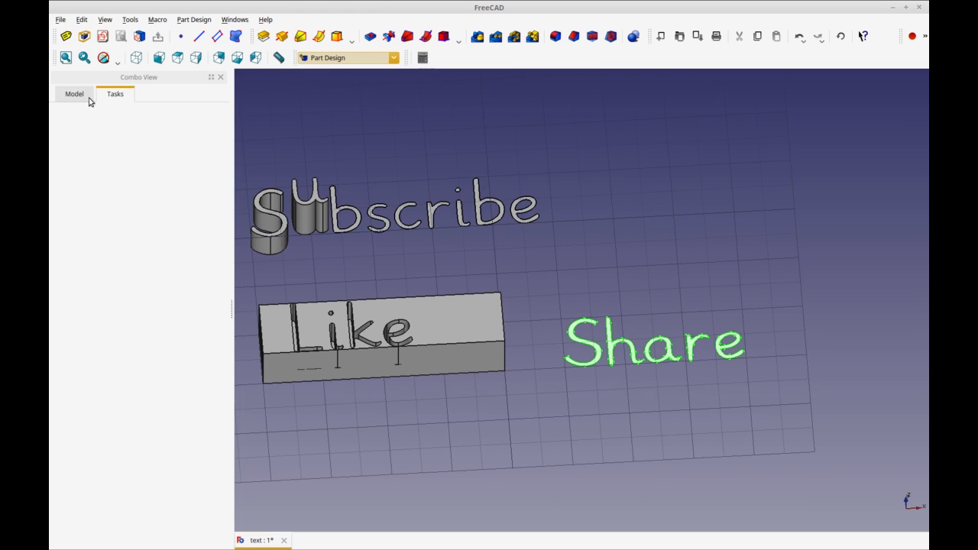
# - Dismiss the outside-geometry prompt and move ShapeString002 into Body
pyautogui.click(73, 94)
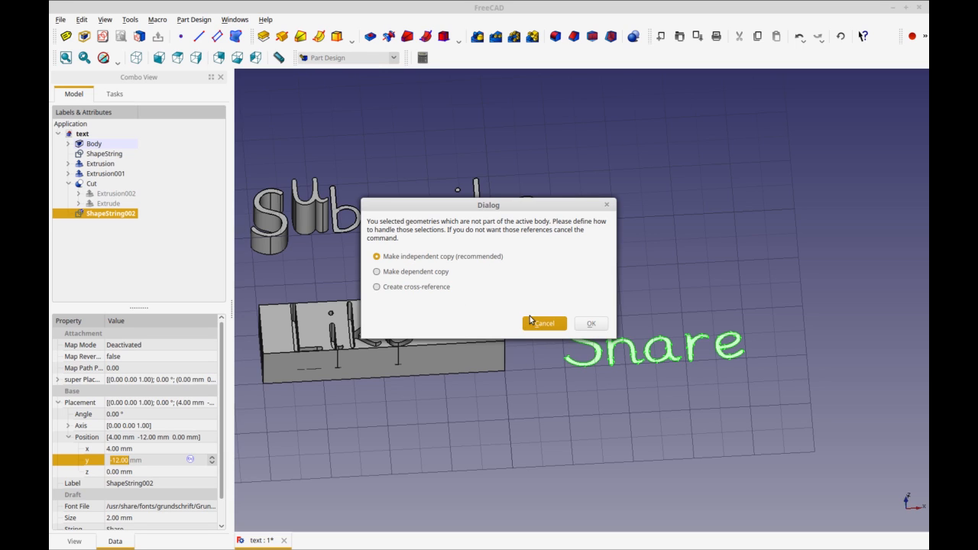
pyautogui.click(590, 324)
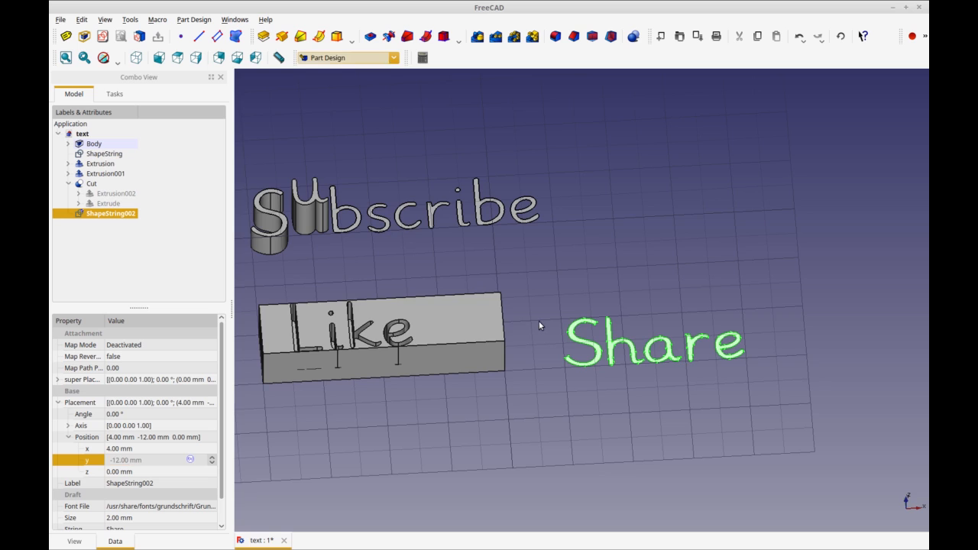
pyautogui.rightClick(110, 214)
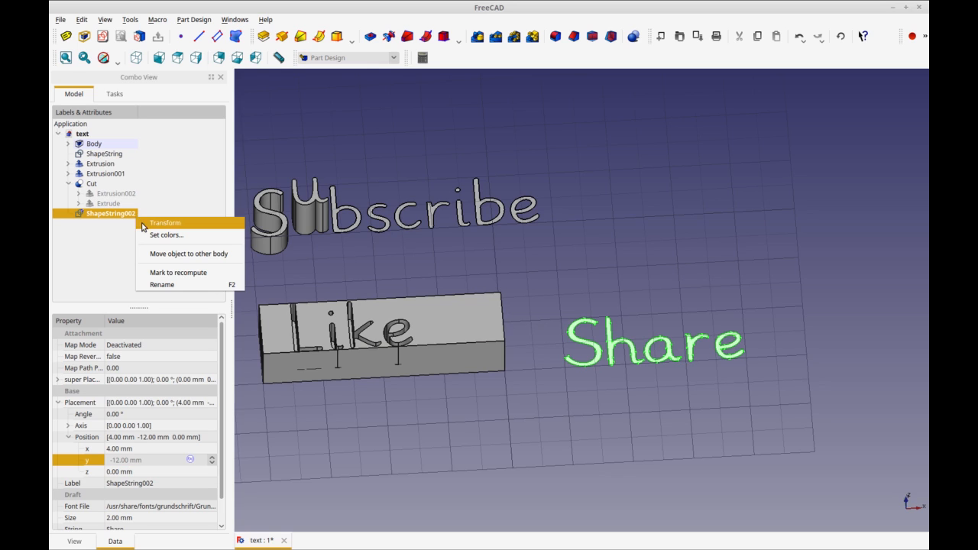
pyautogui.click(188, 253)
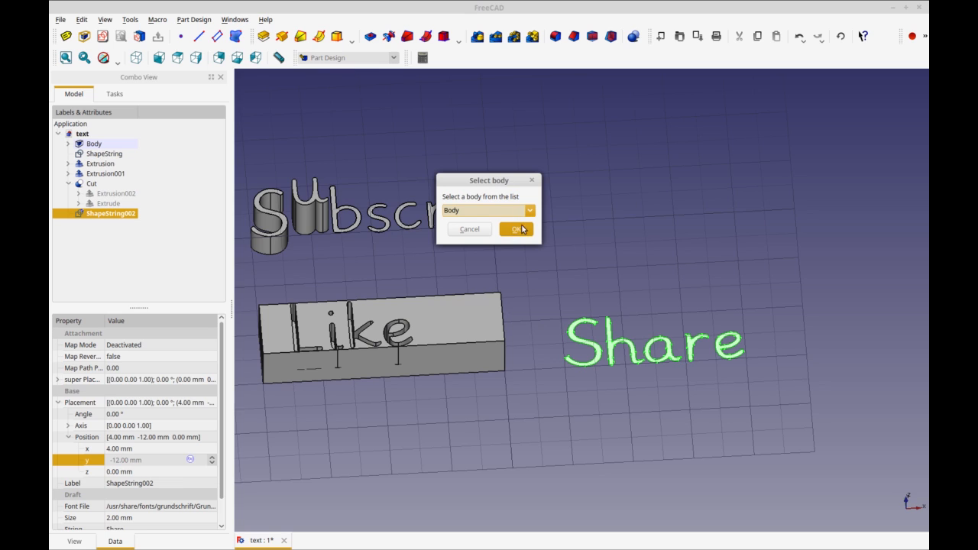
pyautogui.click(517, 229)
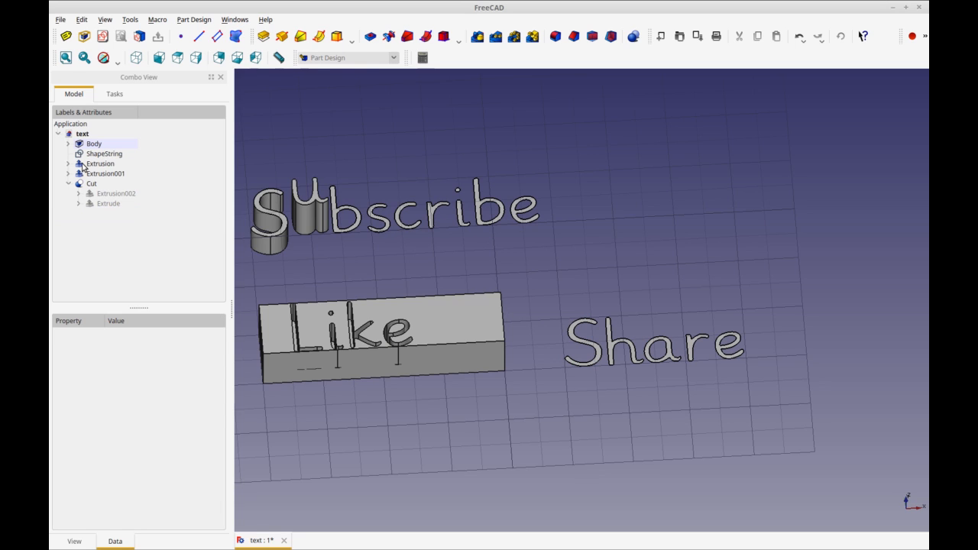
# - Pad the Share shape into 2 mm raised letters within the Body
pyautogui.click(120, 174)
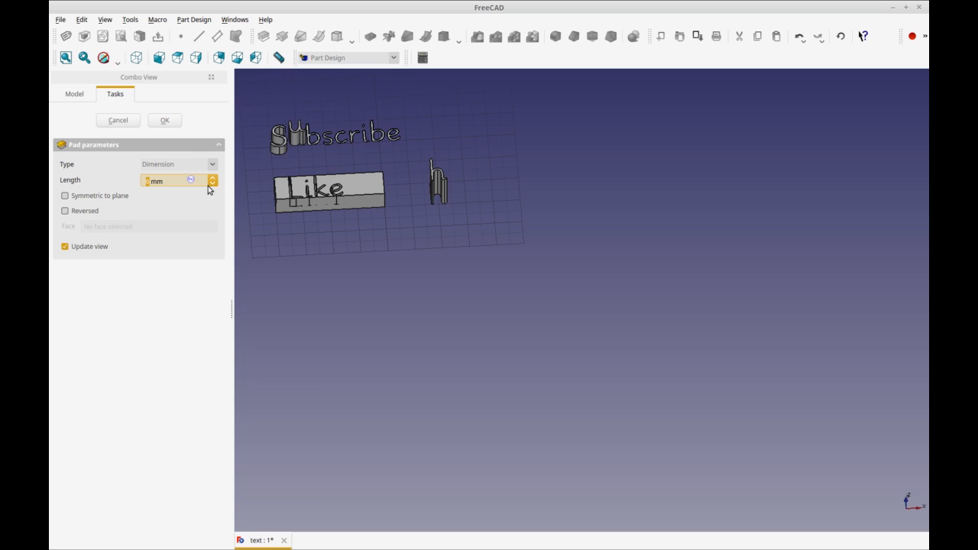
pyautogui.click(212, 183)
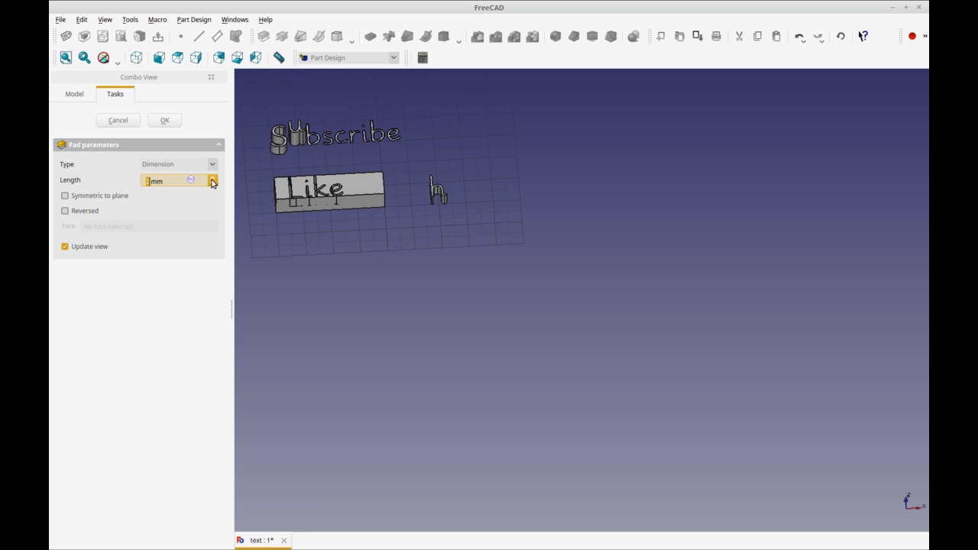
pyautogui.click(212, 177)
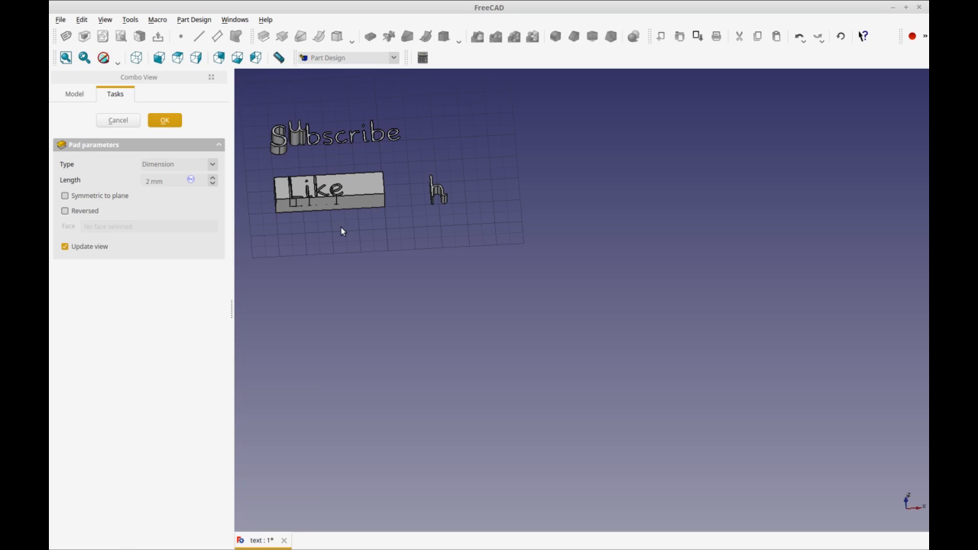
pyautogui.click(165, 119)
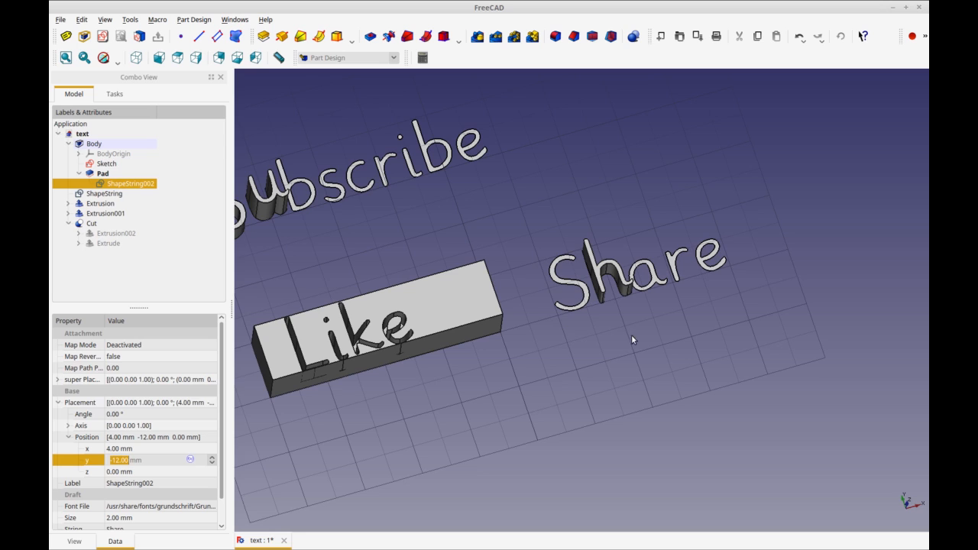
pyautogui.moveTo(618, 266)
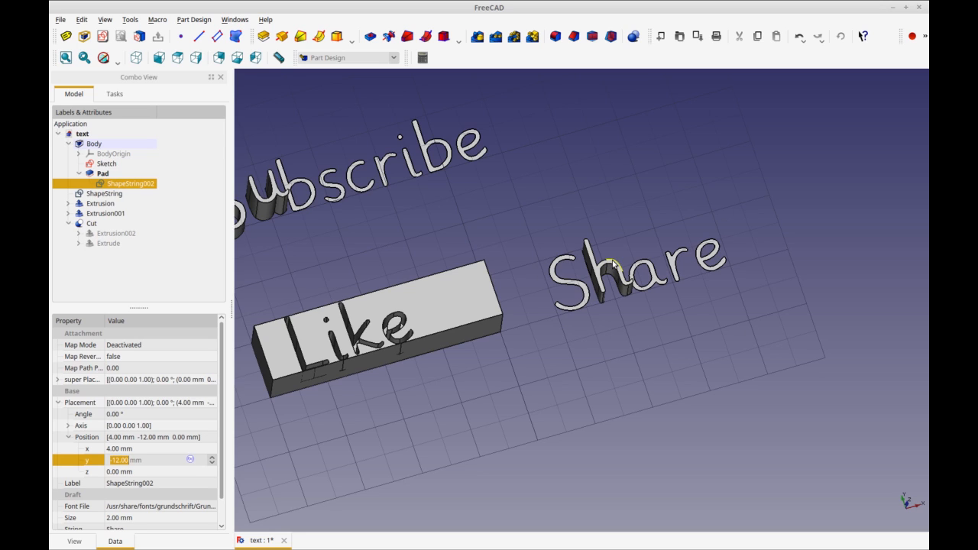
pyautogui.moveTo(649, 200)
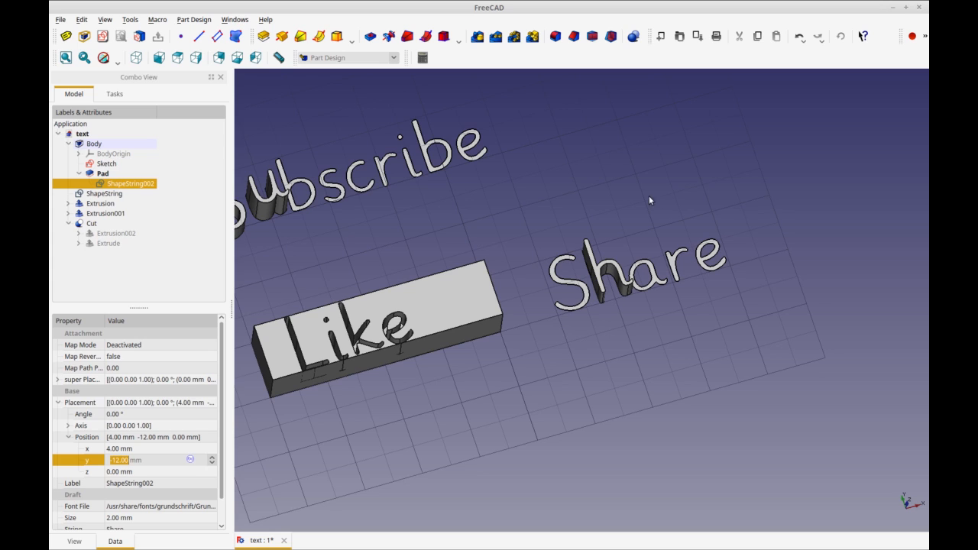
pyautogui.moveTo(667, 223)
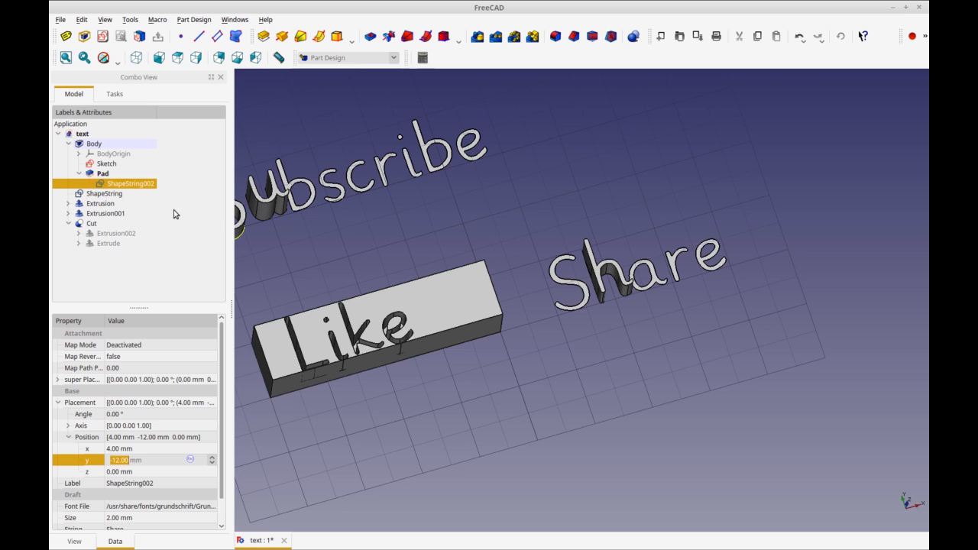
# - Enter the Body's empty Sketch for editing in Sketcher
pyautogui.click(107, 164)
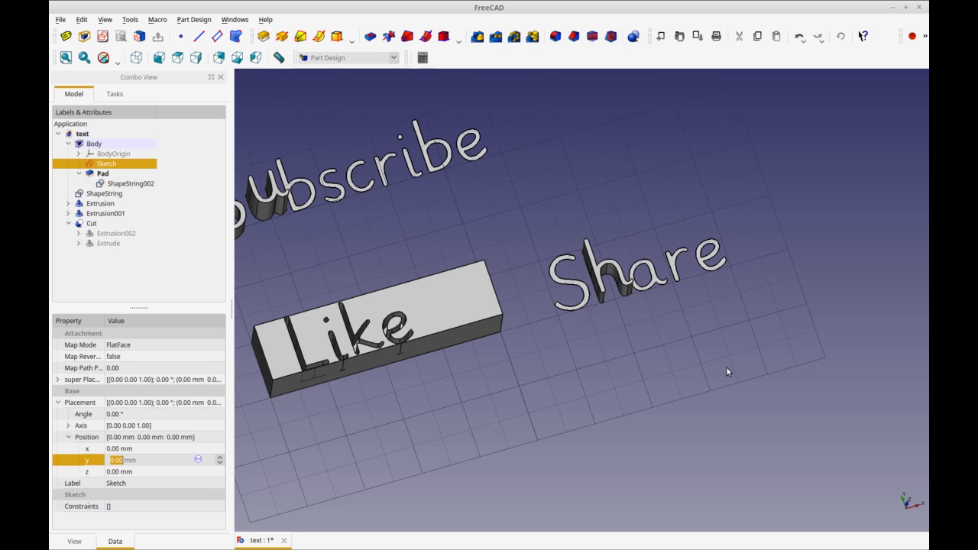
pyautogui.doubleClick(107, 163)
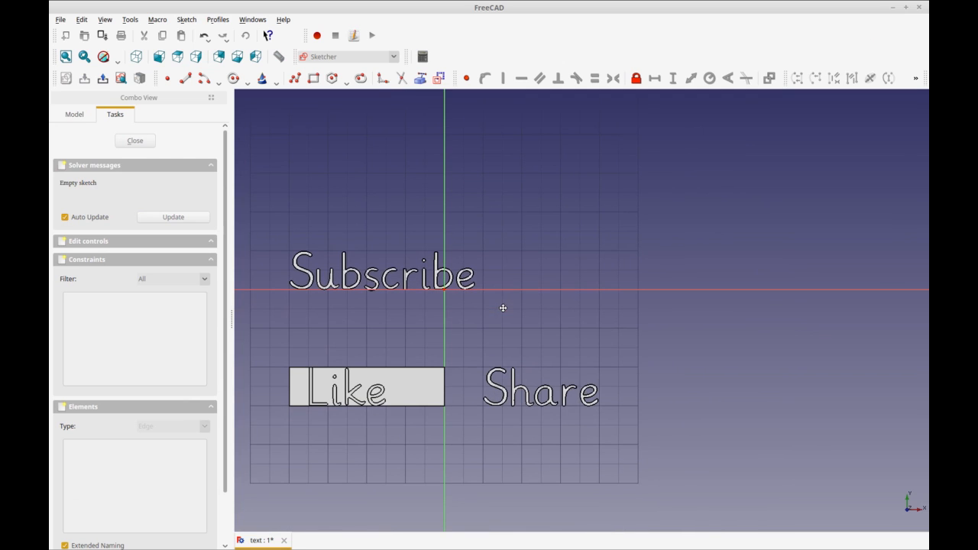
pyautogui.moveTo(478, 312)
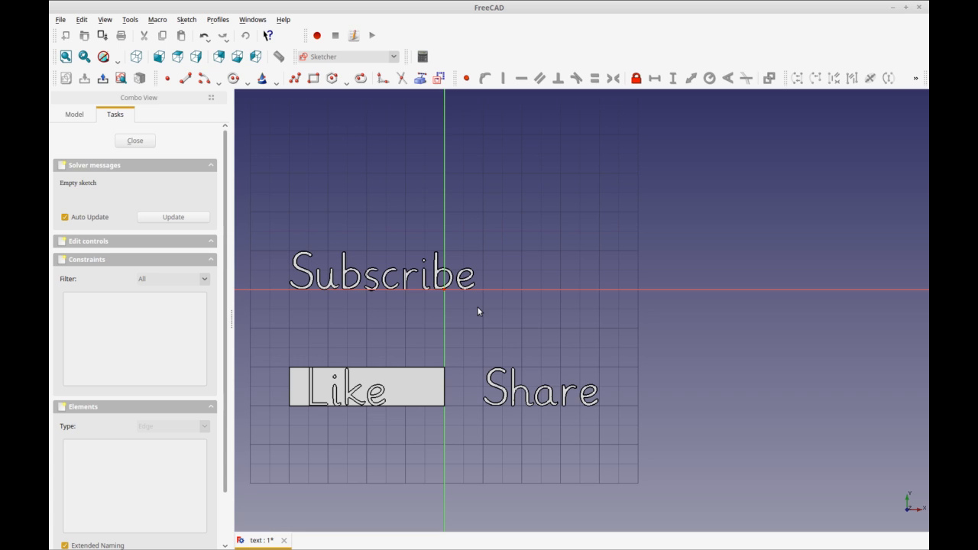
# - Leave the sketch and start a pad of the Share lettering sketch
pyautogui.click(134, 141)
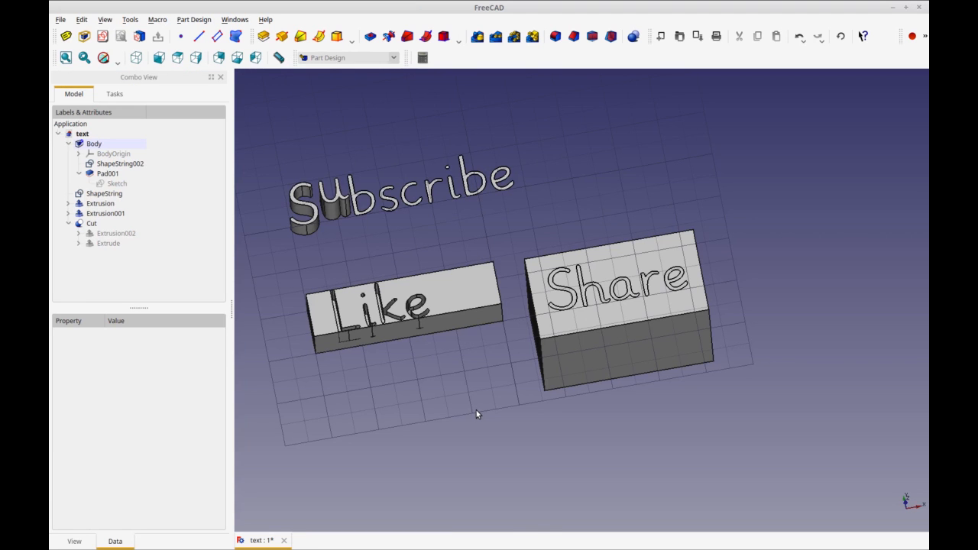
pyautogui.moveTo(599, 401)
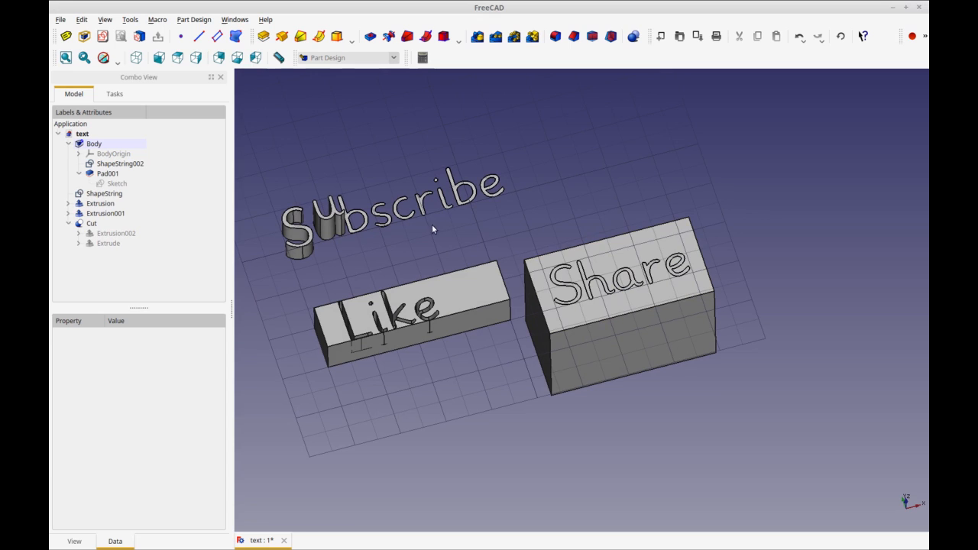
pyautogui.moveTo(483, 390)
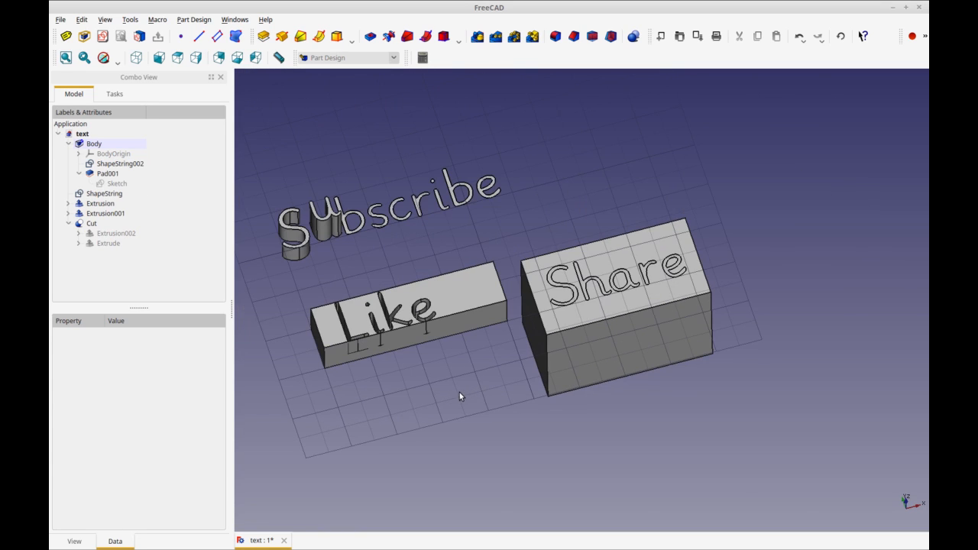
pyautogui.moveTo(360, 388)
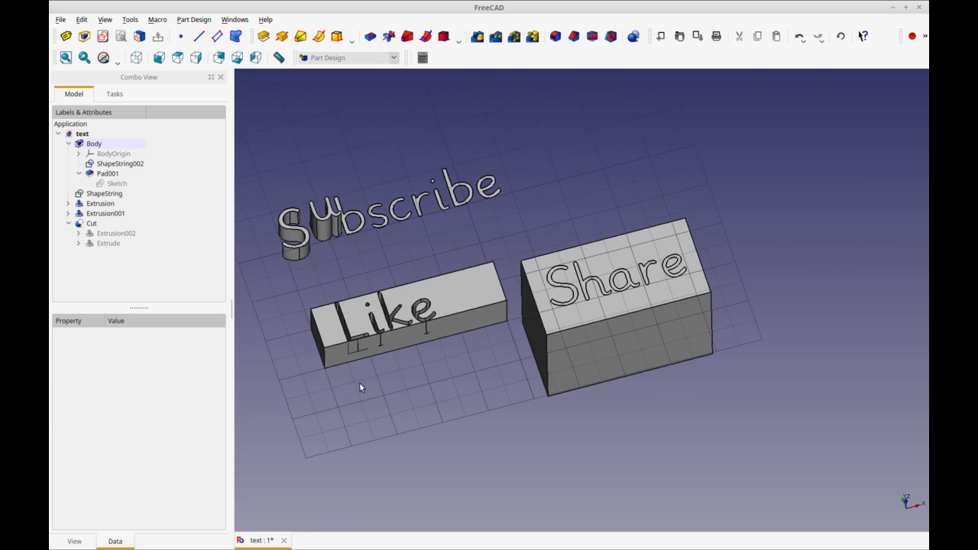
pyautogui.click(119, 164)
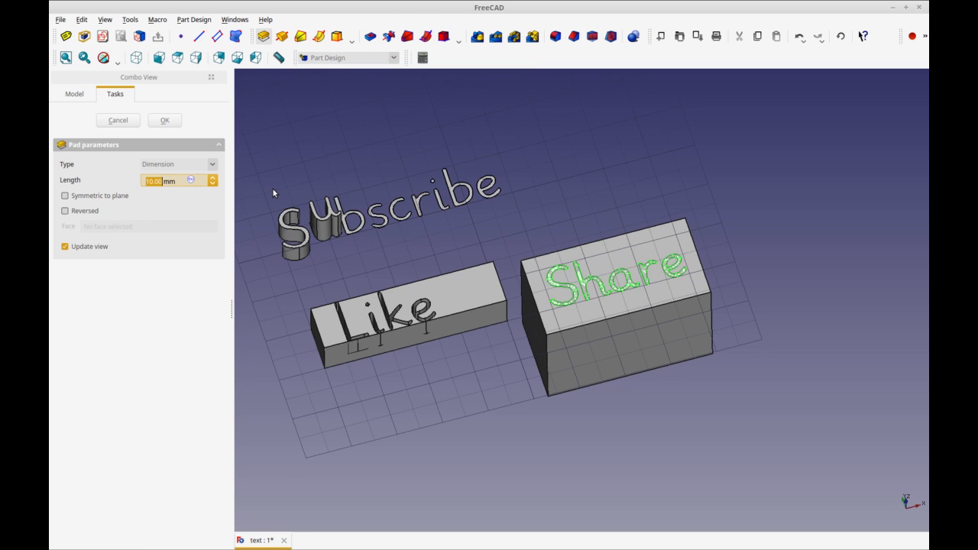
# - Lower the Share pad length toward 2 mm so the letters sit just above the box top
pyautogui.click(214, 182)
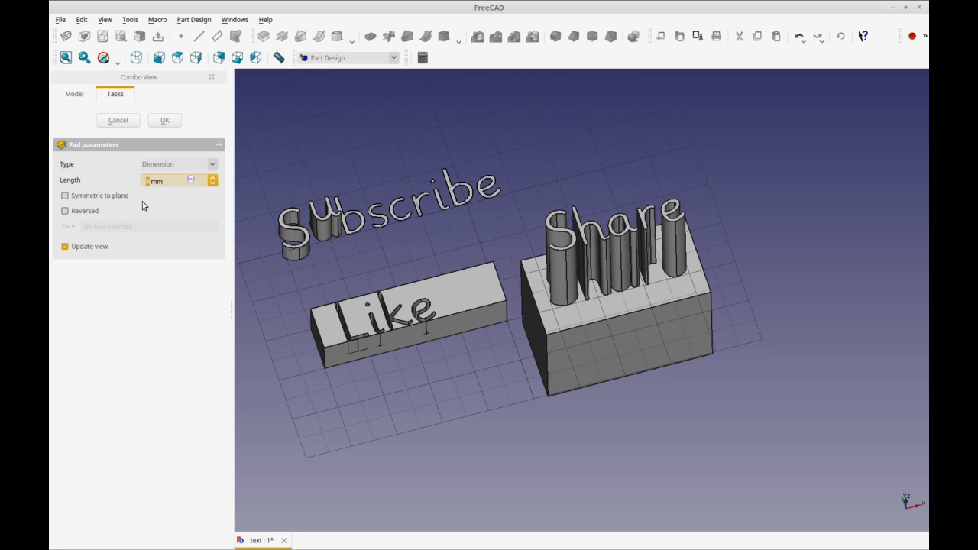
pyautogui.moveTo(347, 229)
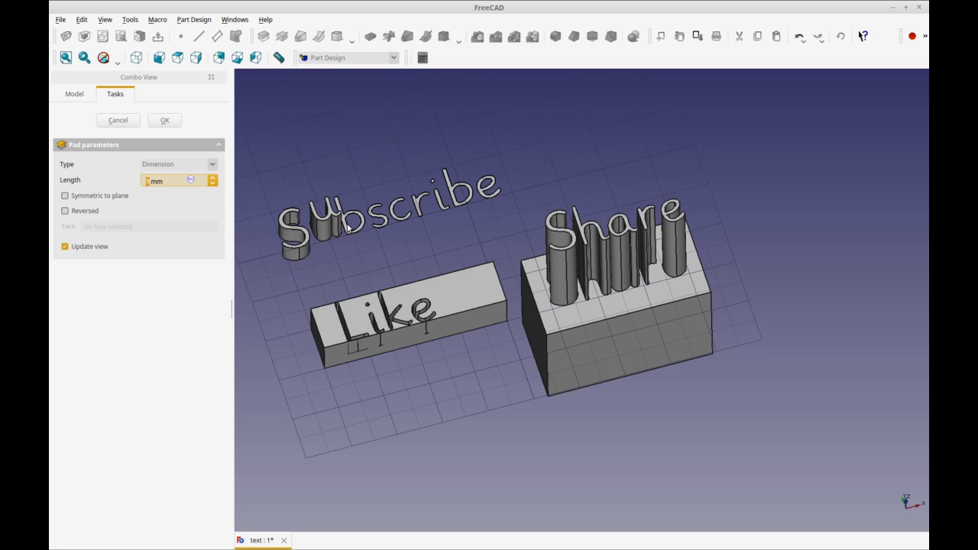
pyautogui.moveTo(324, 98)
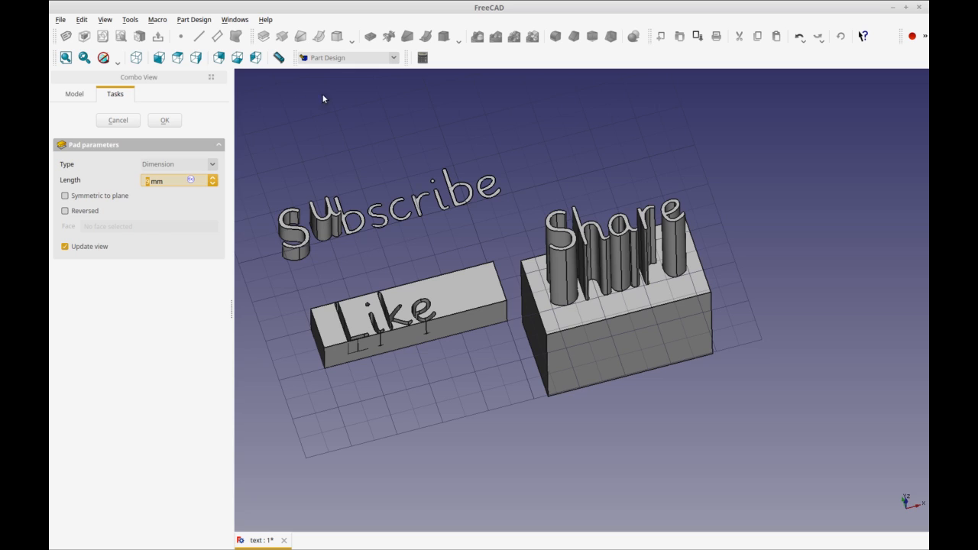
pyautogui.moveTo(212, 189)
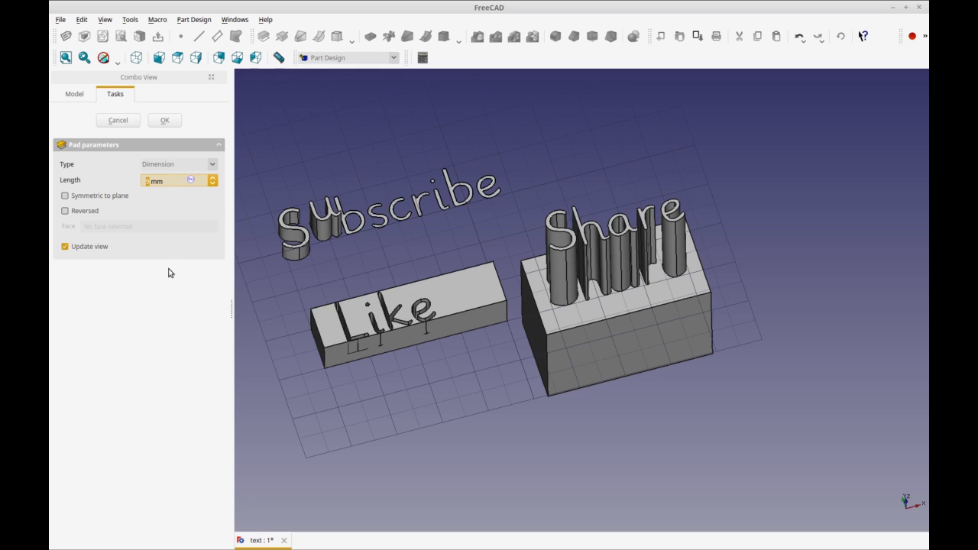
pyautogui.moveTo(428, 292)
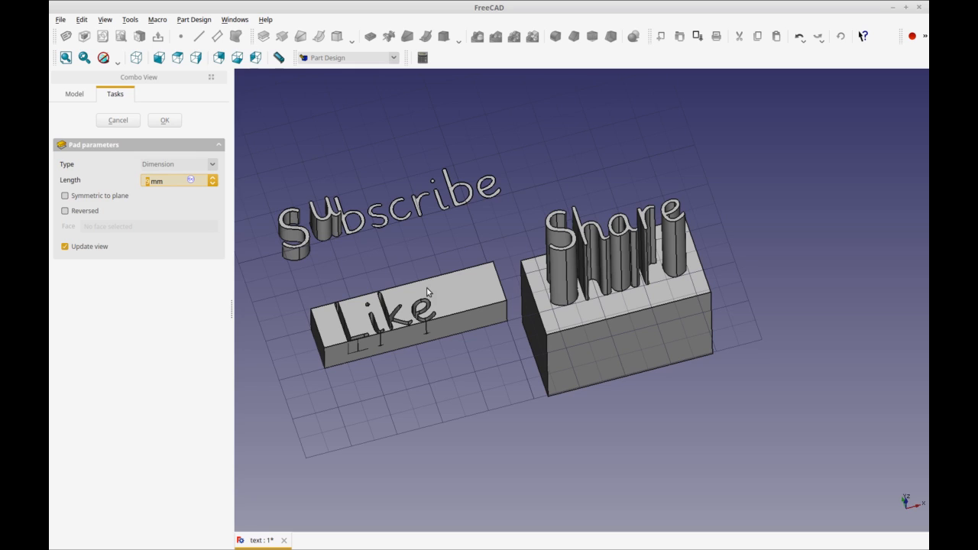
pyautogui.moveTo(333, 291)
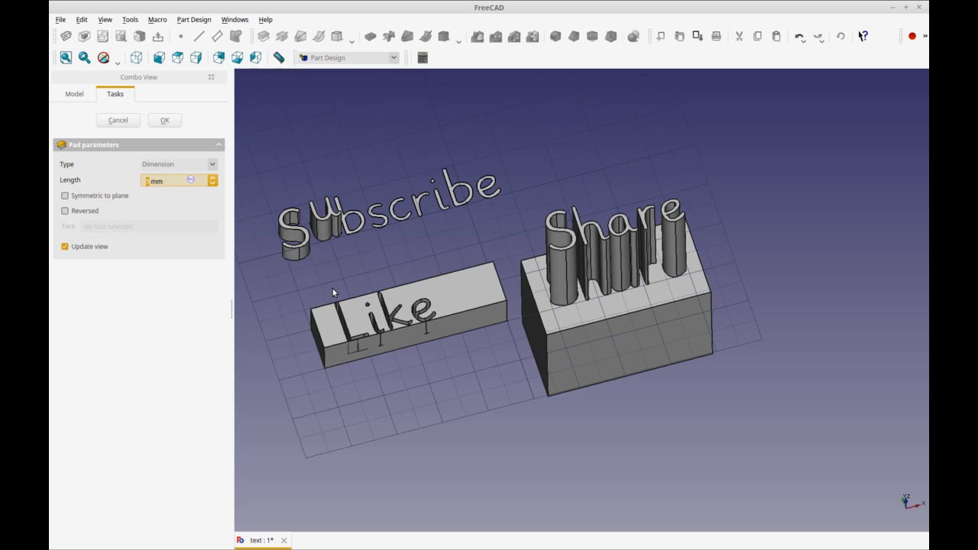
pyautogui.moveTo(217, 205)
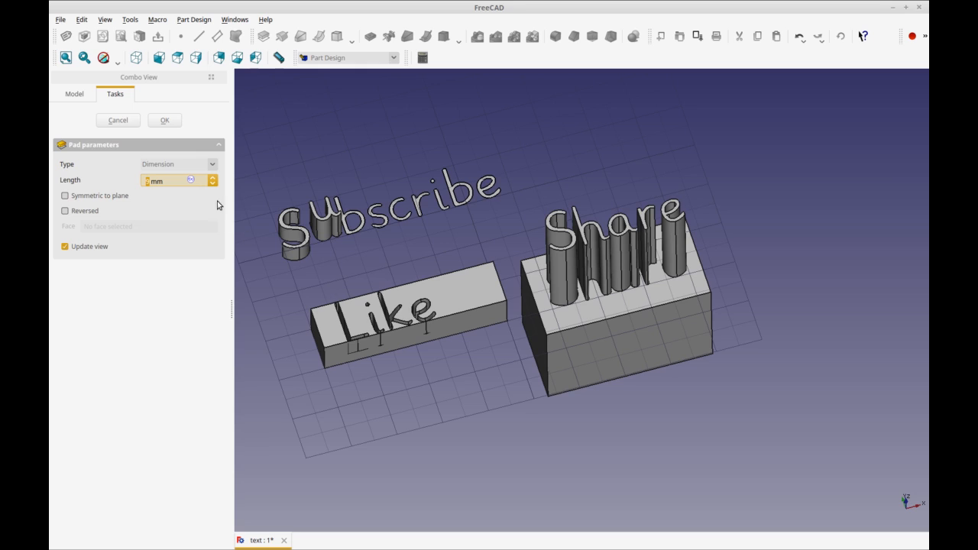
pyautogui.moveTo(355, 281)
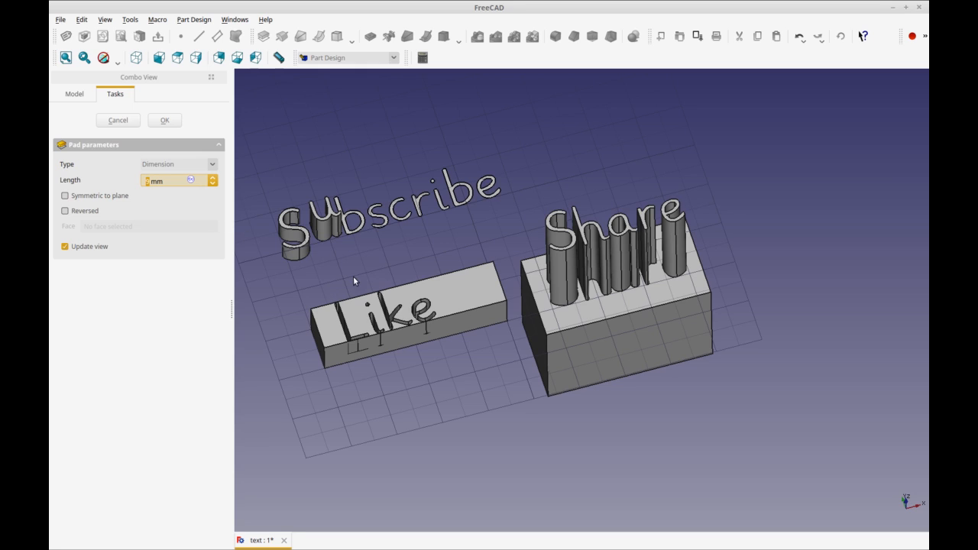
pyautogui.moveTo(293, 137)
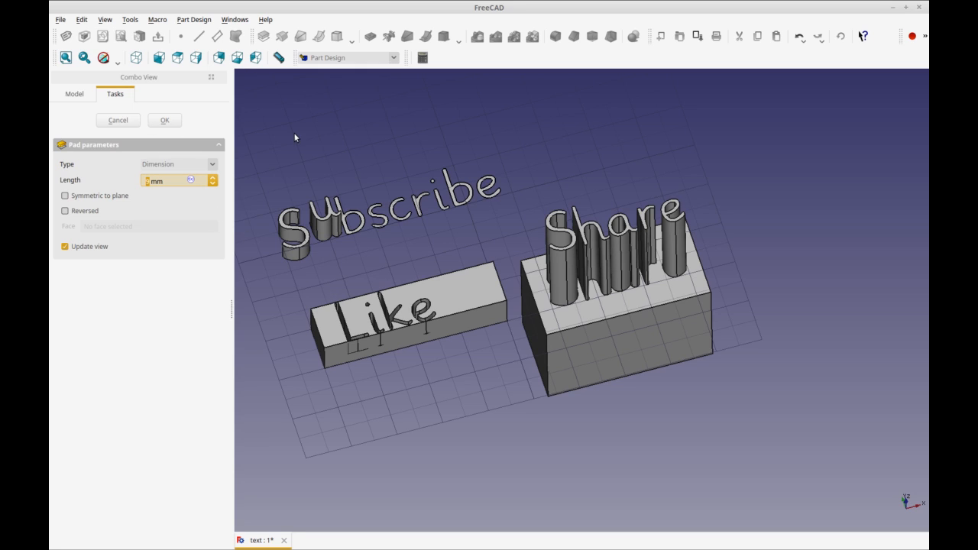
pyautogui.moveTo(385, 235)
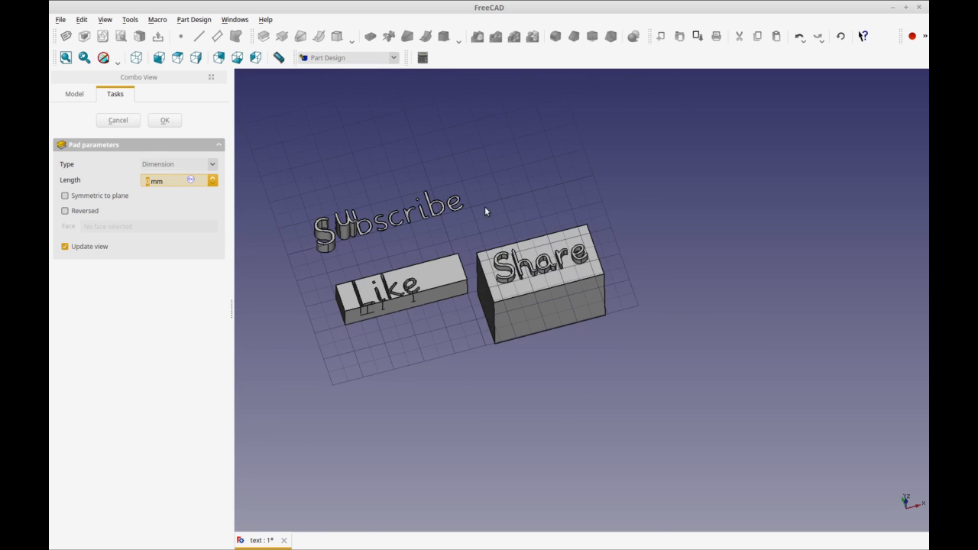
pyautogui.scroll(3)
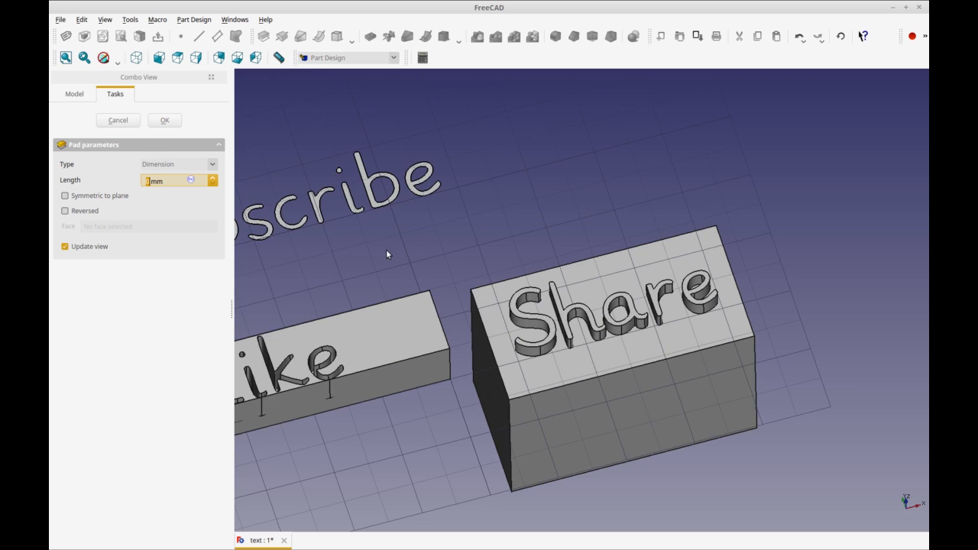
pyautogui.click(214, 183)
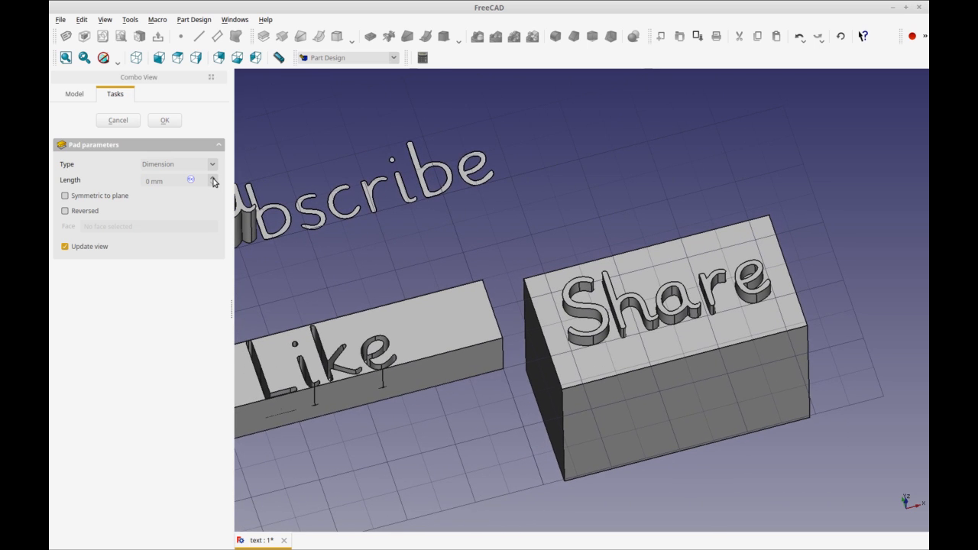
pyautogui.moveTo(349, 254)
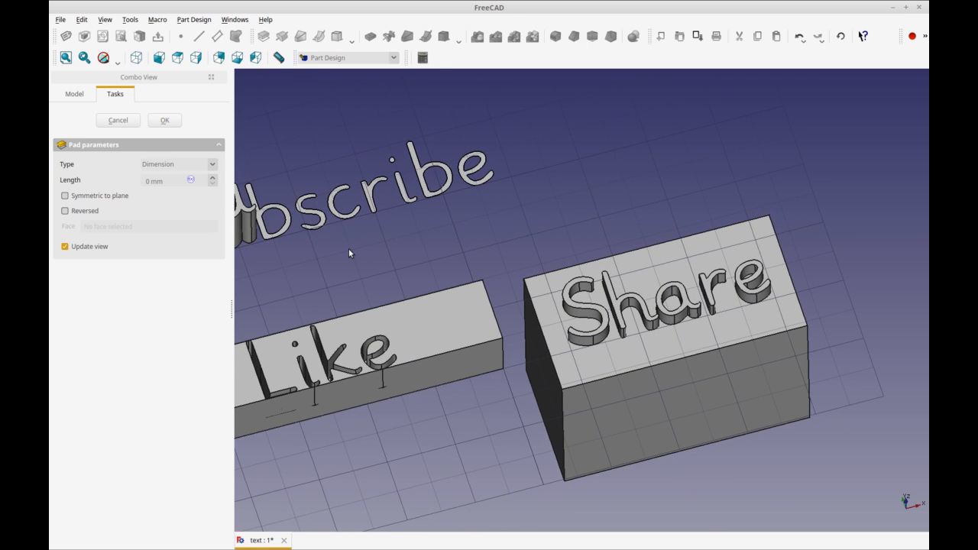
pyautogui.click(161, 181)
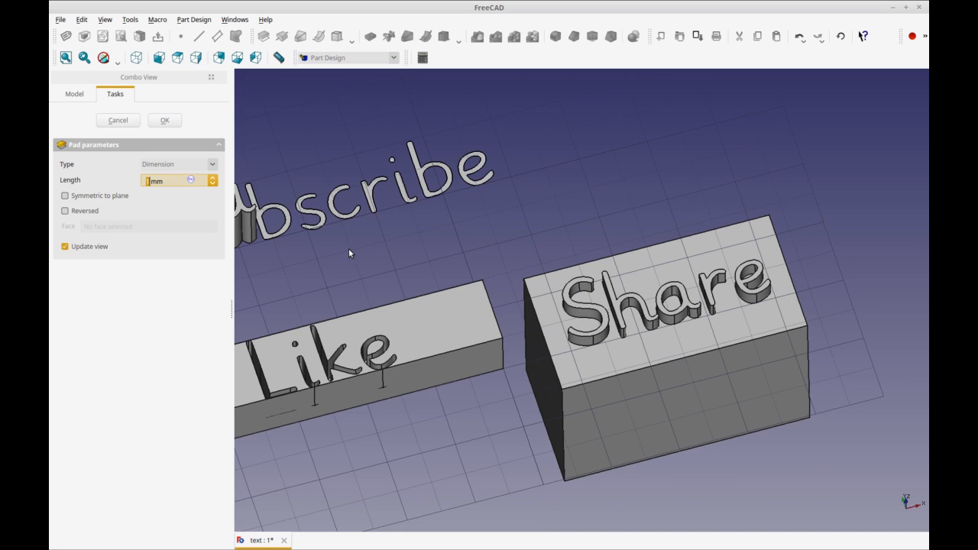
pyautogui.moveTo(226, 183)
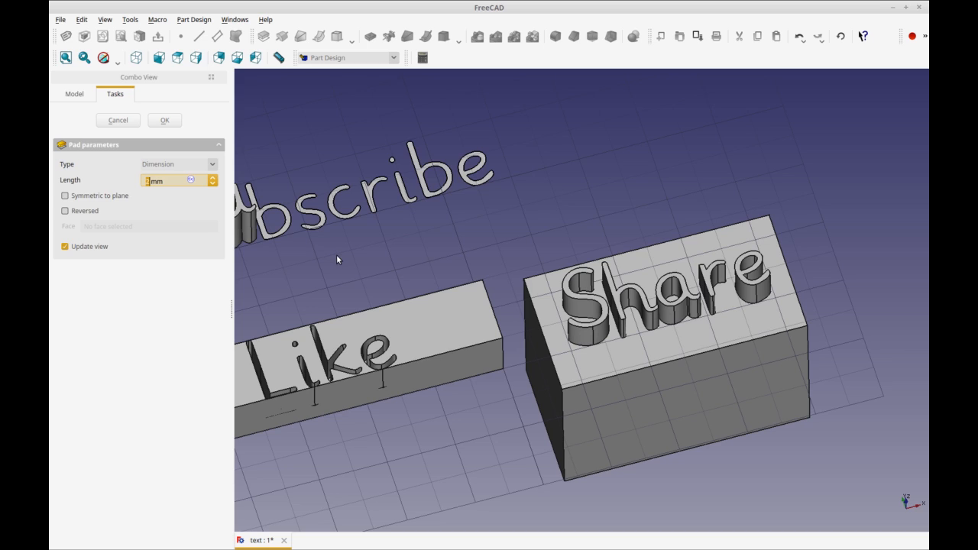
pyautogui.moveTo(347, 258)
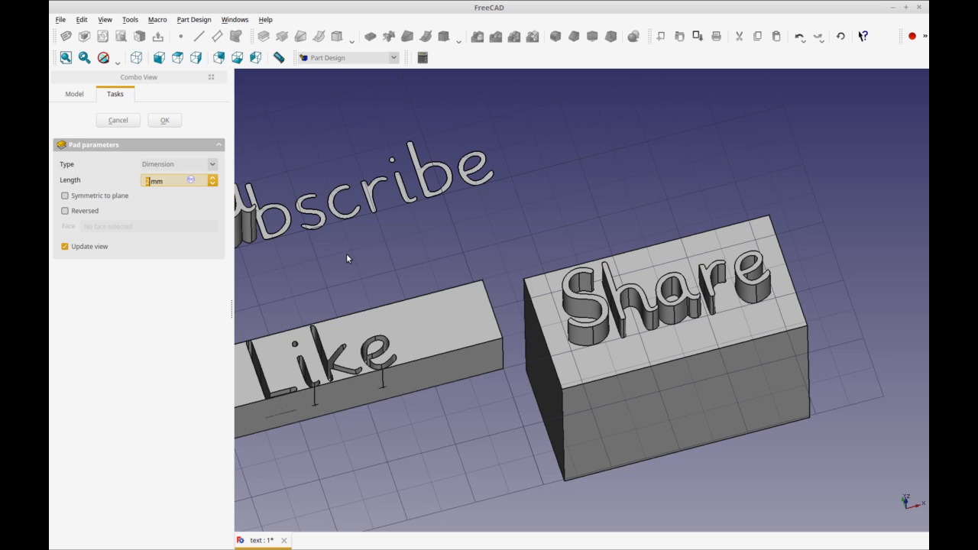
pyautogui.moveTo(358, 266)
pyautogui.write('2 ')
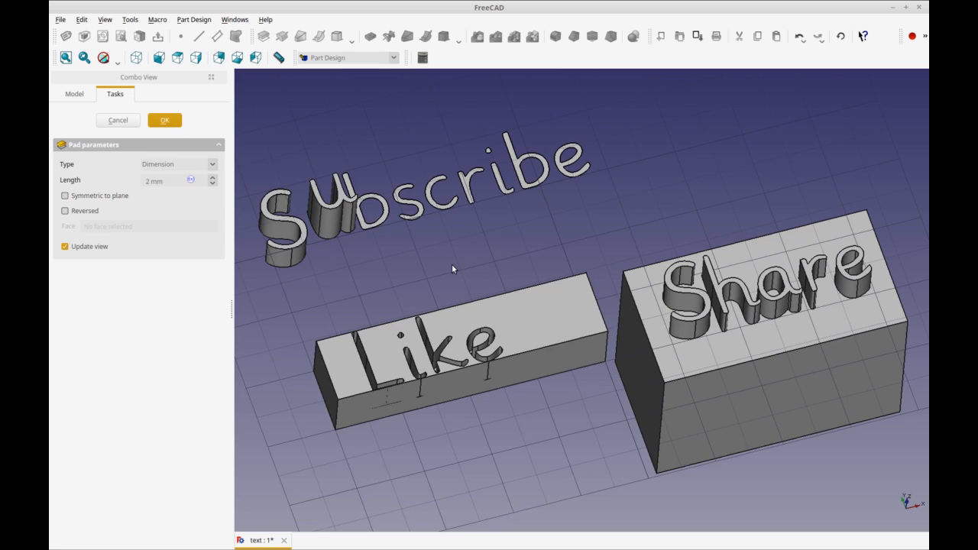
pyautogui.moveTo(101, 107)
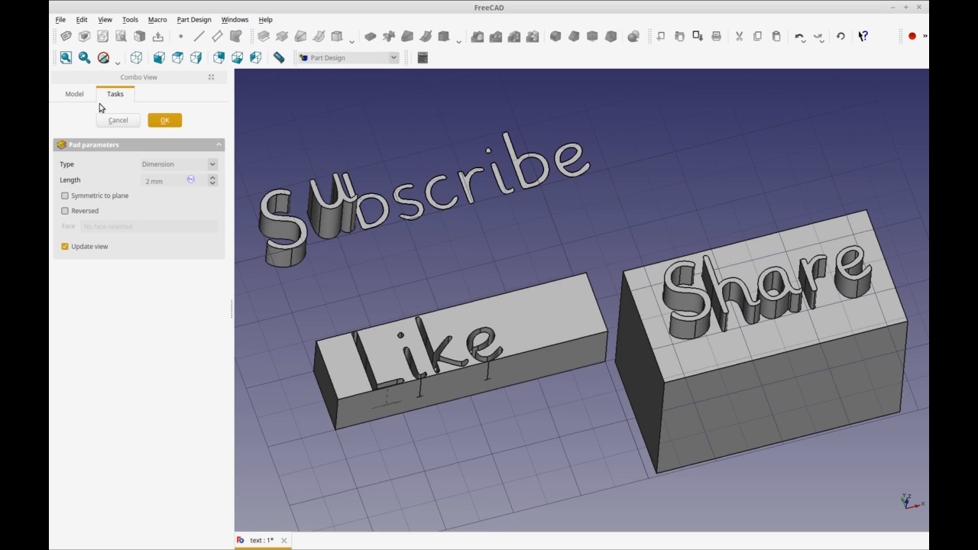
# - Confirm the 2 mm Share lettering pad on the block's top
pyautogui.click(164, 119)
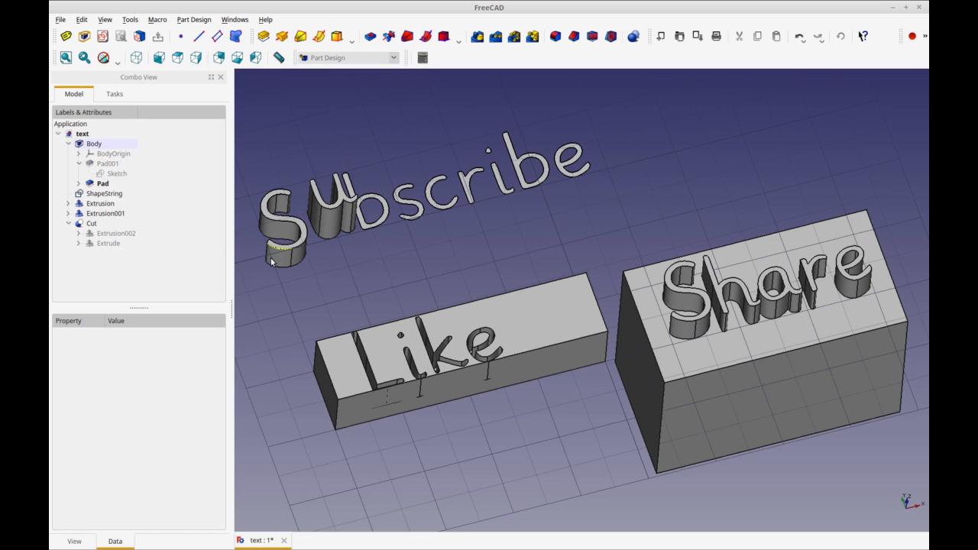
pyautogui.moveTo(374, 251)
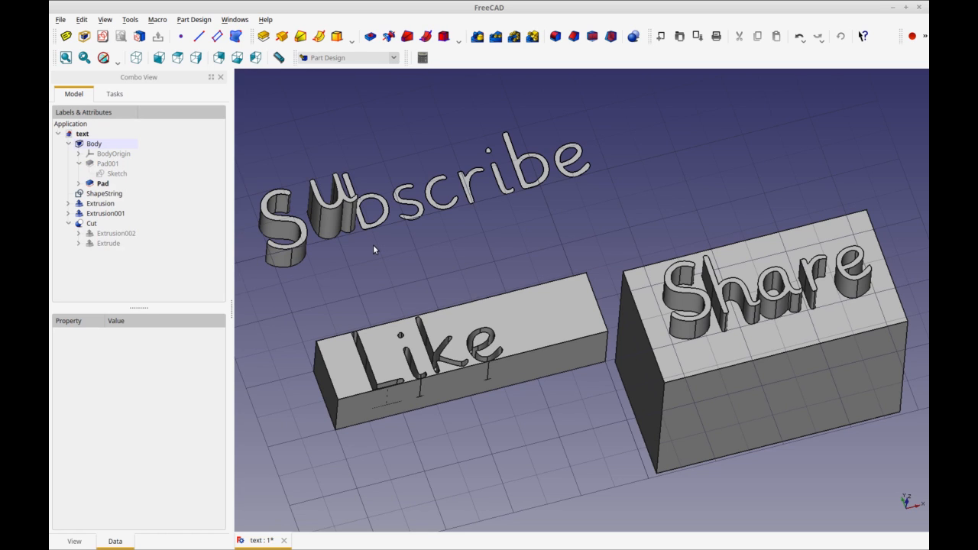
pyautogui.moveTo(385, 250)
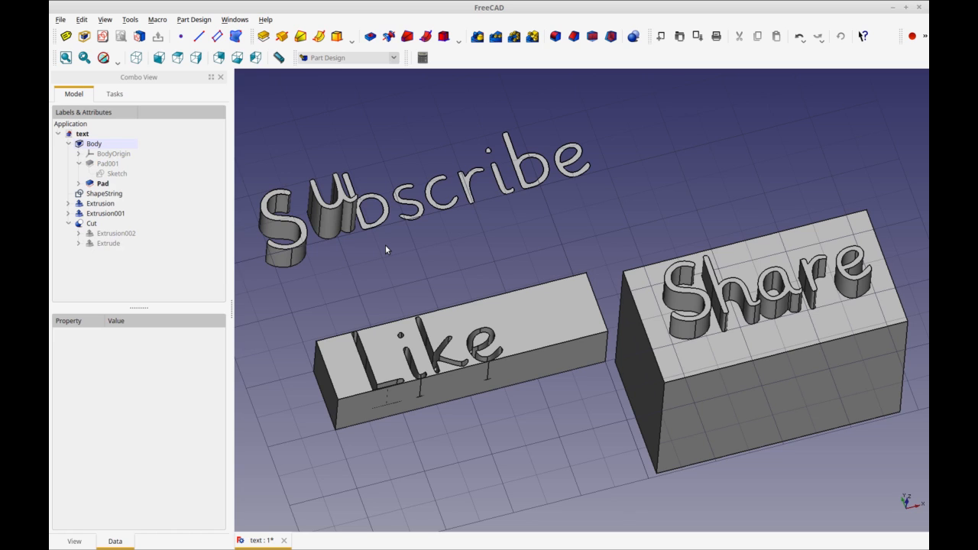
pyautogui.moveTo(320, 311)
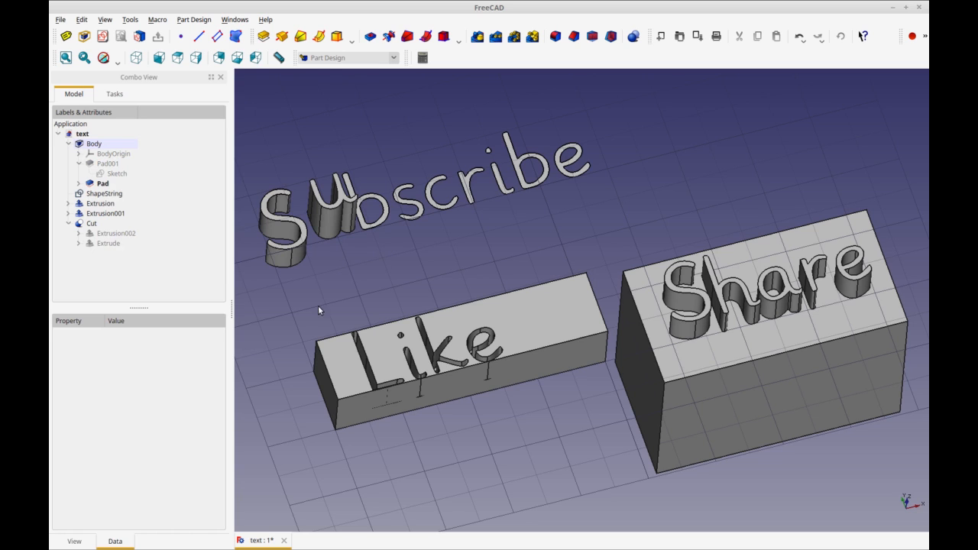
pyautogui.moveTo(382, 437)
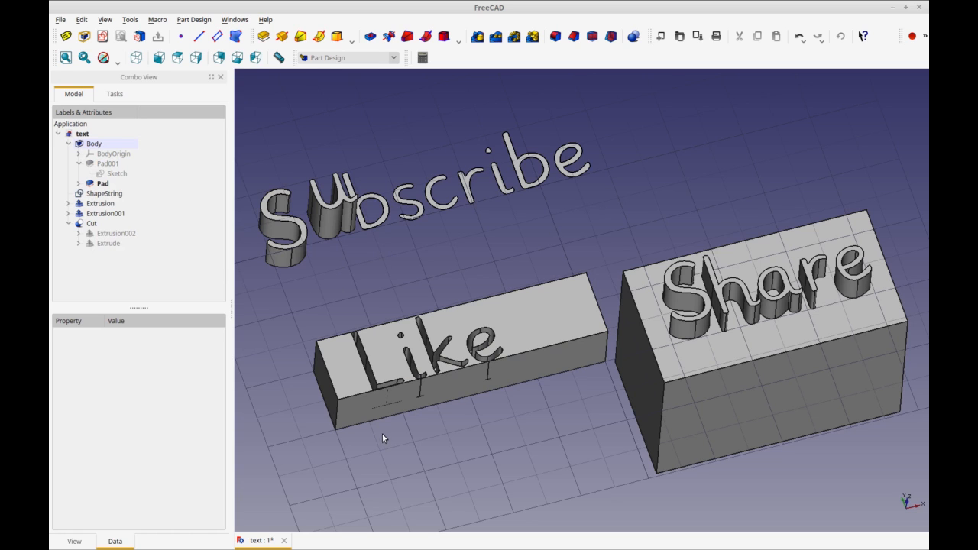
pyautogui.moveTo(657, 243)
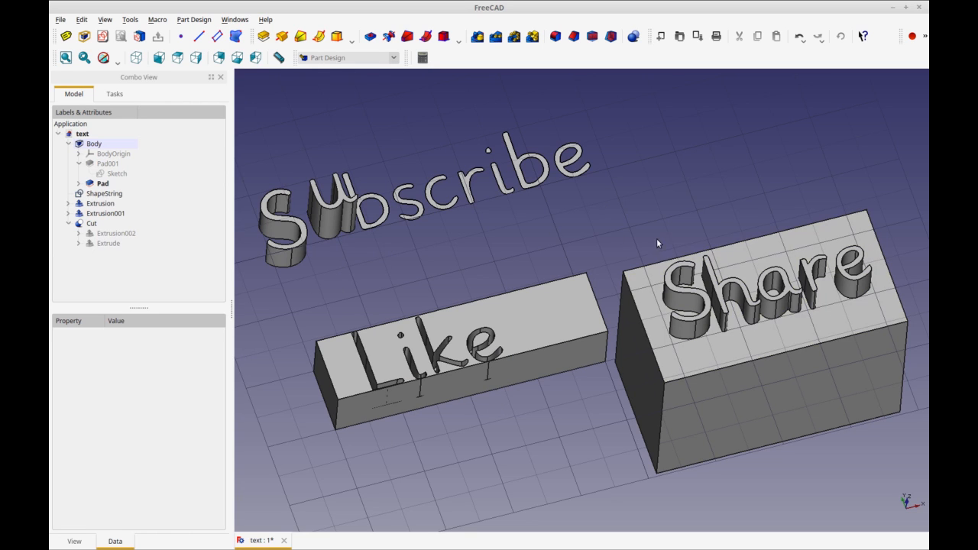